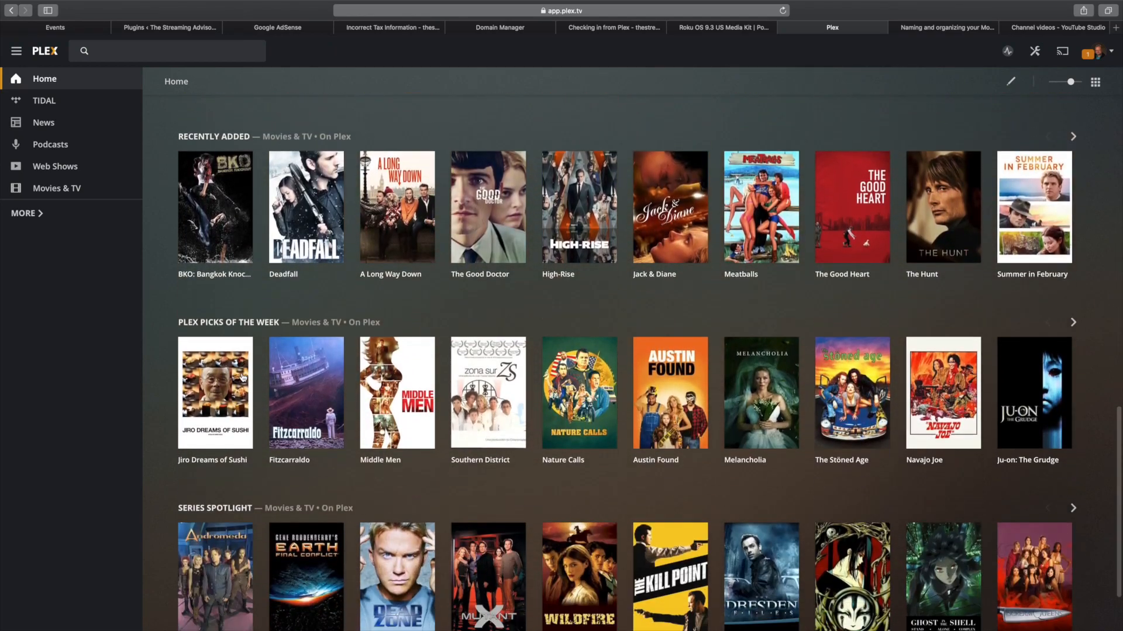
Expand the sidebar to show the full list of servers and libraries.
{"action": "scroll", "scroll_direction": "down", "scroll_amount": 3}
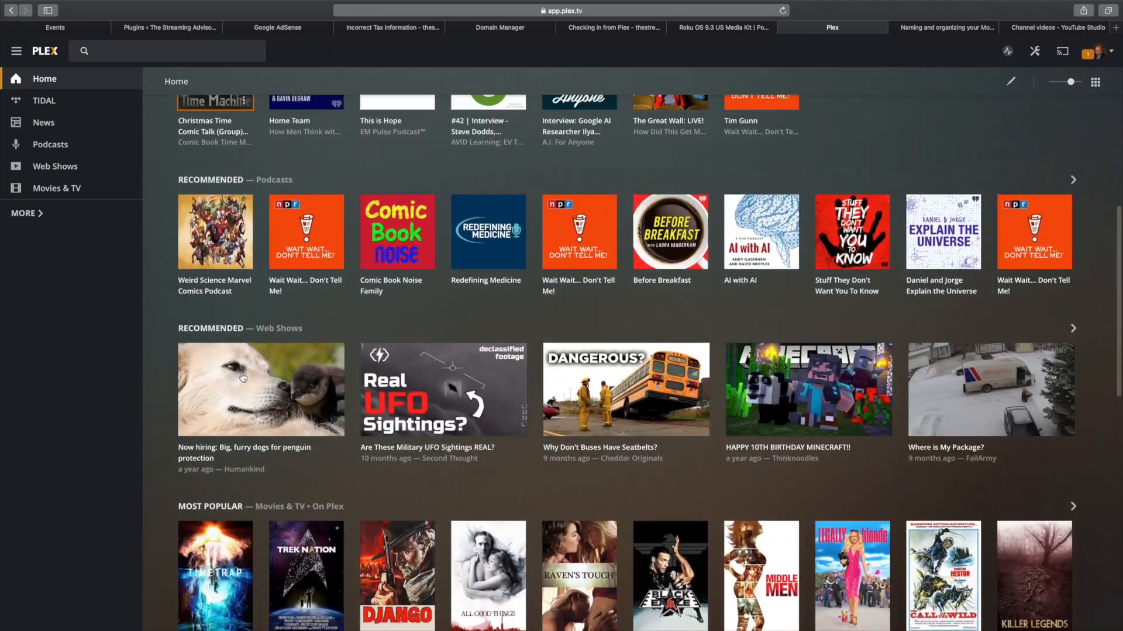
{"action": "scroll", "scroll_direction": "up", "scroll_amount": 3}
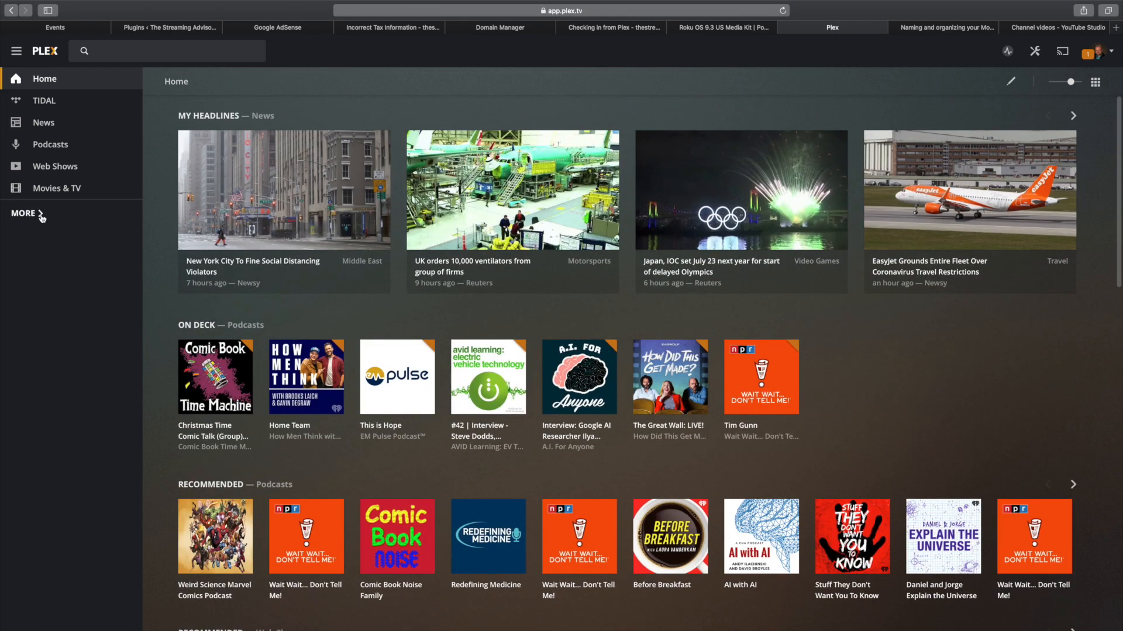
{"action": "left_click", "coordinate": [25, 212]}
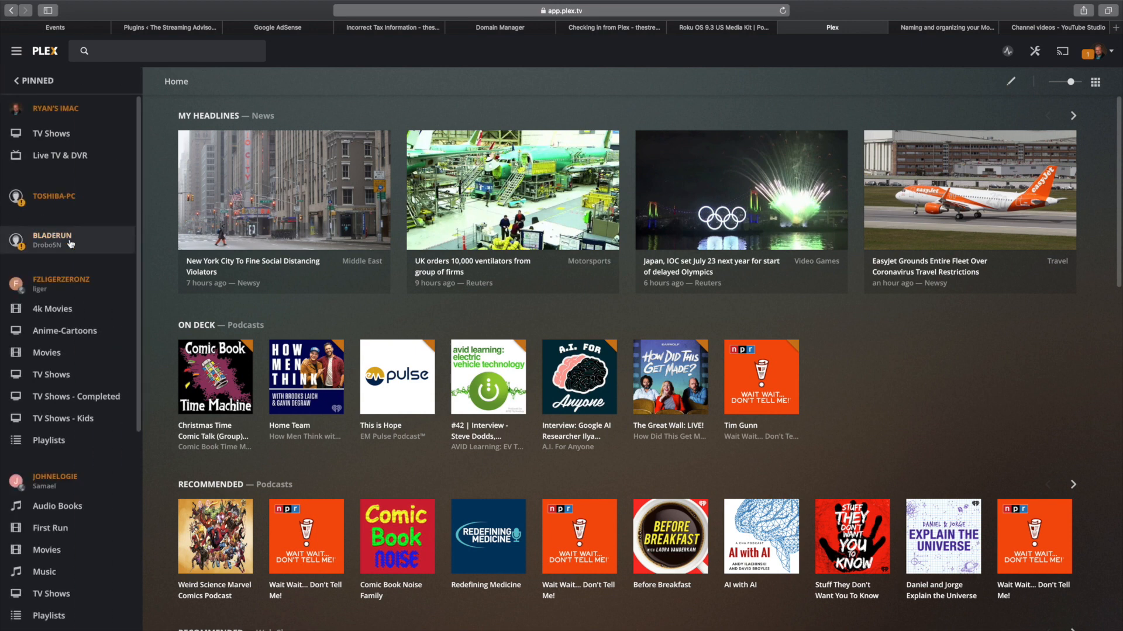
{"action": "scroll", "scroll_direction": "down", "scroll_amount": 3}
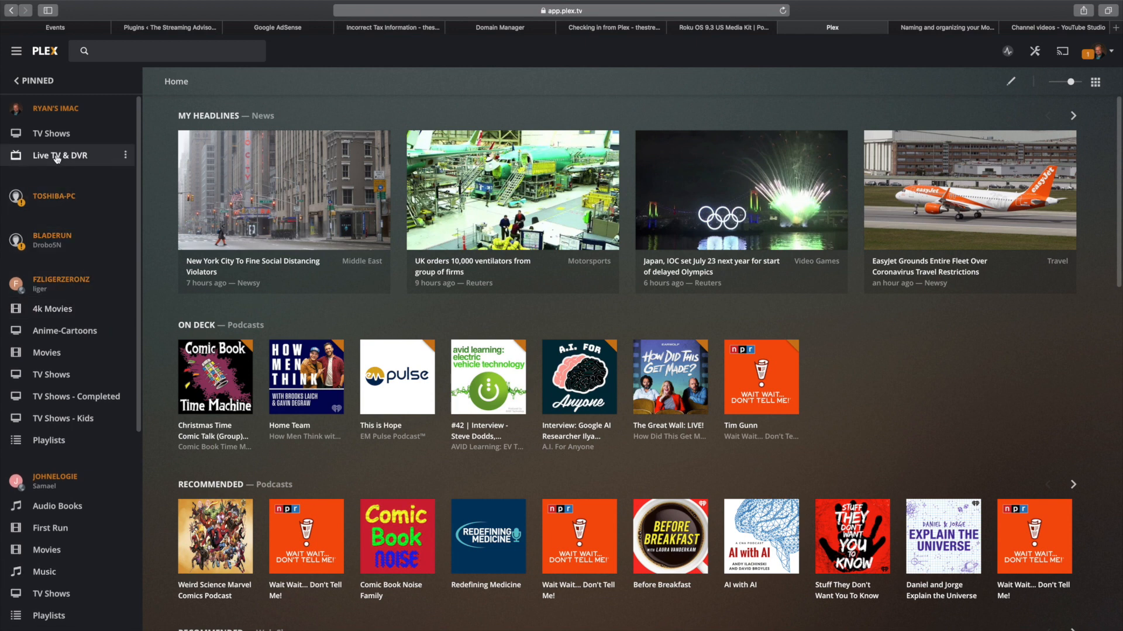
{"action": "mouse_move", "coordinate": [59, 156]}
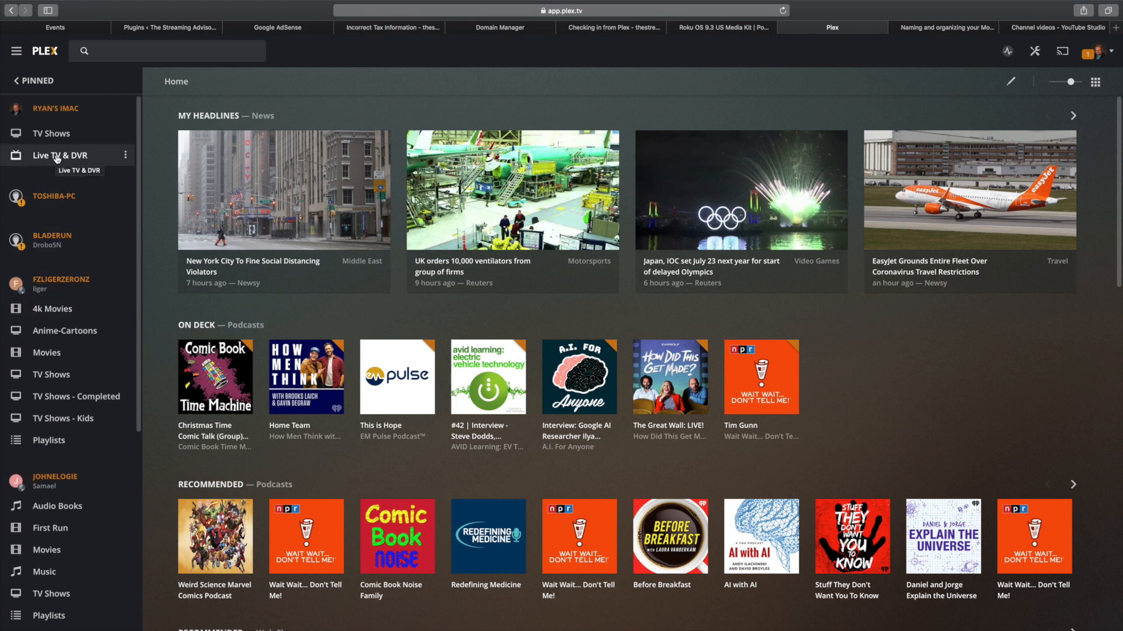
{"action": "mouse_move", "coordinate": [125, 155]}
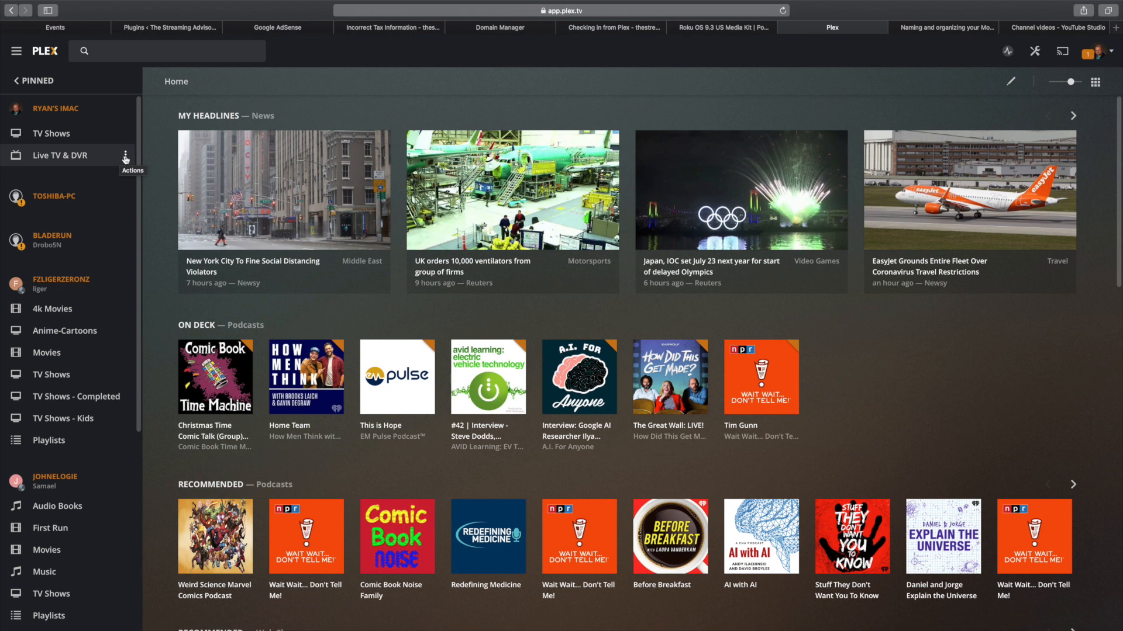
Pin Ryan's iMac Live TV & DVR to the sidebar and return to the pinned list.
{"action": "left_click", "coordinate": [125, 154]}
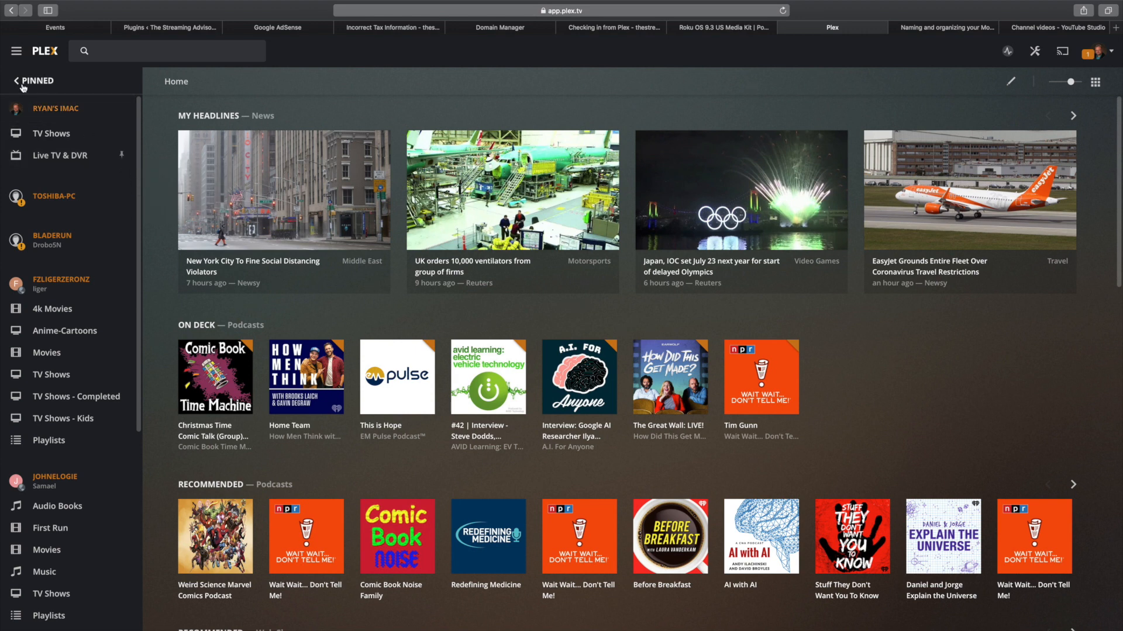
{"action": "left_click", "coordinate": [14, 81]}
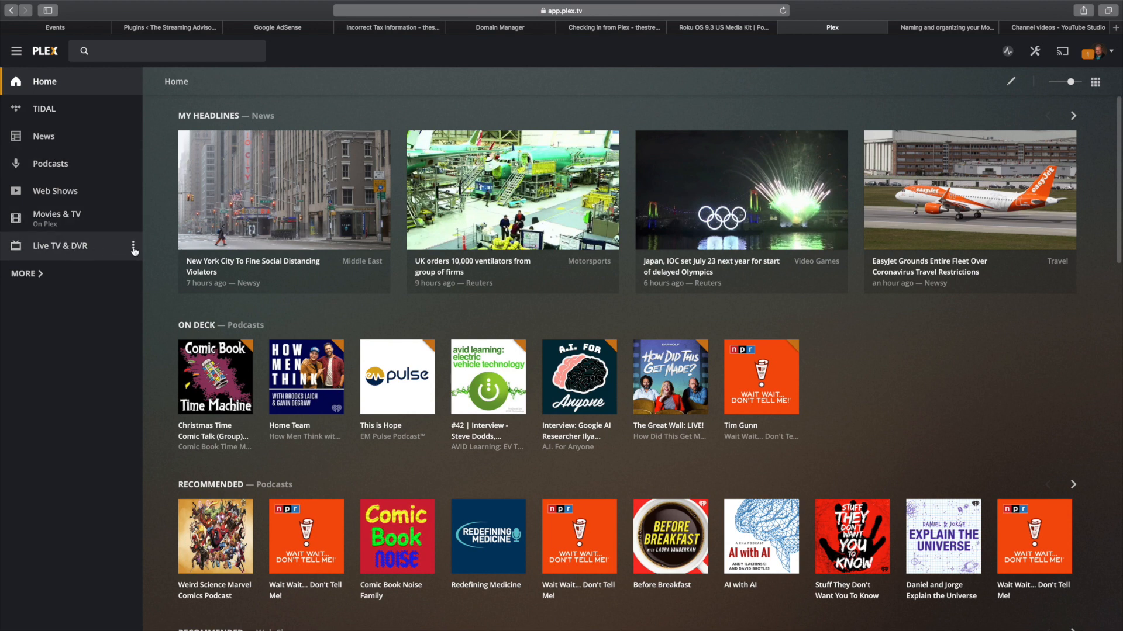
Reorder the sidebar so Live TV & DVR sits directly under Home.
{"action": "left_click", "coordinate": [133, 246]}
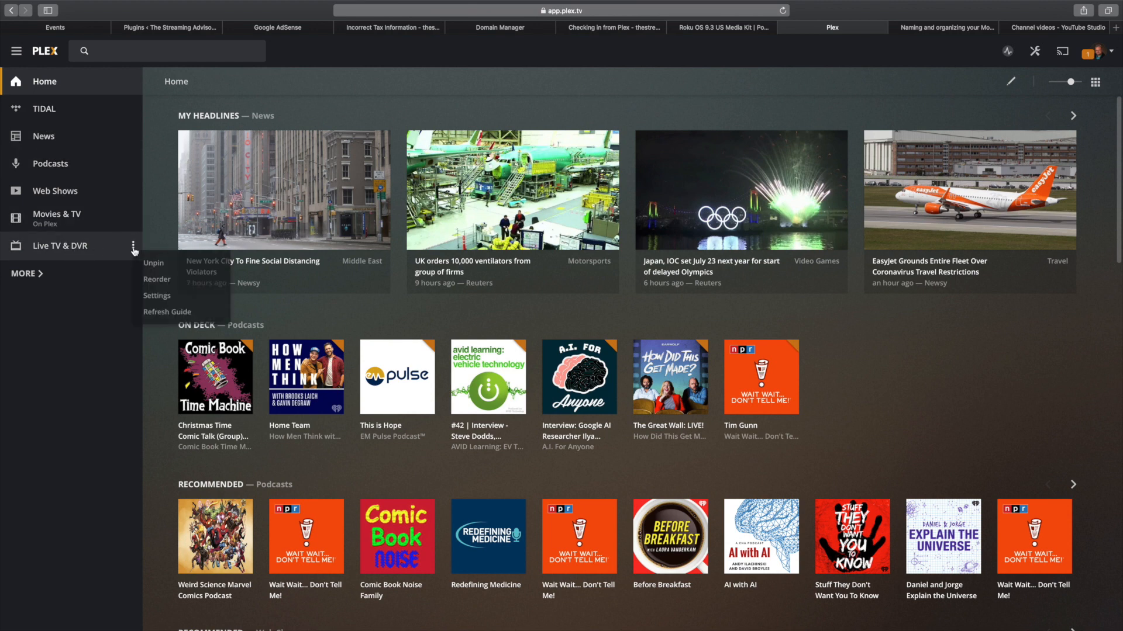
{"action": "left_click", "coordinate": [157, 278]}
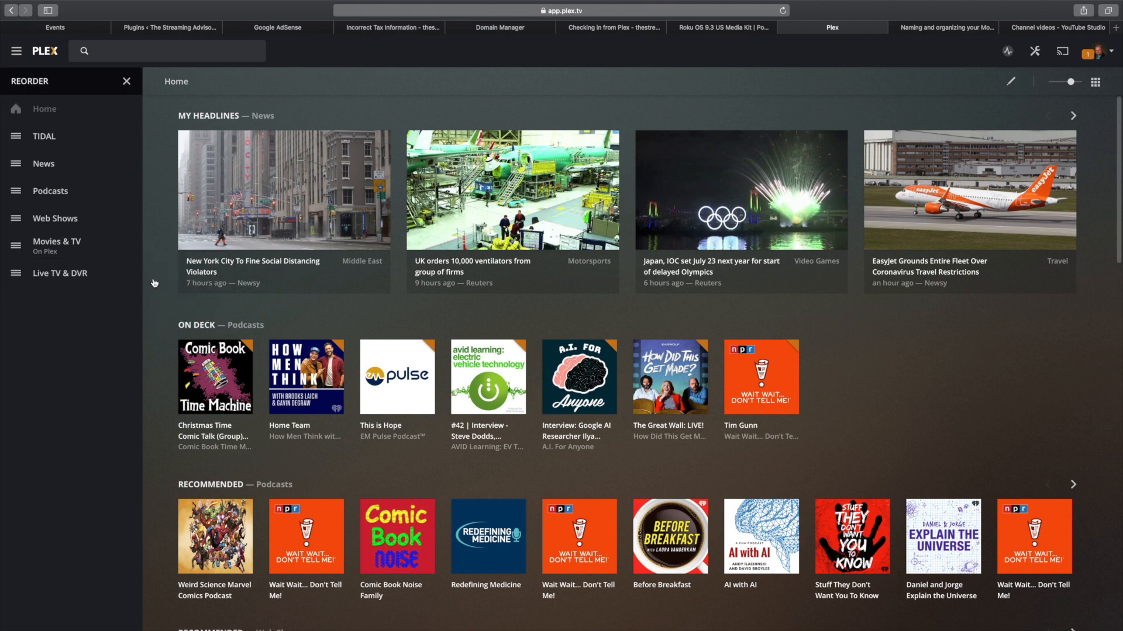
{"action": "mouse_move", "coordinate": [59, 272]}
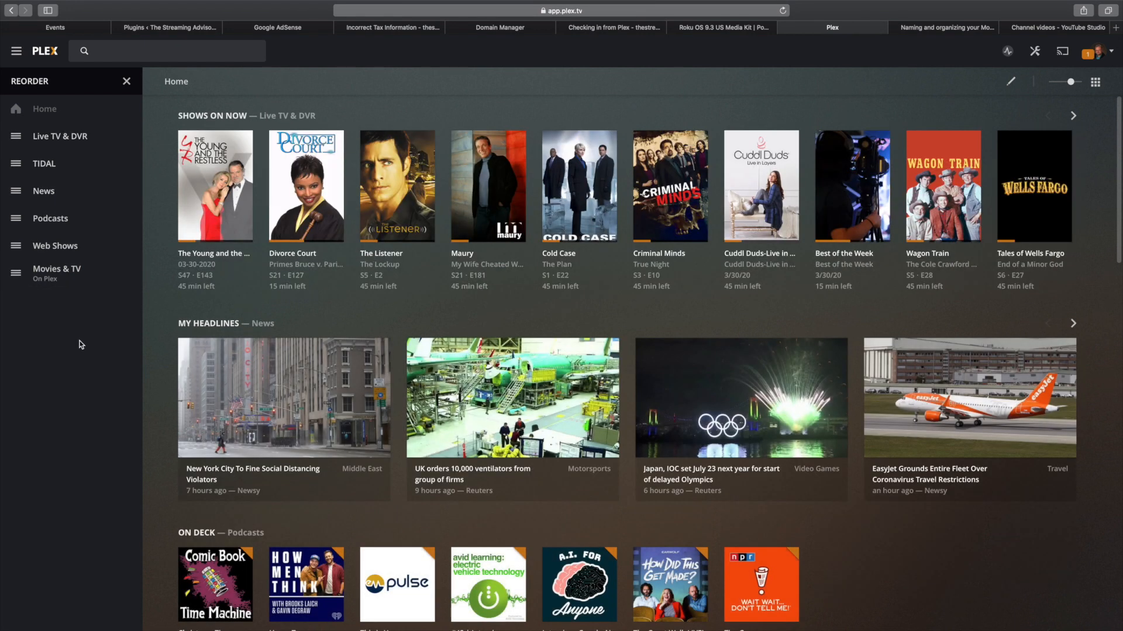
{"action": "mouse_move", "coordinate": [71, 135]}
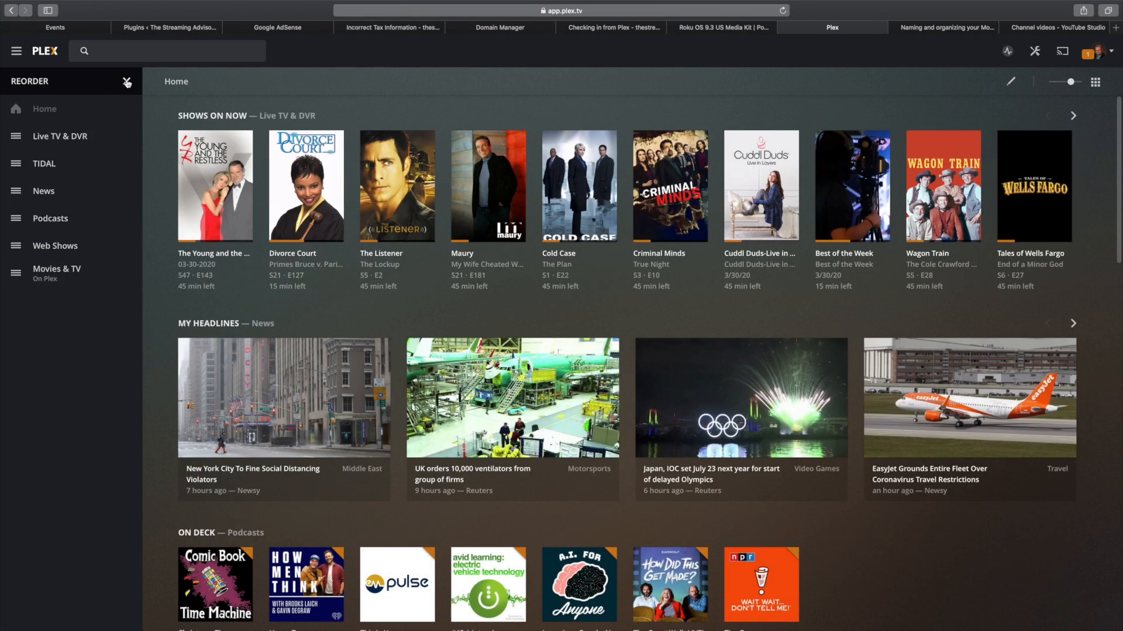
{"action": "left_click", "coordinate": [127, 81]}
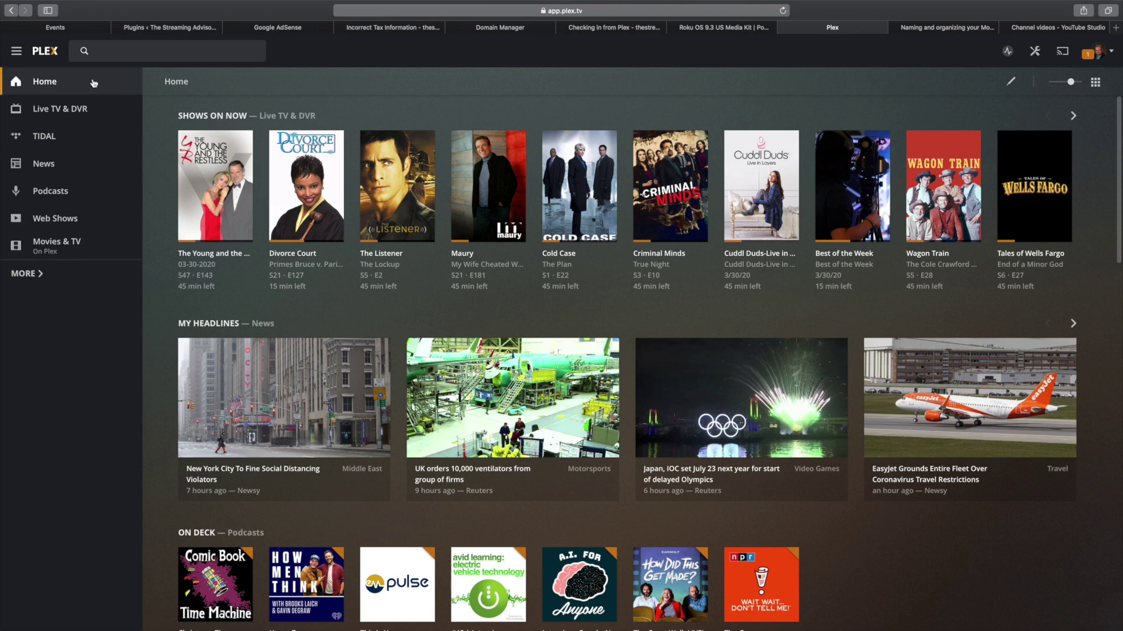
{"action": "mouse_move", "coordinate": [69, 108]}
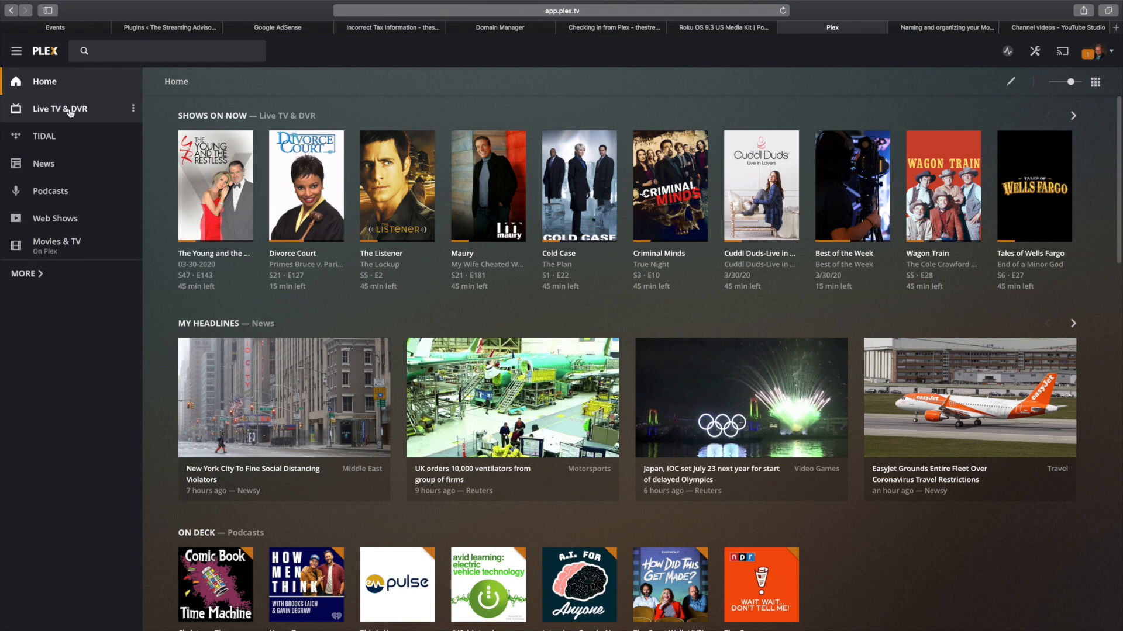
Show the Live TV & DVR programme guide and look through the channel list.
{"action": "left_click", "coordinate": [60, 109]}
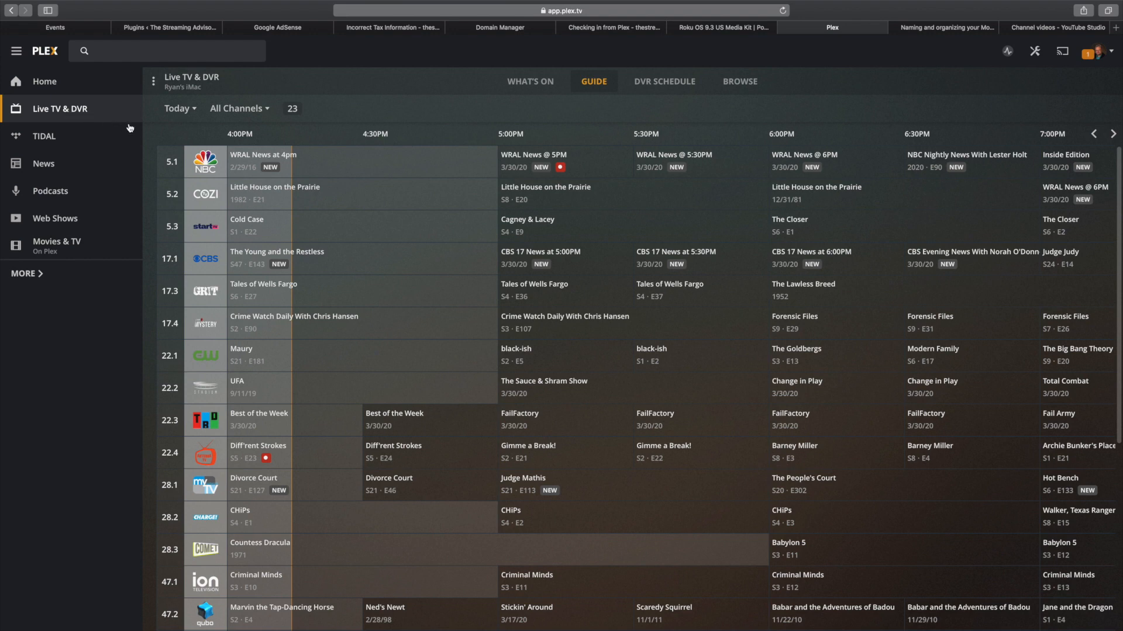
{"action": "scroll", "scroll_direction": "down", "scroll_amount": 3}
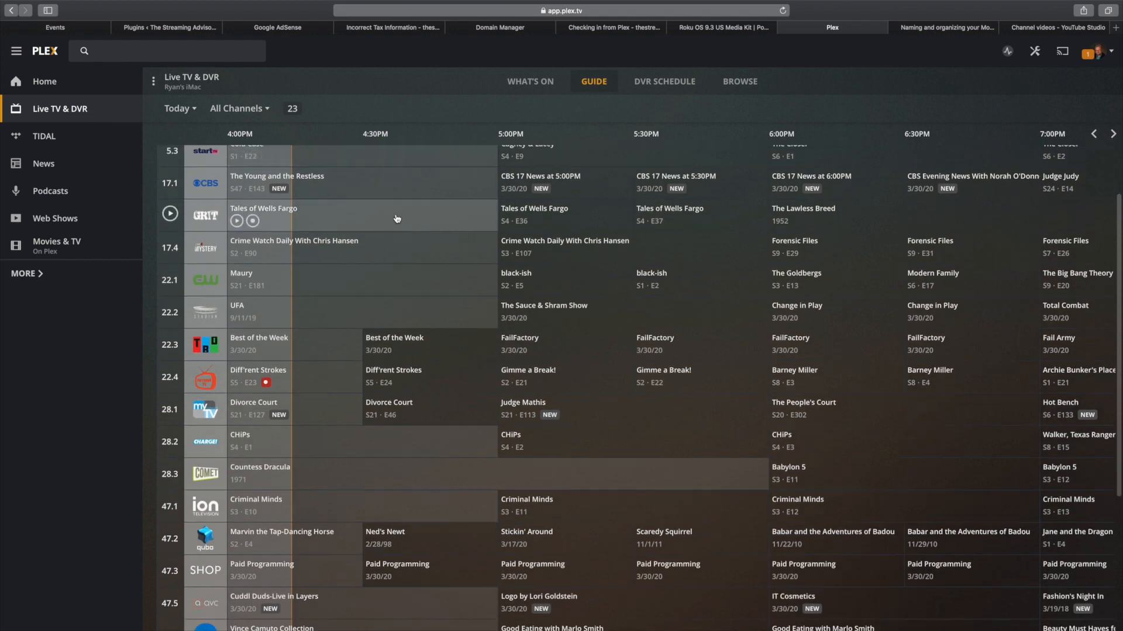
{"action": "scroll", "scroll_direction": "down", "scroll_amount": 3}
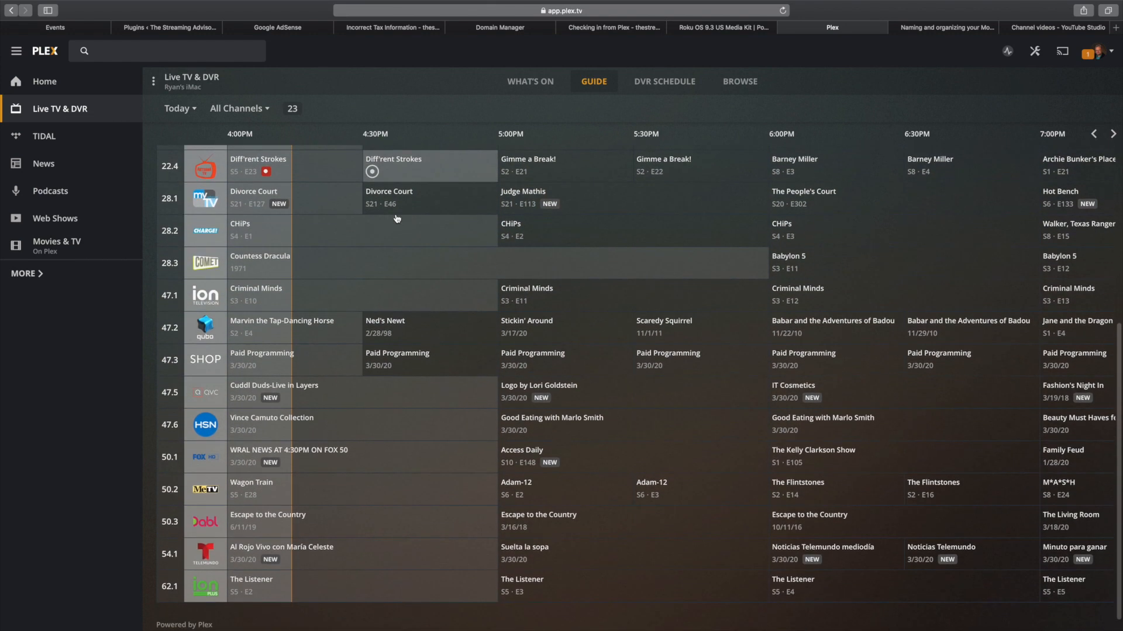
{"action": "scroll", "scroll_direction": "up", "scroll_amount": 3}
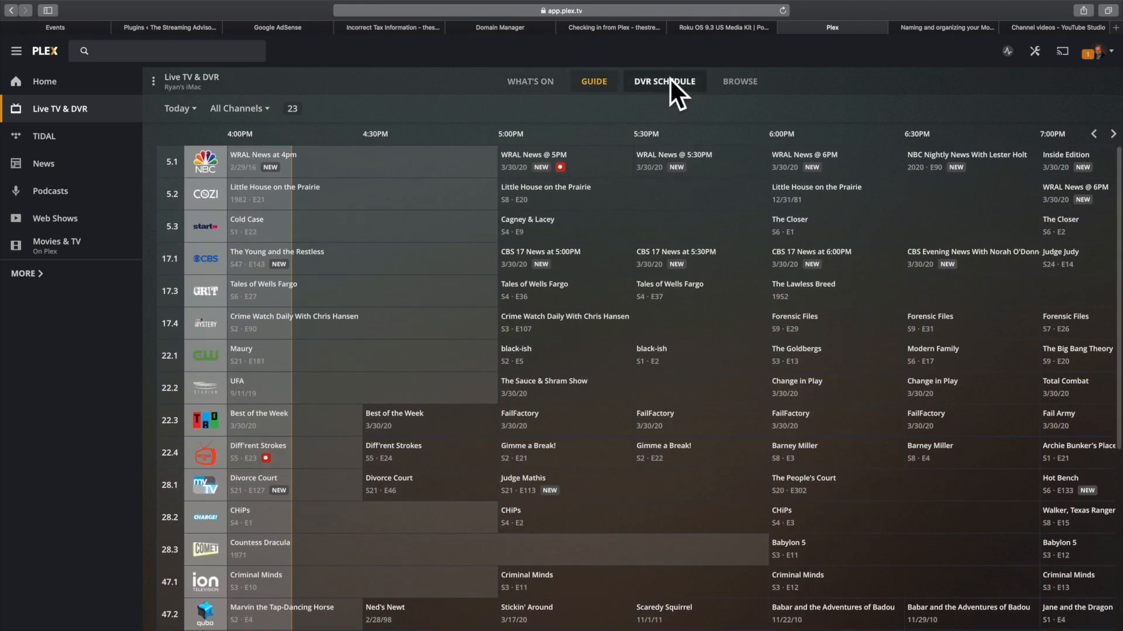
{"action": "left_click", "coordinate": [665, 81]}
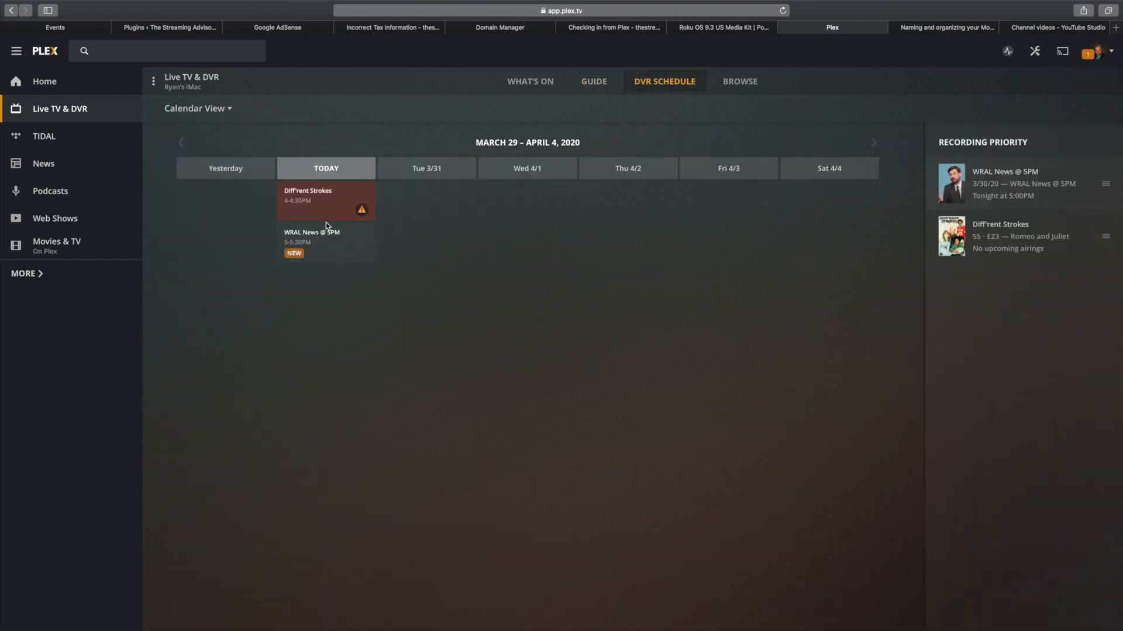
{"action": "mouse_move", "coordinate": [324, 216]}
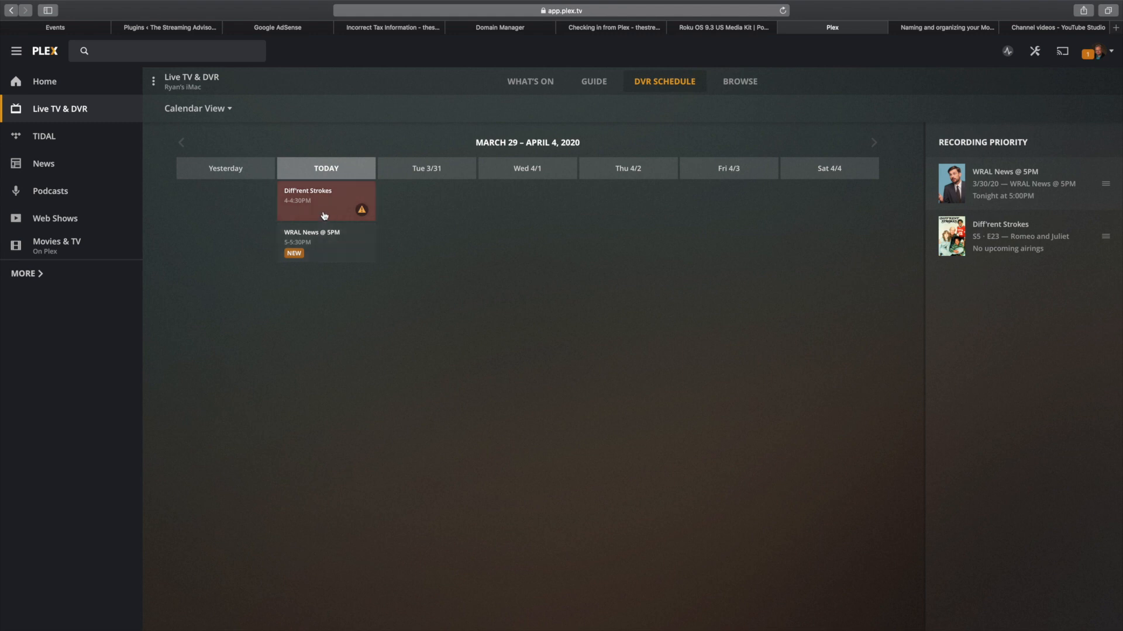
{"action": "mouse_move", "coordinate": [172, 36]}
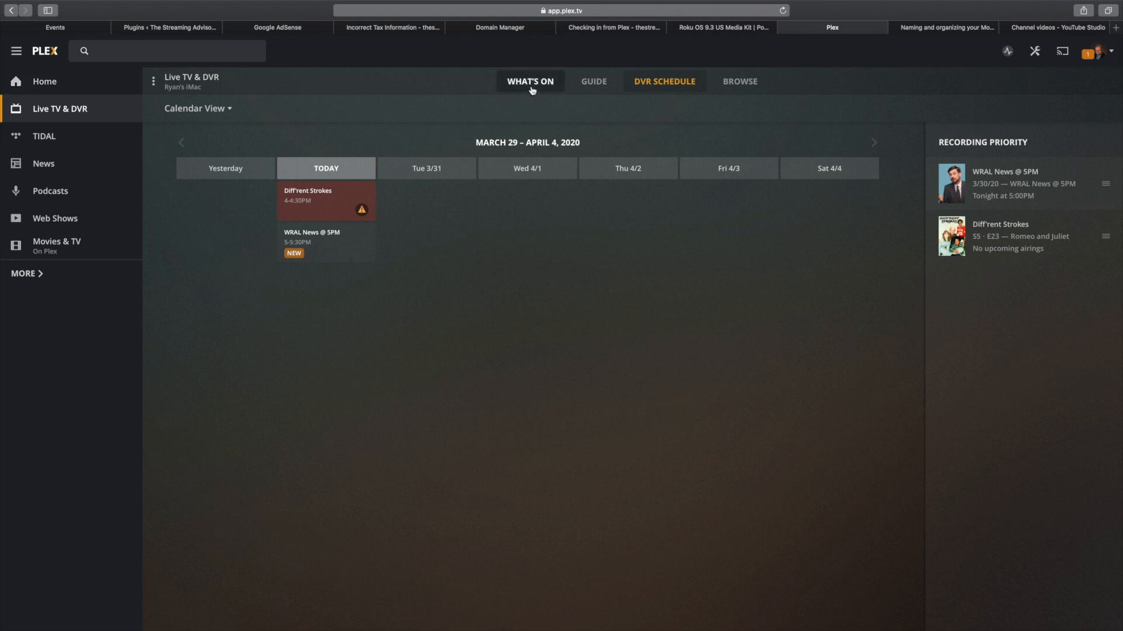
{"action": "left_click", "coordinate": [529, 81]}
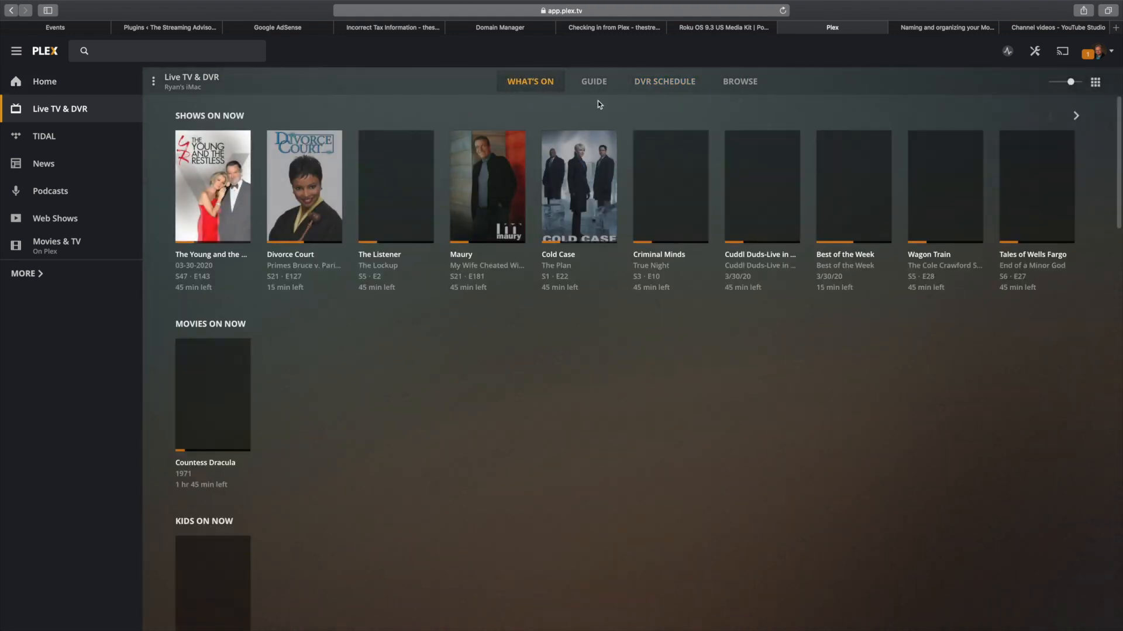
{"action": "left_click", "coordinate": [592, 80]}
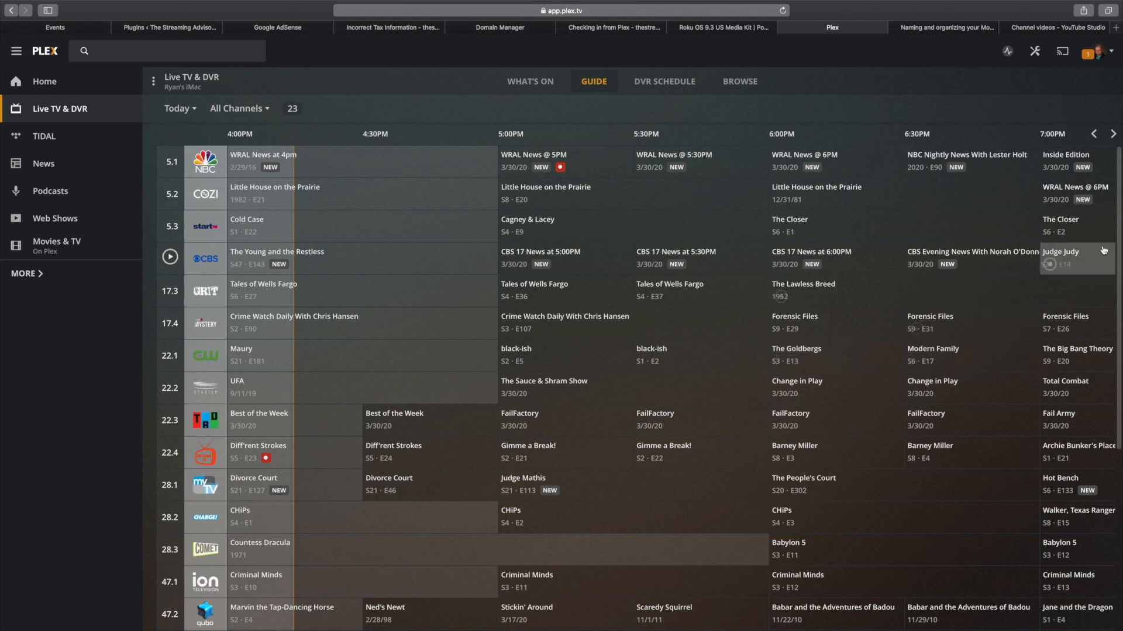
{"action": "mouse_move", "coordinate": [1114, 134]}
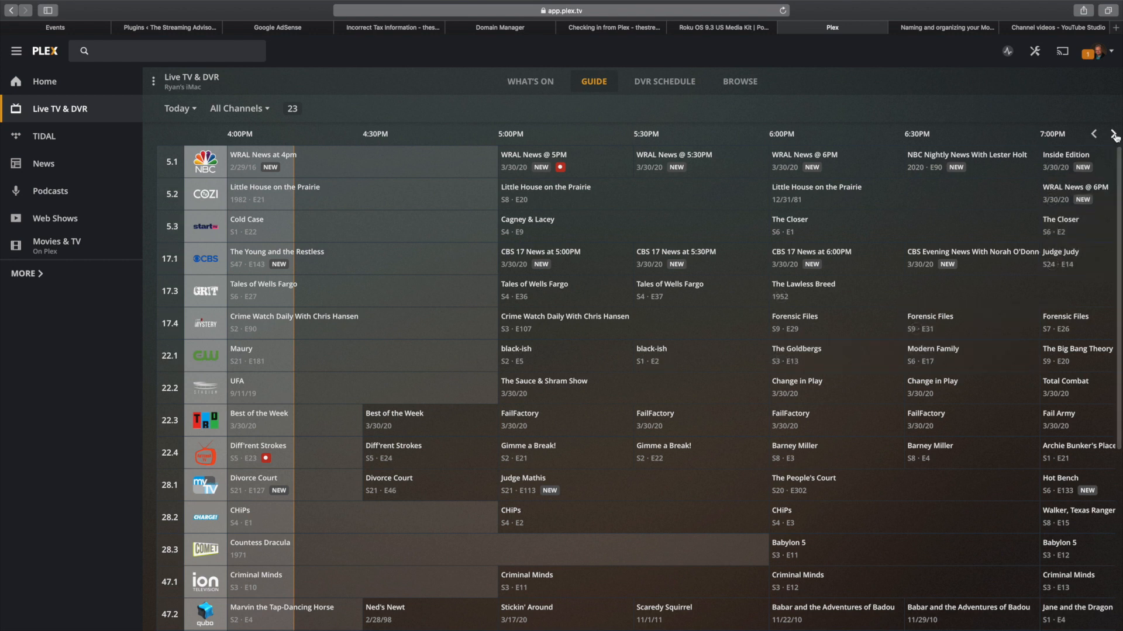
Schedule the 6 PM Forensic Files episode to record, This Episode only, into the TV Shows library.
{"action": "left_click", "coordinate": [1111, 134]}
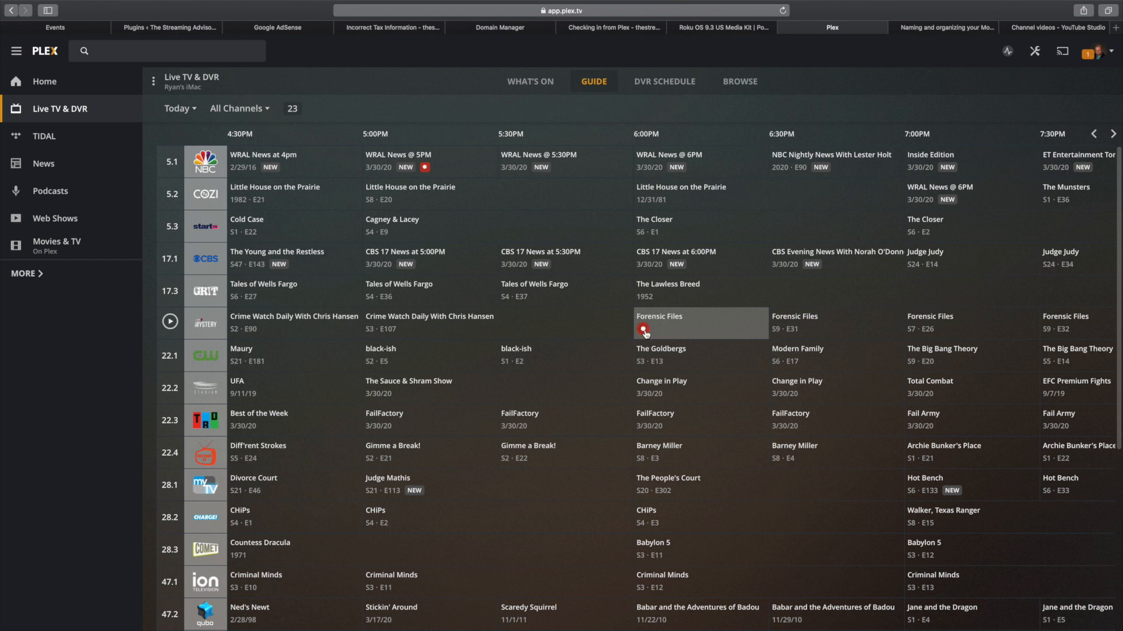
{"action": "left_click", "coordinate": [643, 330]}
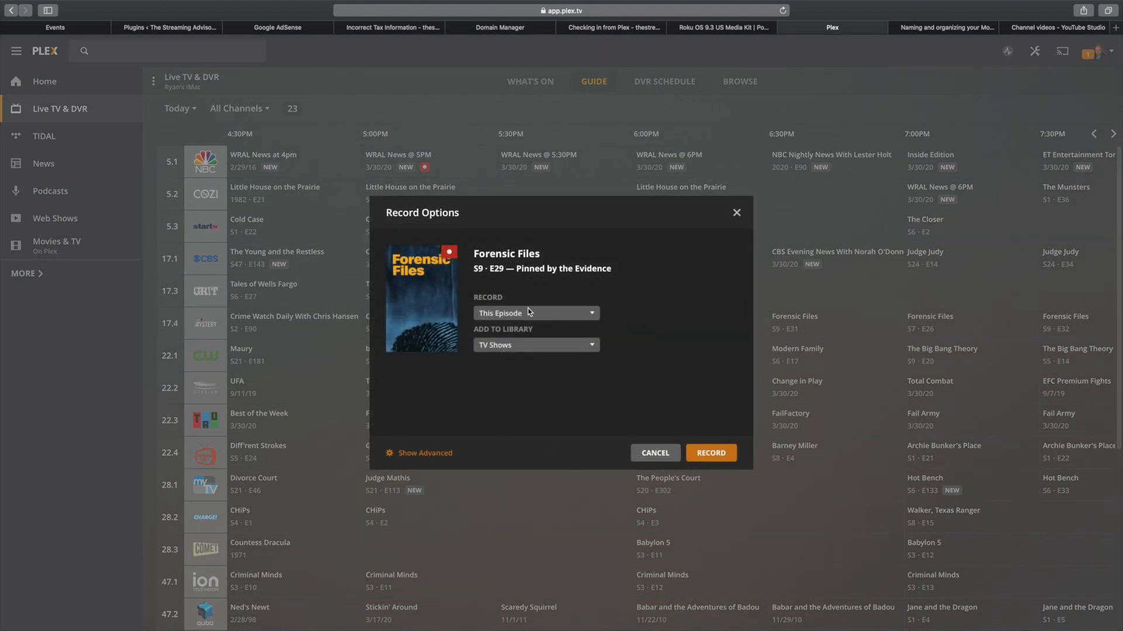
{"action": "mouse_move", "coordinate": [593, 317]}
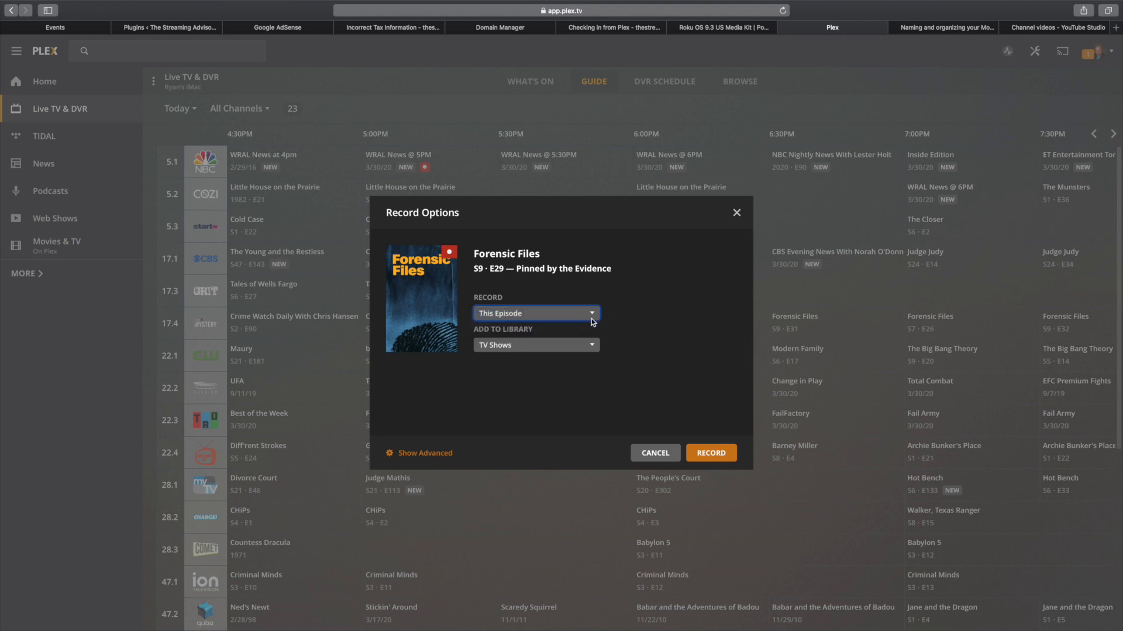
{"action": "left_click", "coordinate": [535, 345]}
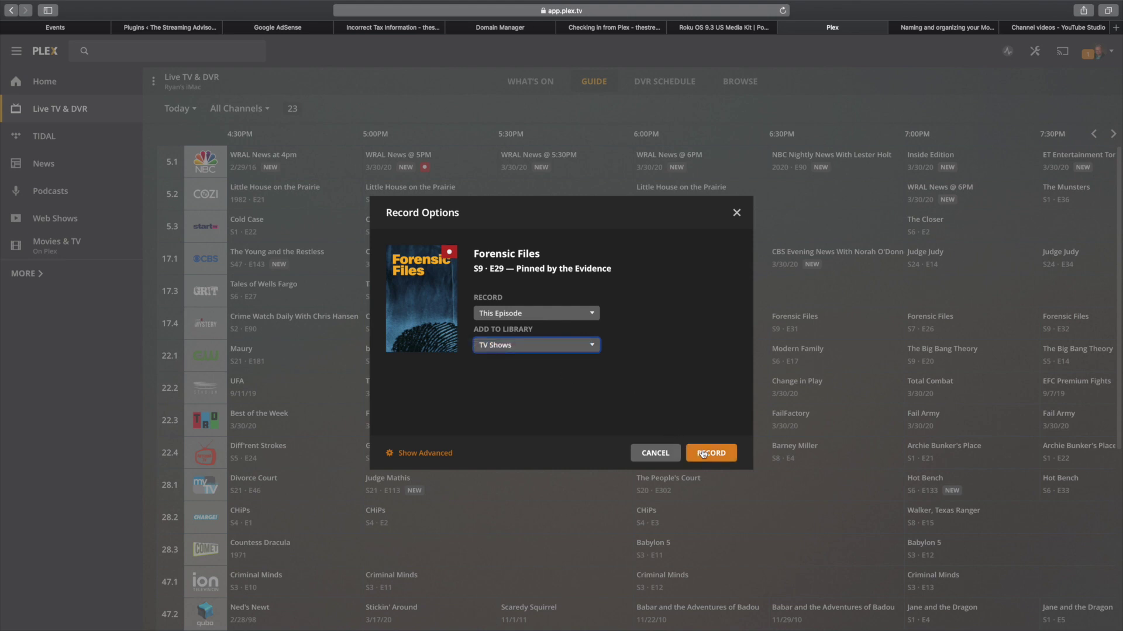
{"action": "mouse_move", "coordinate": [710, 452]}
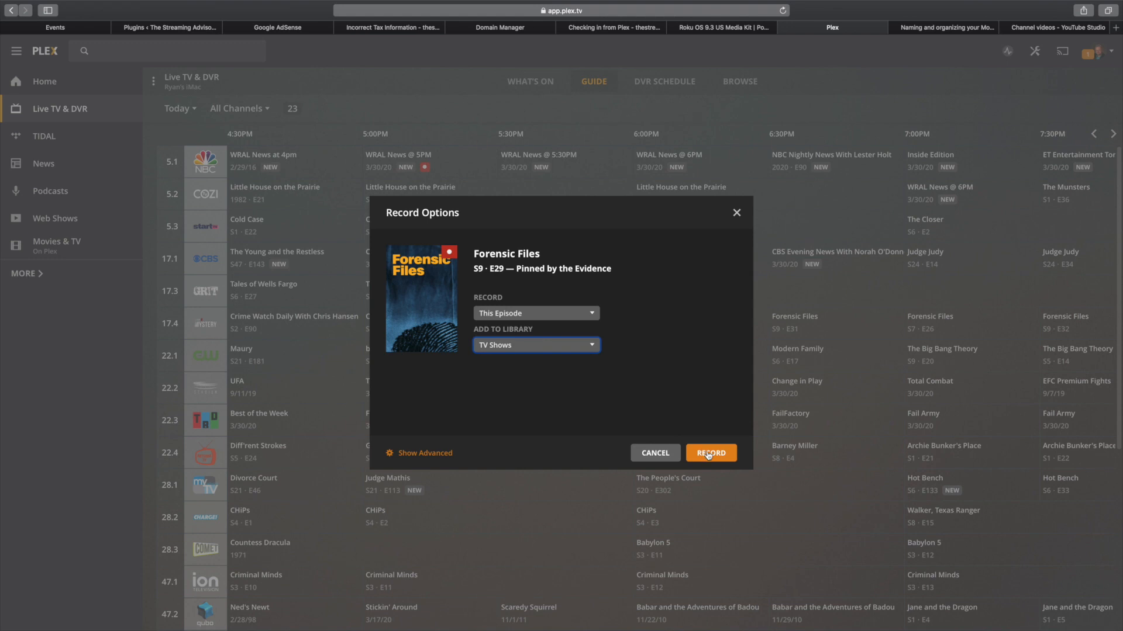
{"action": "left_click", "coordinate": [710, 452]}
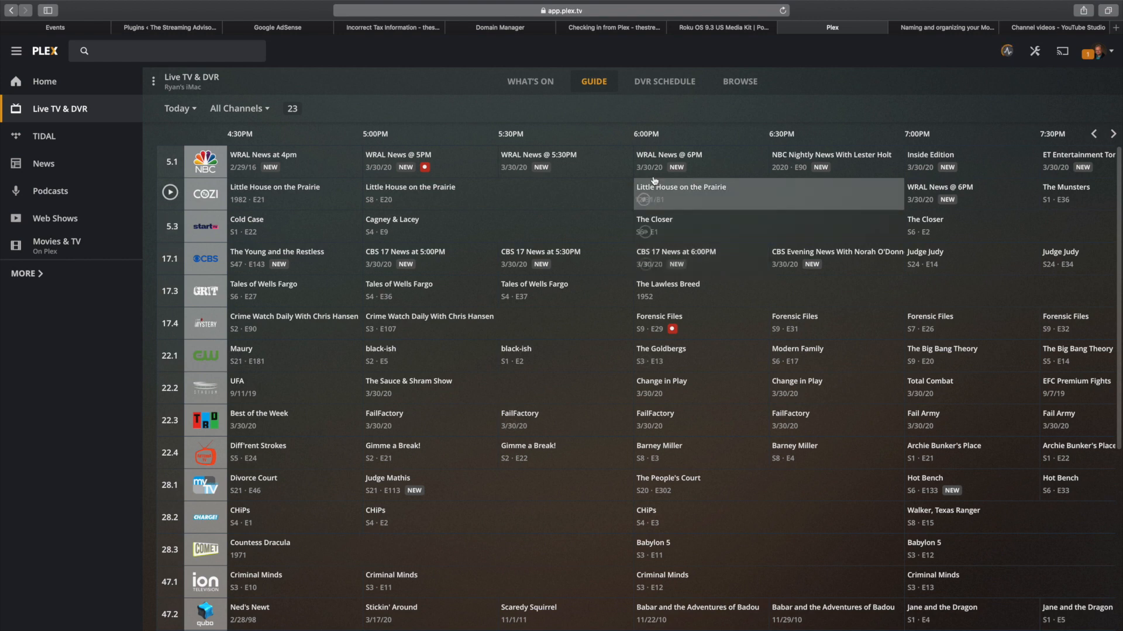
Review the Forensic Files entry in the DVR Schedule and save its record options unchanged.
{"action": "left_click", "coordinate": [663, 81]}
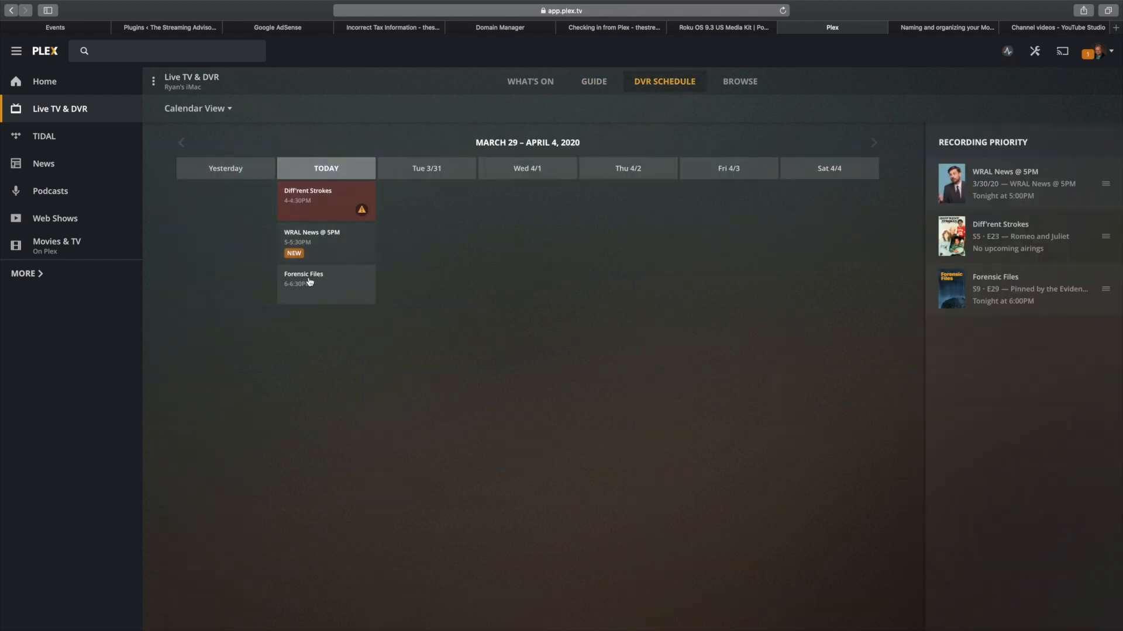
{"action": "left_click", "coordinate": [303, 278]}
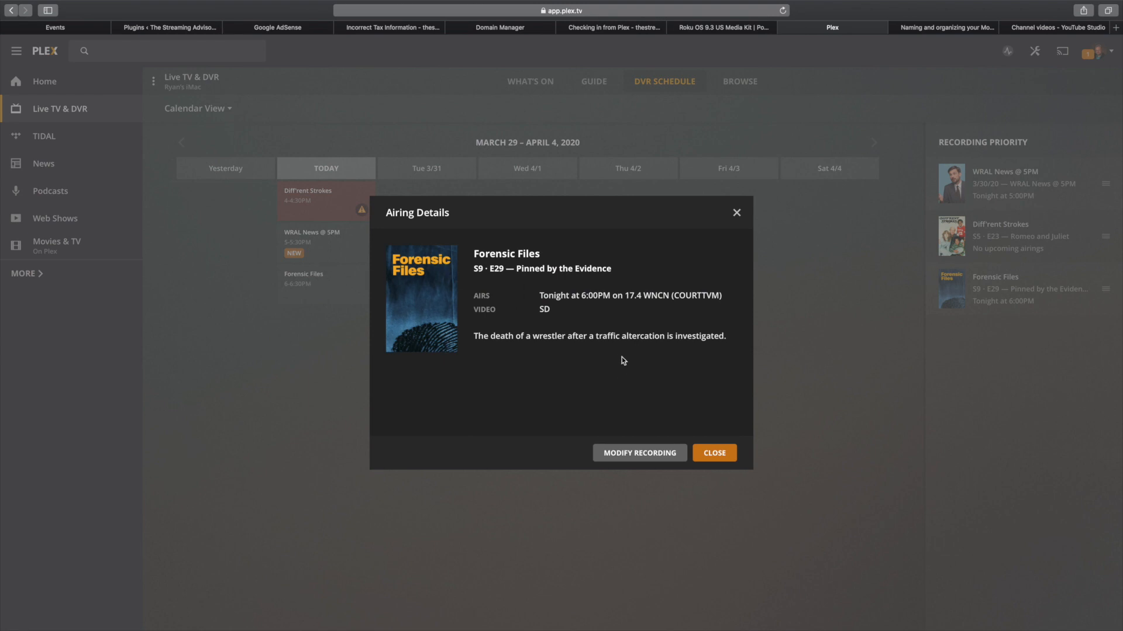
{"action": "mouse_move", "coordinate": [625, 393]}
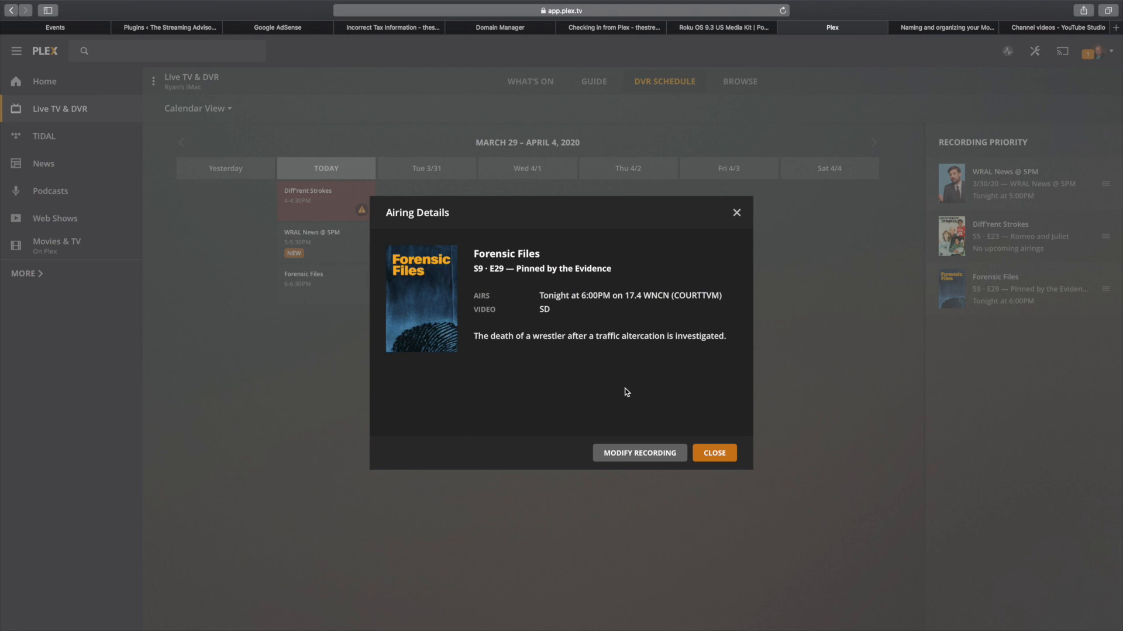
{"action": "left_click", "coordinate": [638, 452]}
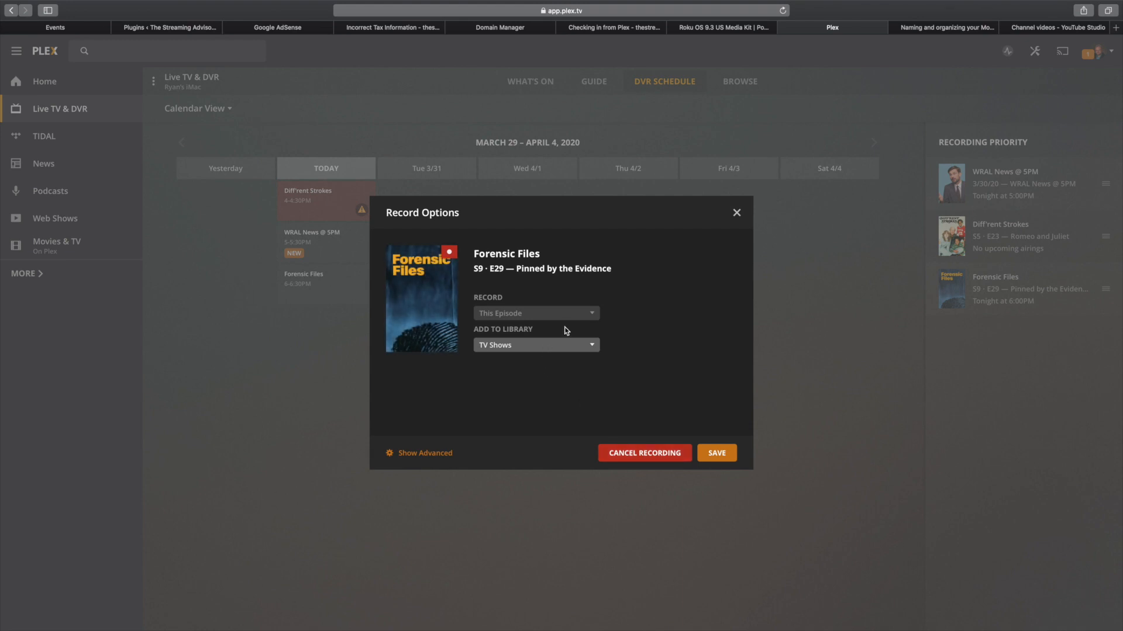
{"action": "mouse_move", "coordinate": [570, 330]}
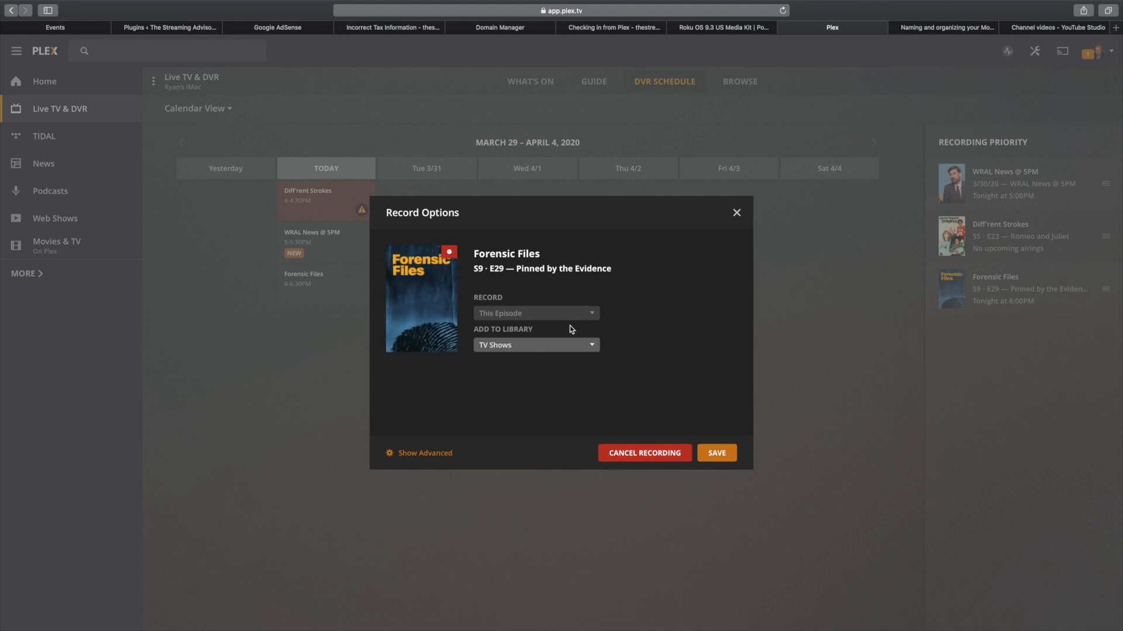
{"action": "mouse_move", "coordinate": [397, 458]}
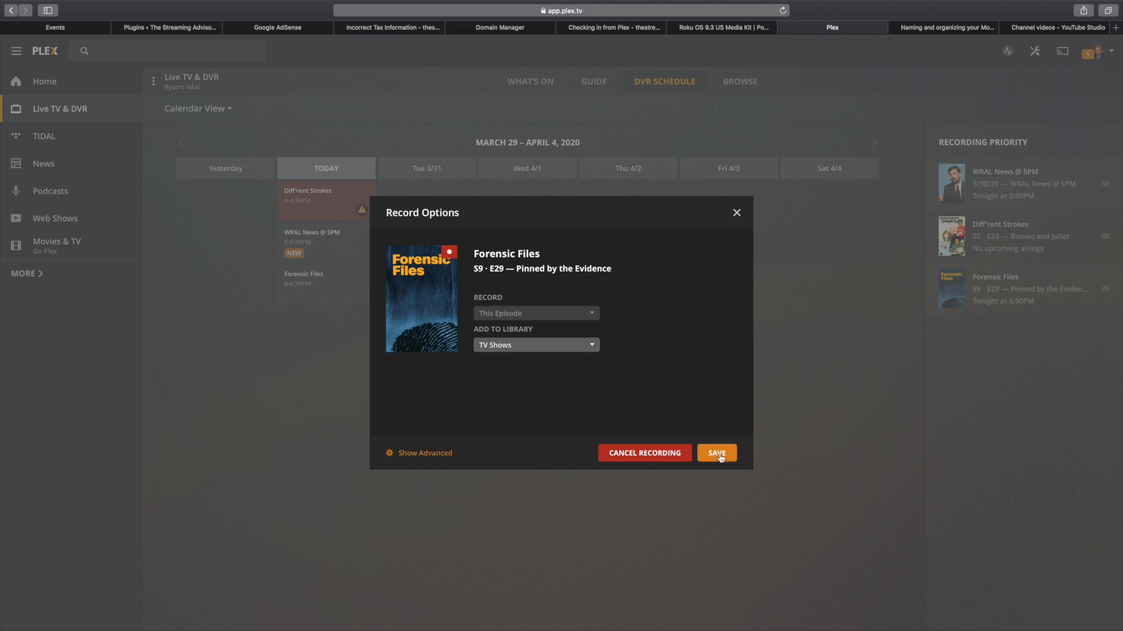
{"action": "left_click", "coordinate": [716, 452]}
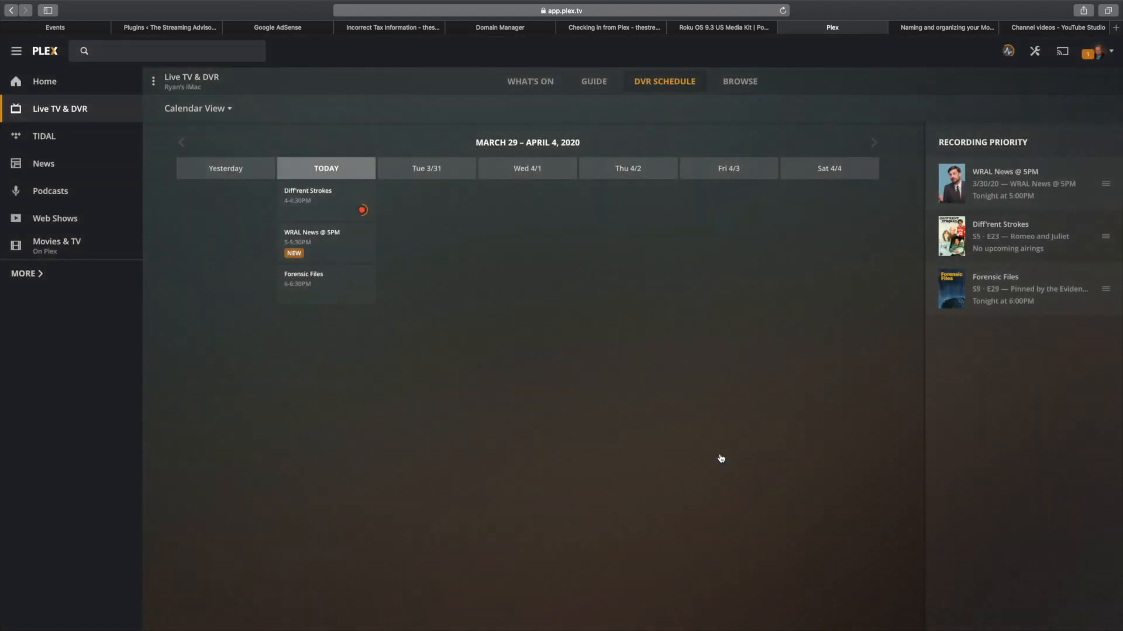
{"action": "mouse_move", "coordinate": [49, 119]}
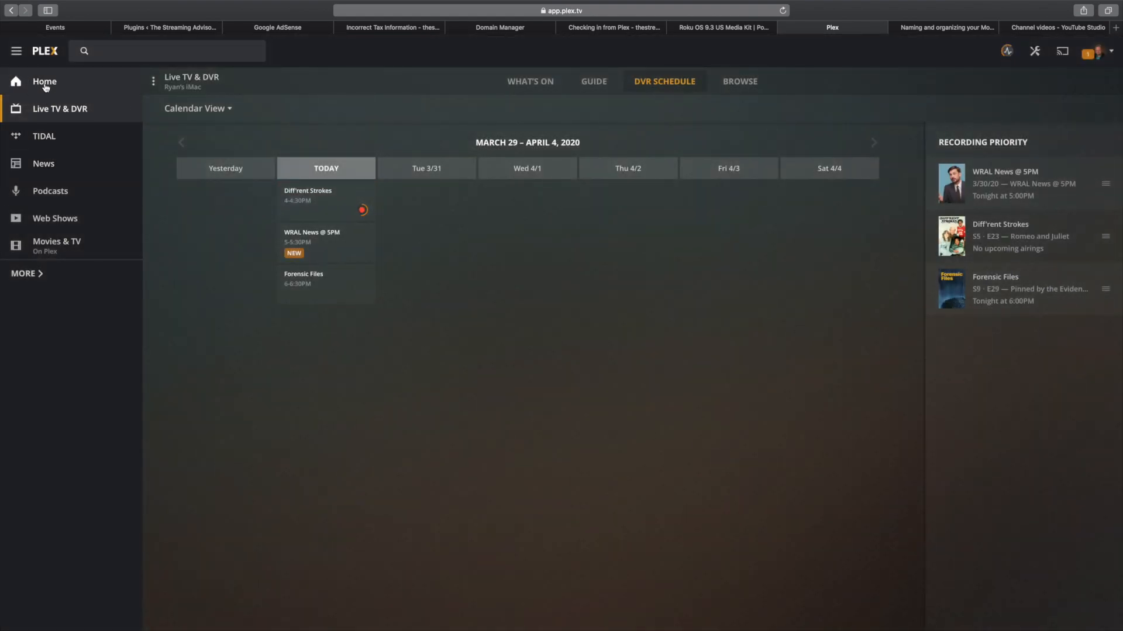
Return from Home to the Live TV guide and scroll to Countess Dracula on channel 28.3.
{"action": "left_click", "coordinate": [43, 80]}
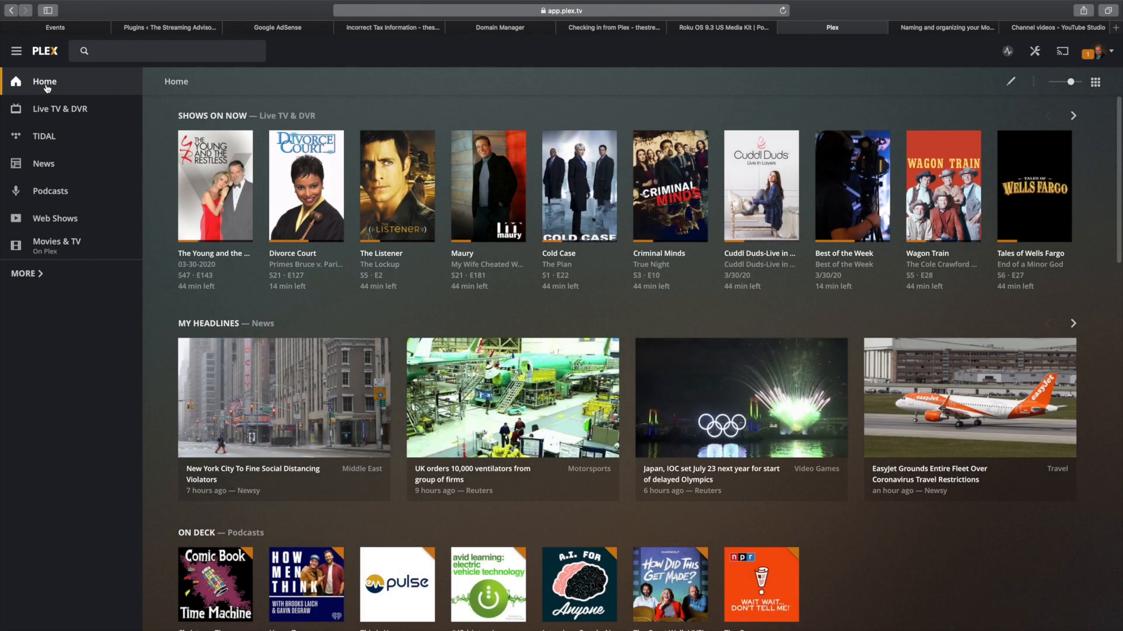
{"action": "mouse_move", "coordinate": [68, 109]}
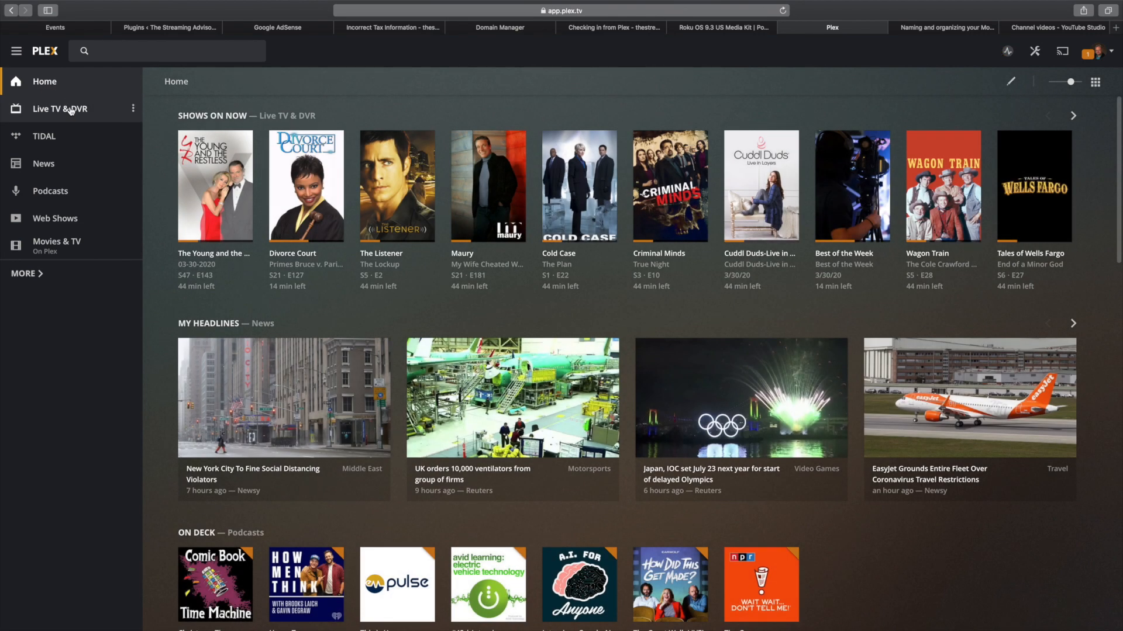
{"action": "mouse_move", "coordinate": [60, 108]}
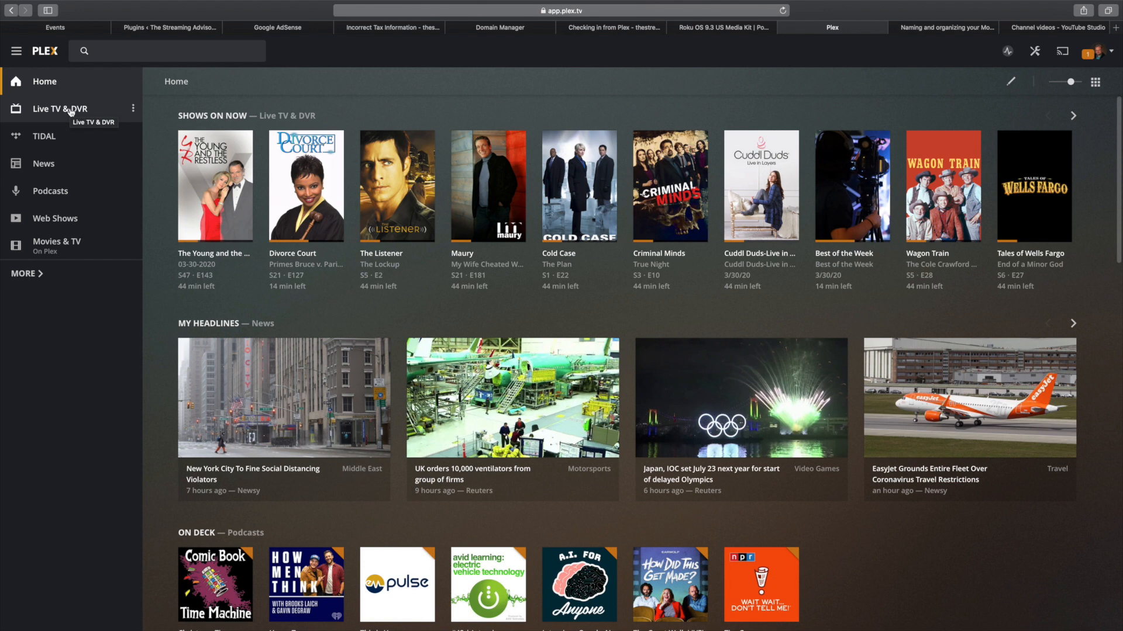
{"action": "mouse_move", "coordinate": [69, 112]}
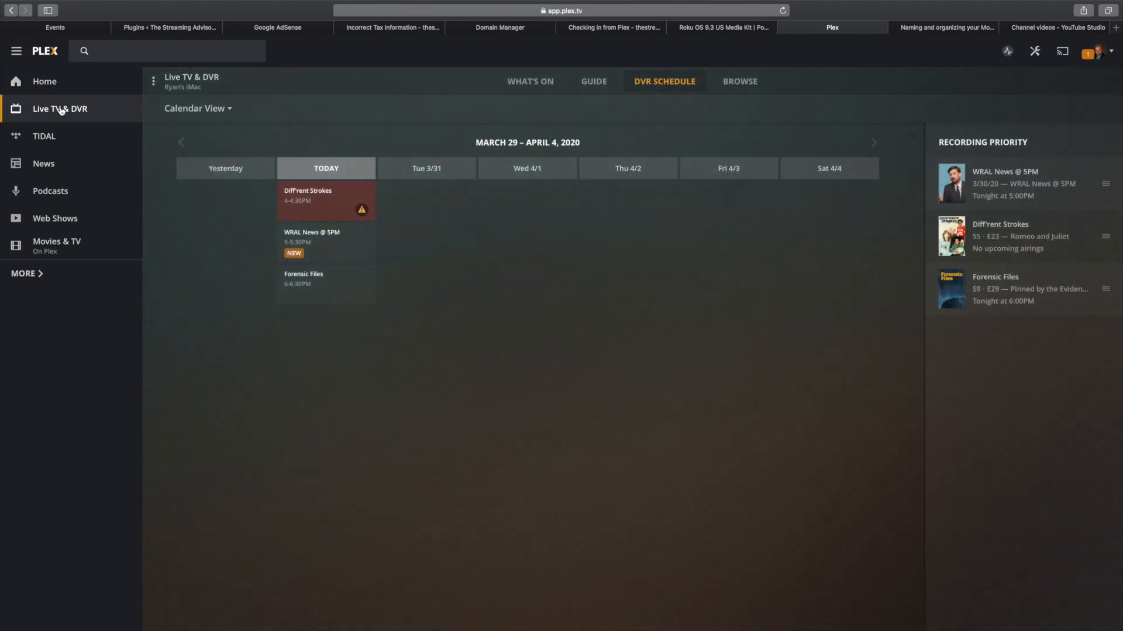
{"action": "mouse_move", "coordinate": [291, 148]}
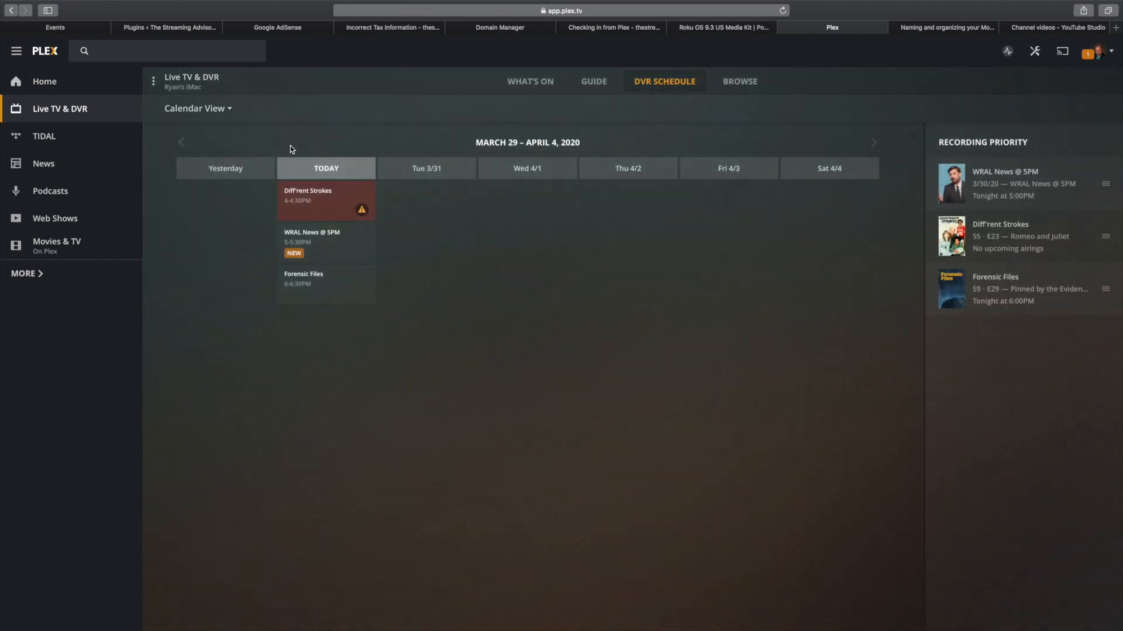
{"action": "left_click", "coordinate": [593, 81]}
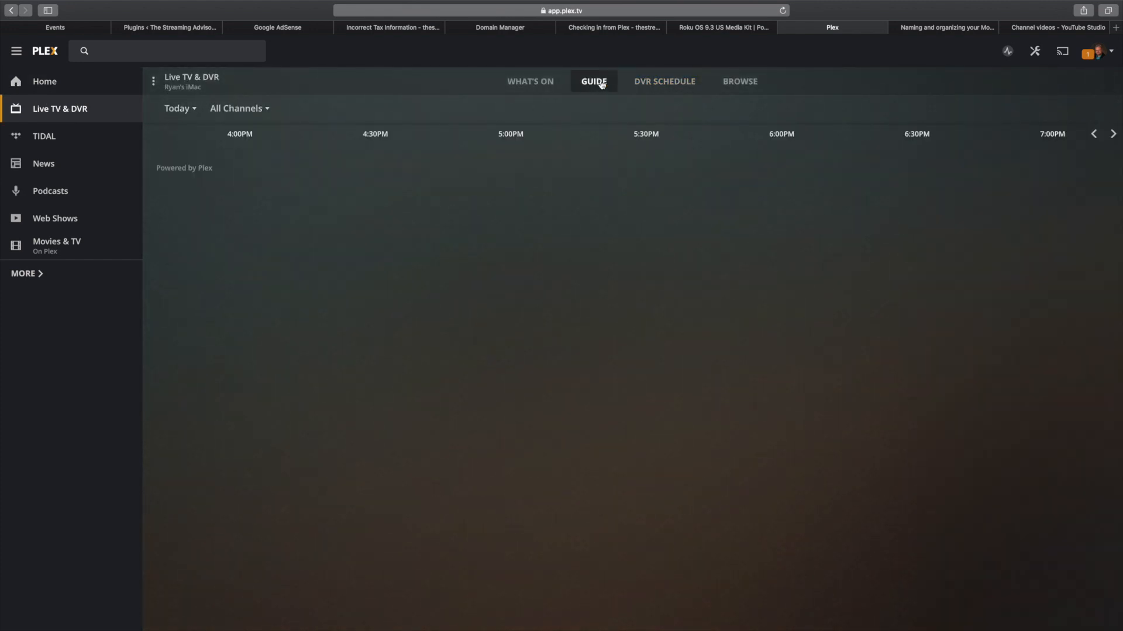
{"action": "left_click", "coordinate": [593, 81]}
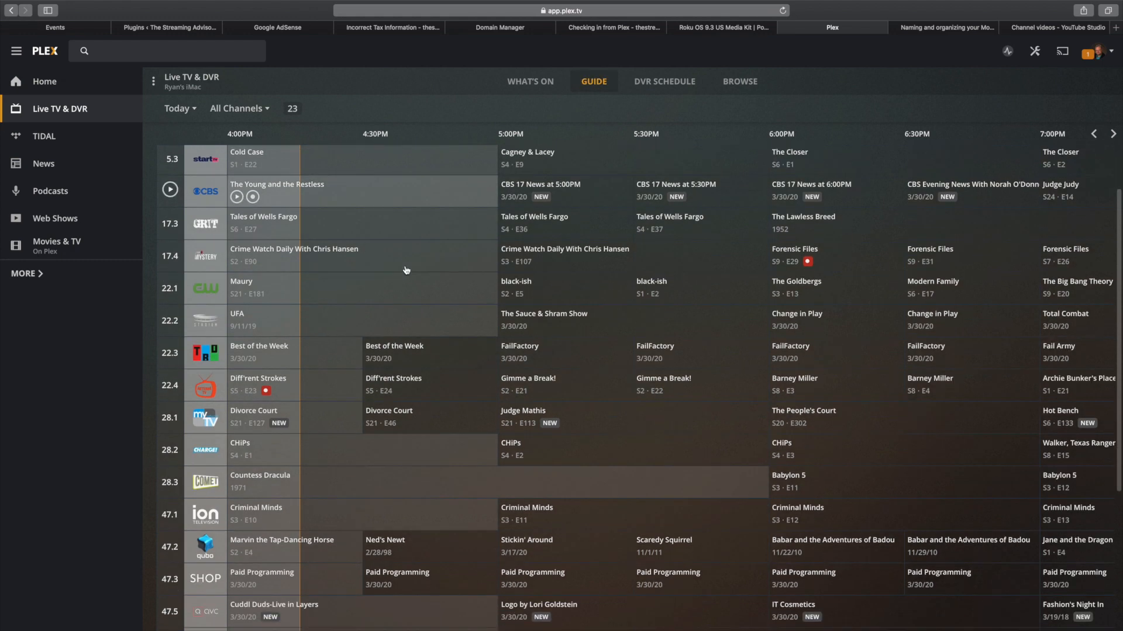
{"action": "scroll", "scroll_direction": "down", "scroll_amount": 3}
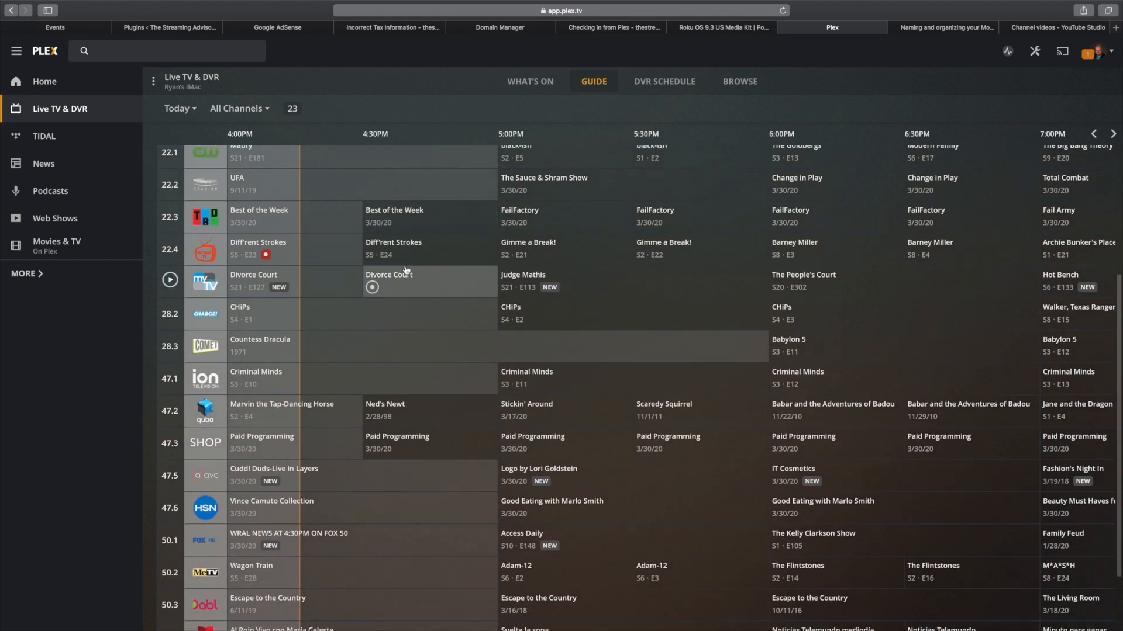
{"action": "scroll", "scroll_direction": "down", "scroll_amount": 3}
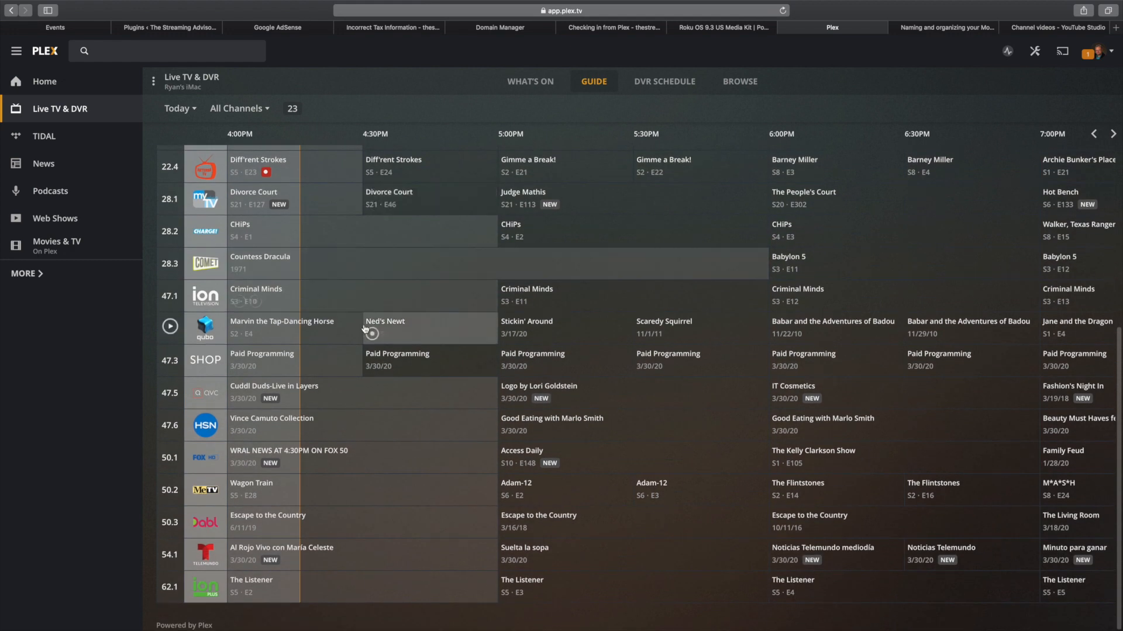
{"action": "mouse_move", "coordinate": [334, 497]}
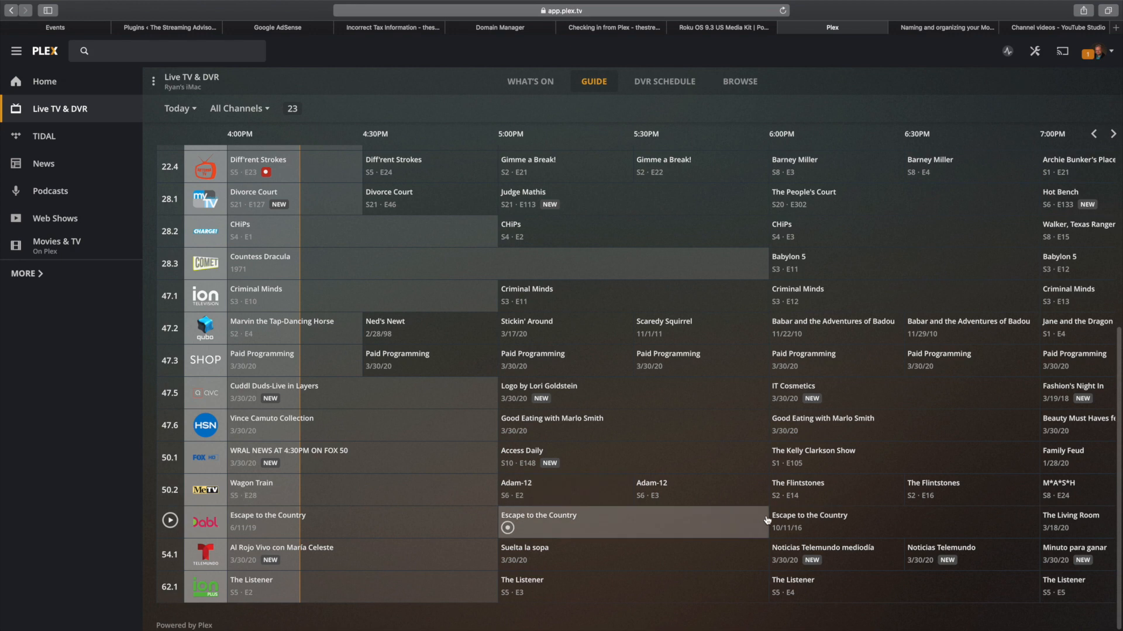
{"action": "scroll", "scroll_direction": "up", "scroll_amount": 3}
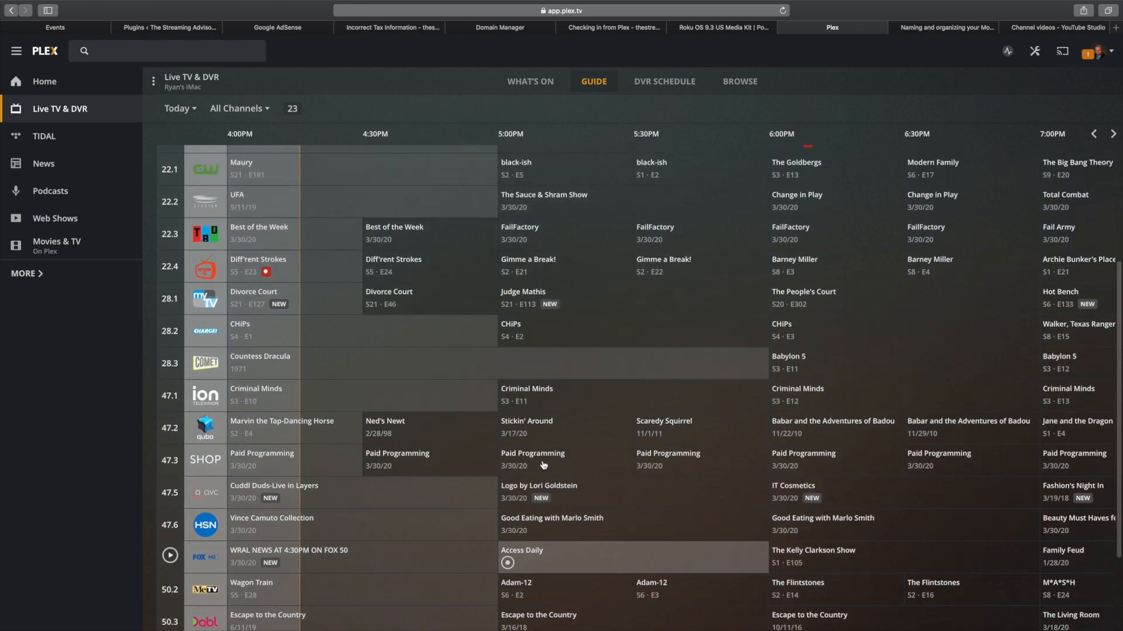
{"action": "scroll", "scroll_direction": "up", "scroll_amount": 3}
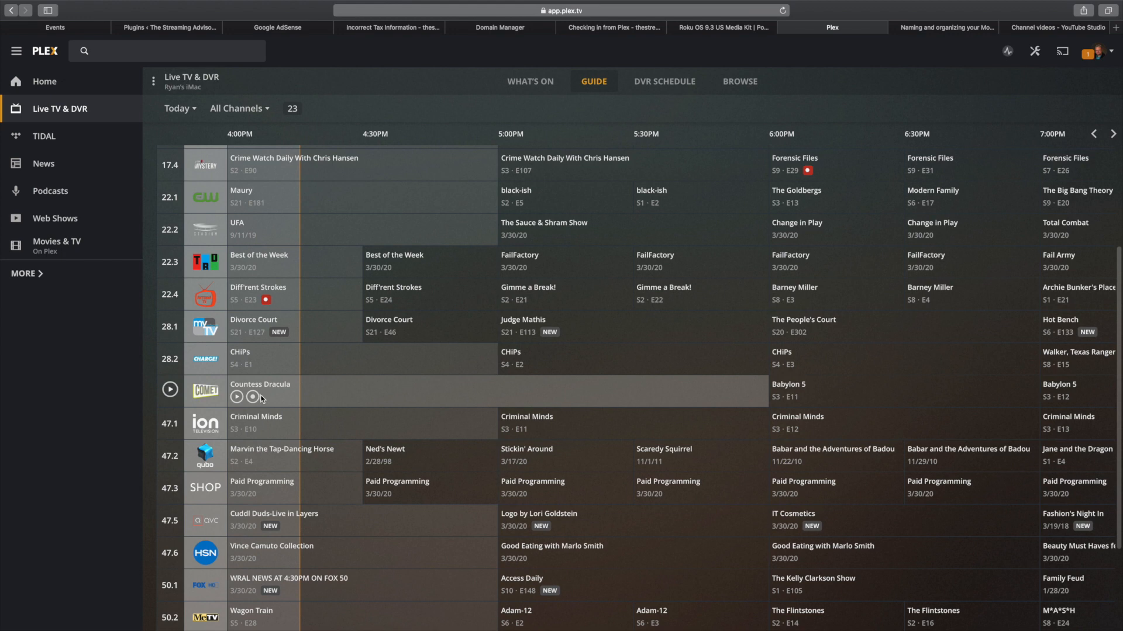
{"action": "scroll", "scroll_direction": "down", "scroll_amount": 3}
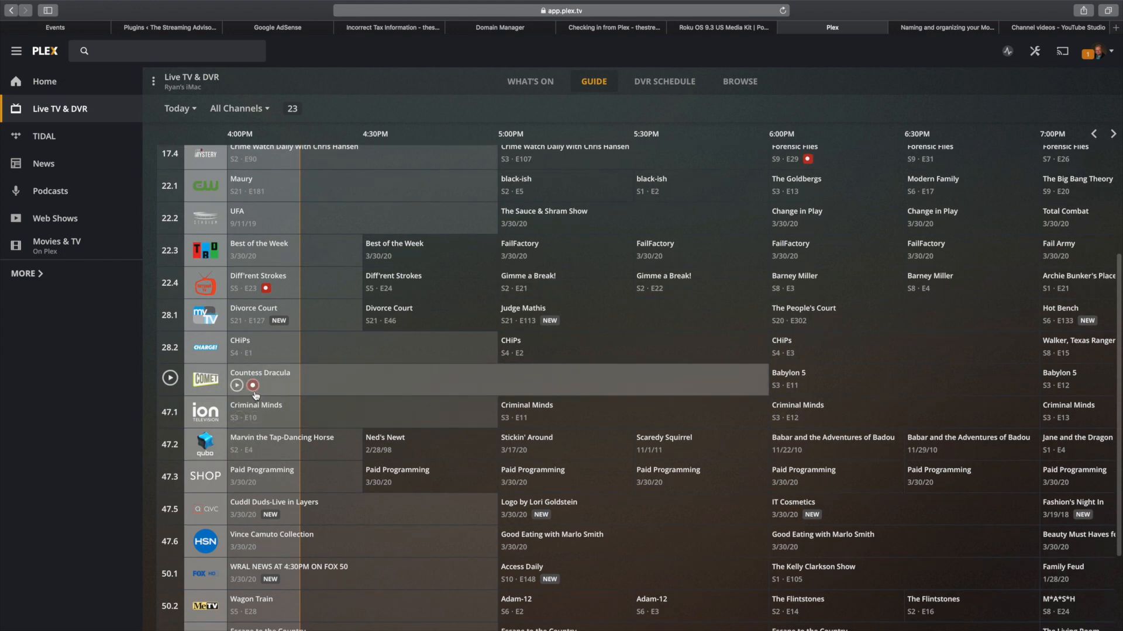
Bring up the record options for Countess Dracula.
{"action": "left_click", "coordinate": [253, 386]}
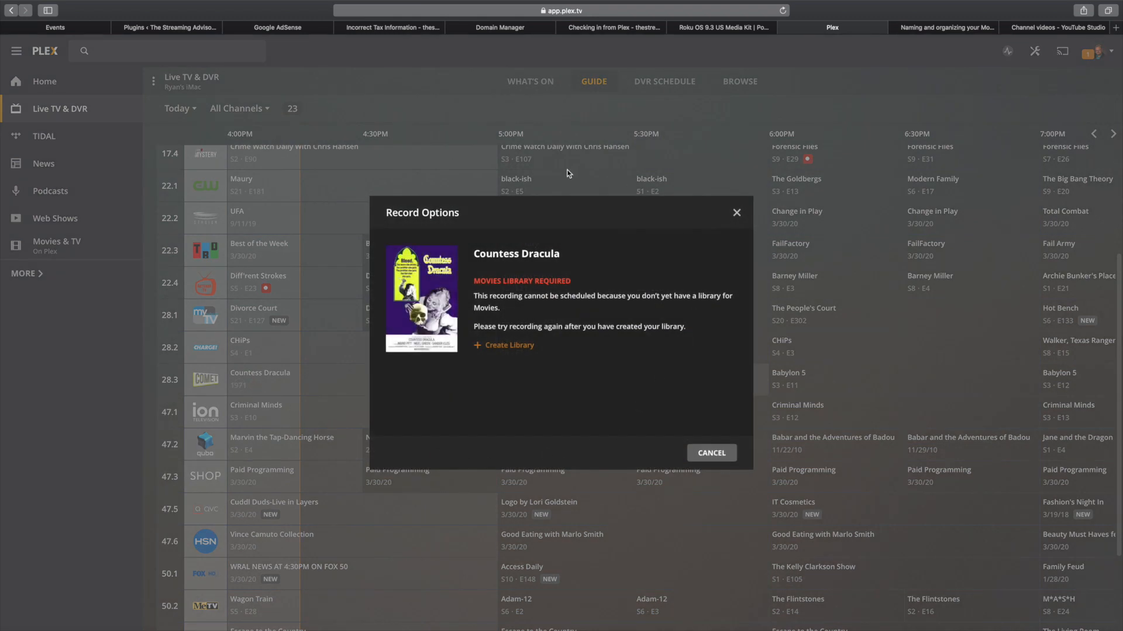
{"action": "mouse_move", "coordinate": [577, 286]}
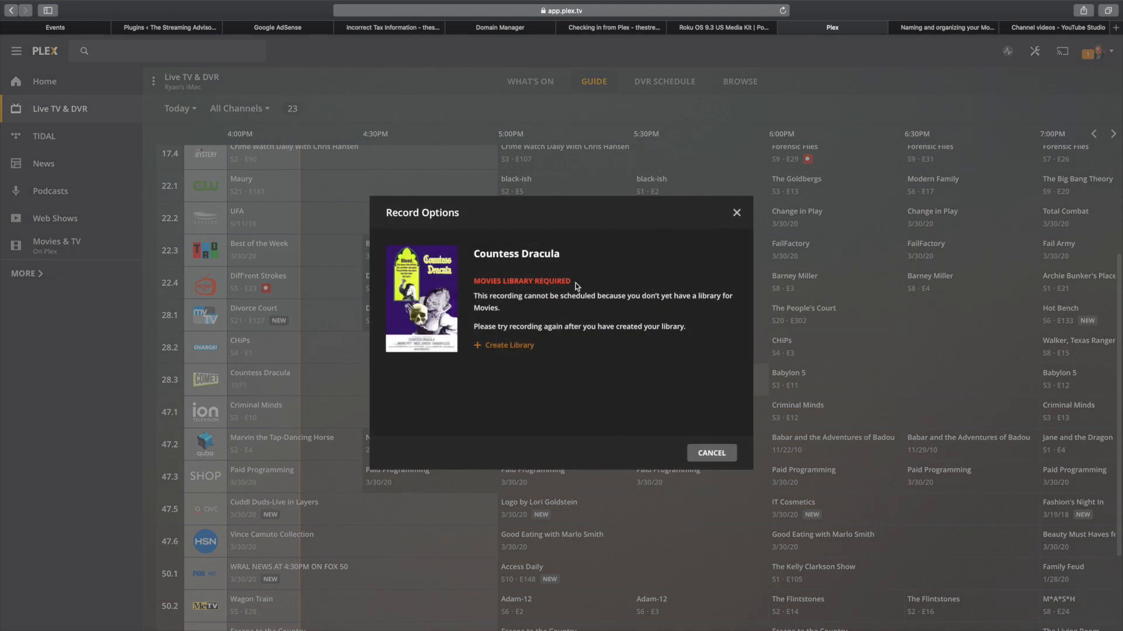
{"action": "mouse_move", "coordinate": [580, 379]}
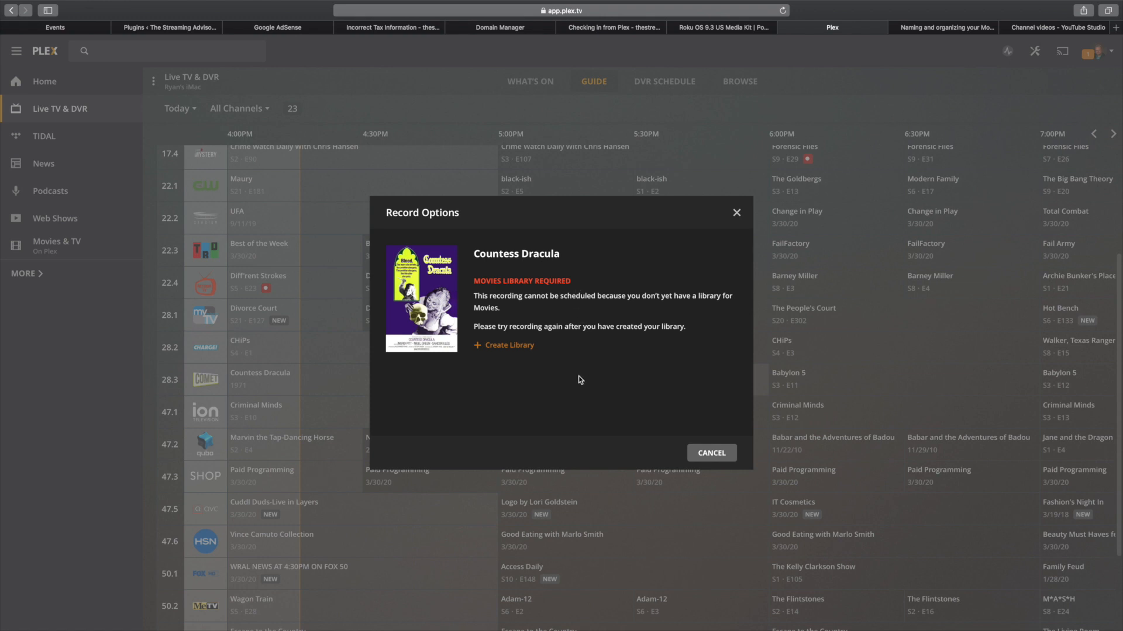
{"action": "mouse_move", "coordinate": [492, 404]}
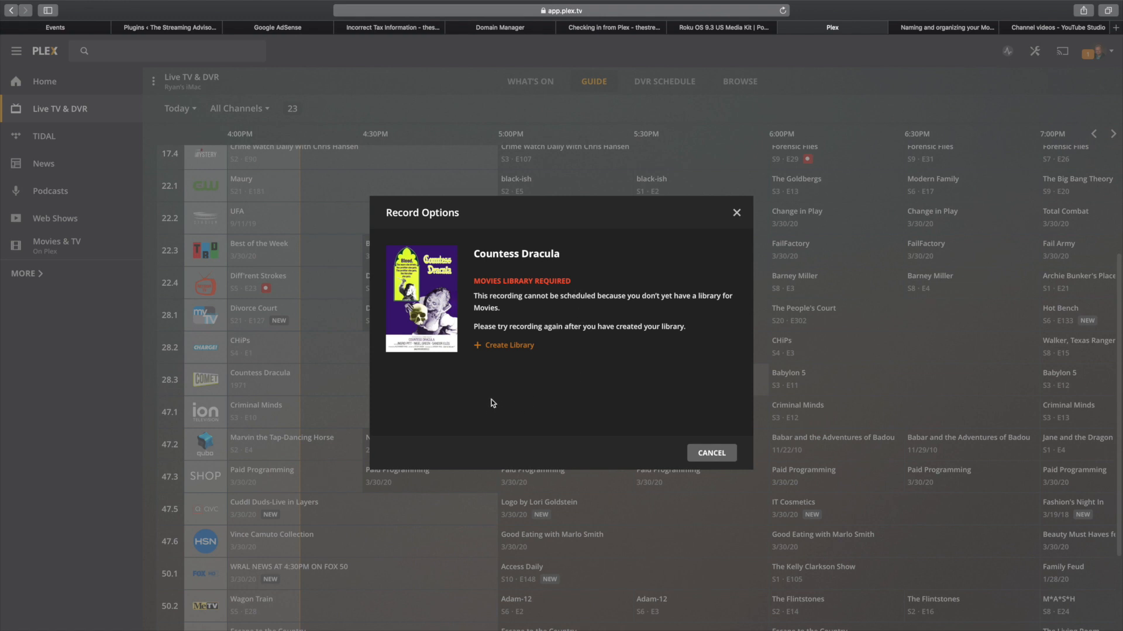
{"action": "mouse_move", "coordinate": [508, 345]}
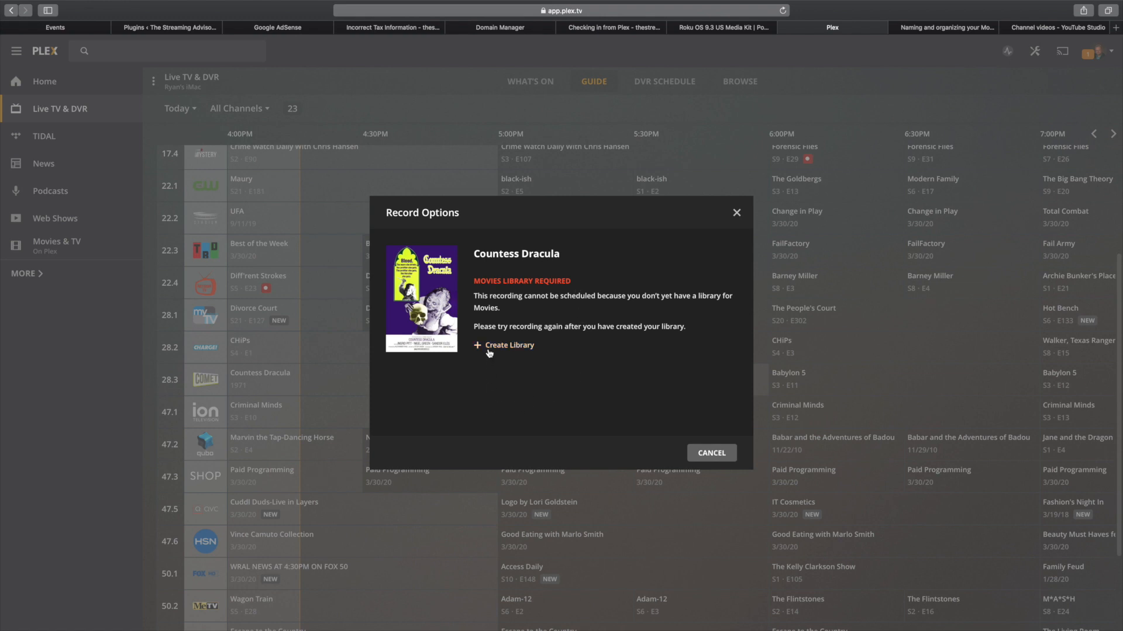
{"action": "mouse_move", "coordinate": [508, 345]}
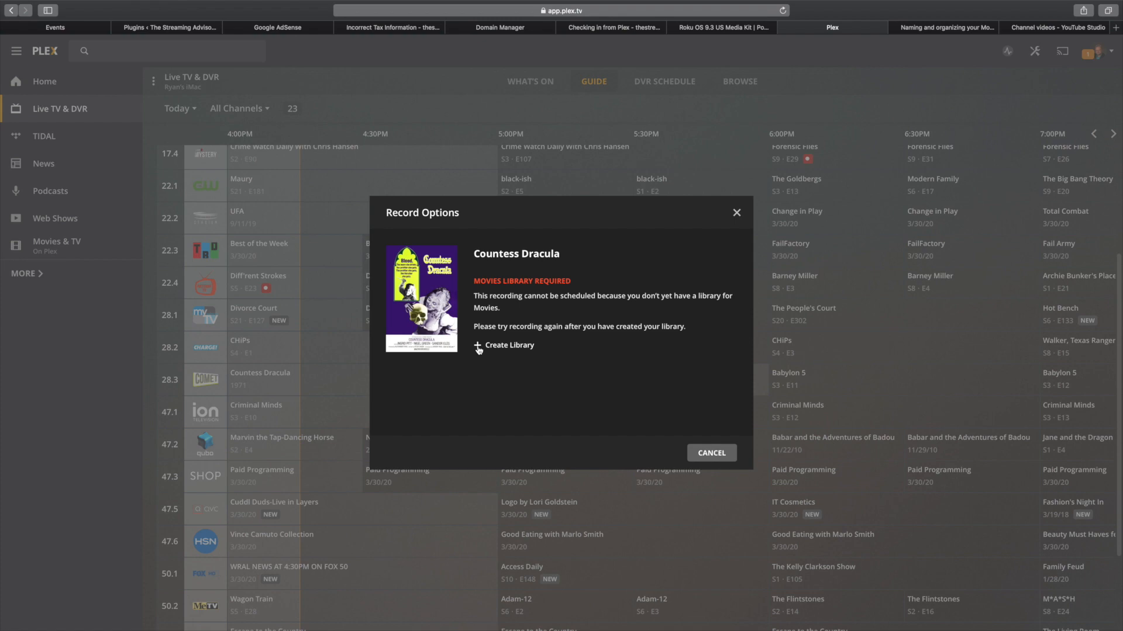
Start a new Movies library named Movies and bring up its media-folder browser.
{"action": "left_click", "coordinate": [509, 345]}
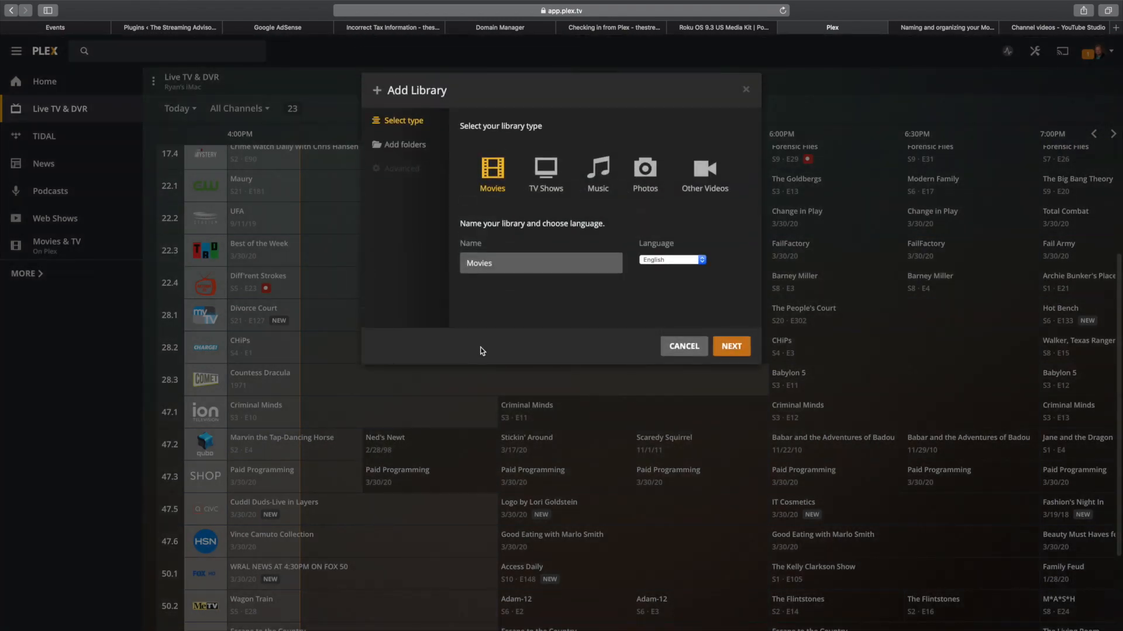
{"action": "mouse_move", "coordinate": [509, 263]}
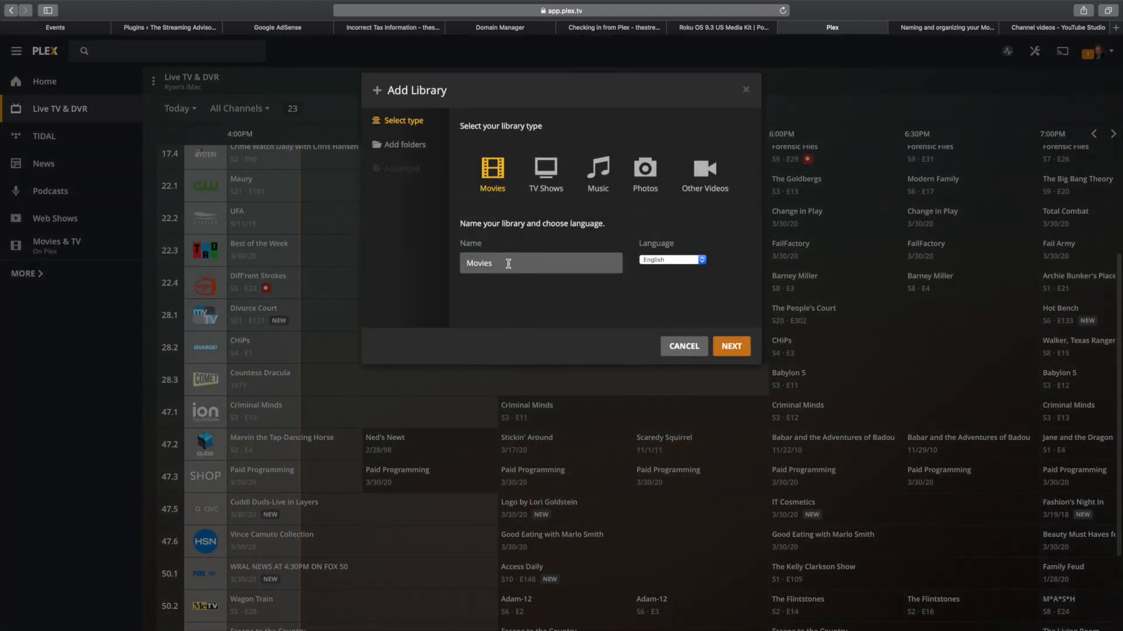
{"action": "mouse_move", "coordinate": [404, 144]}
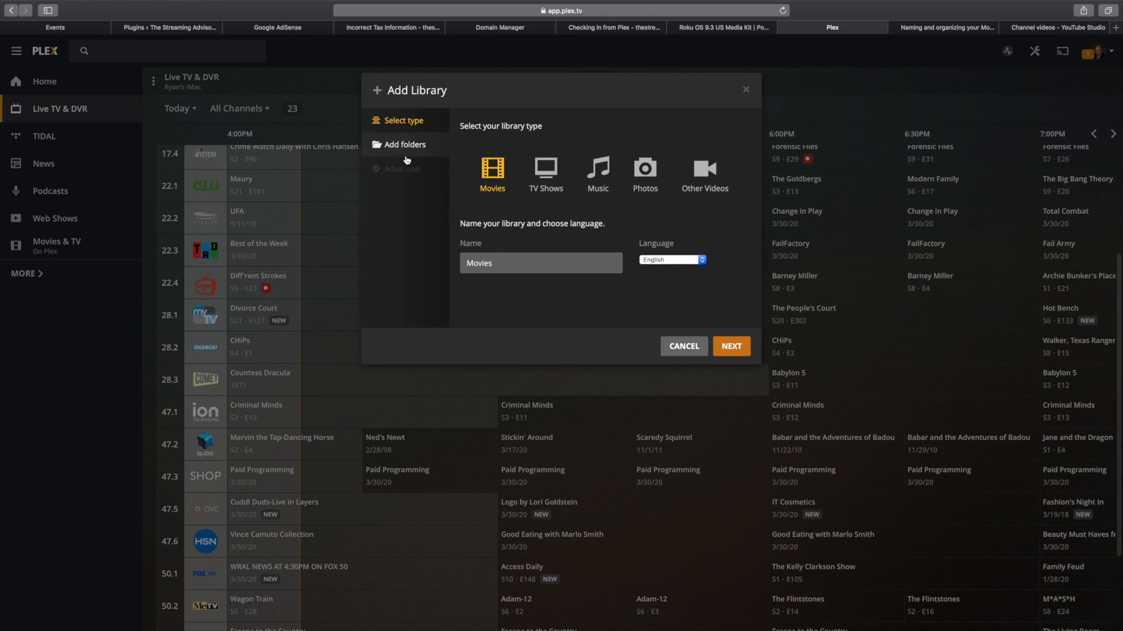
{"action": "mouse_move", "coordinate": [528, 287]}
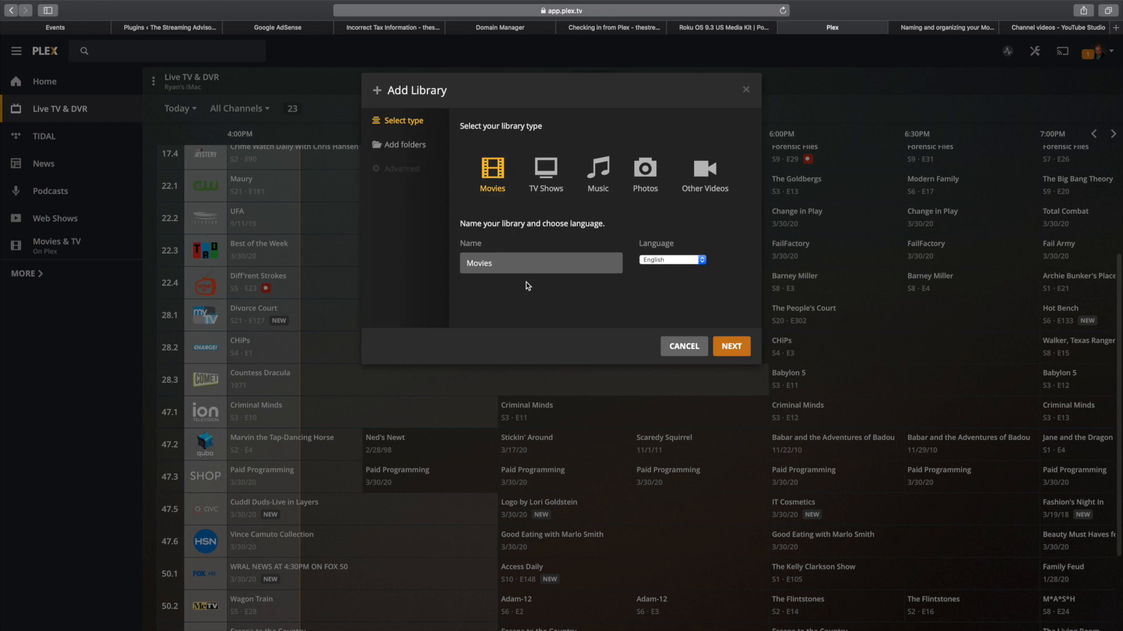
{"action": "left_click", "coordinate": [541, 263]}
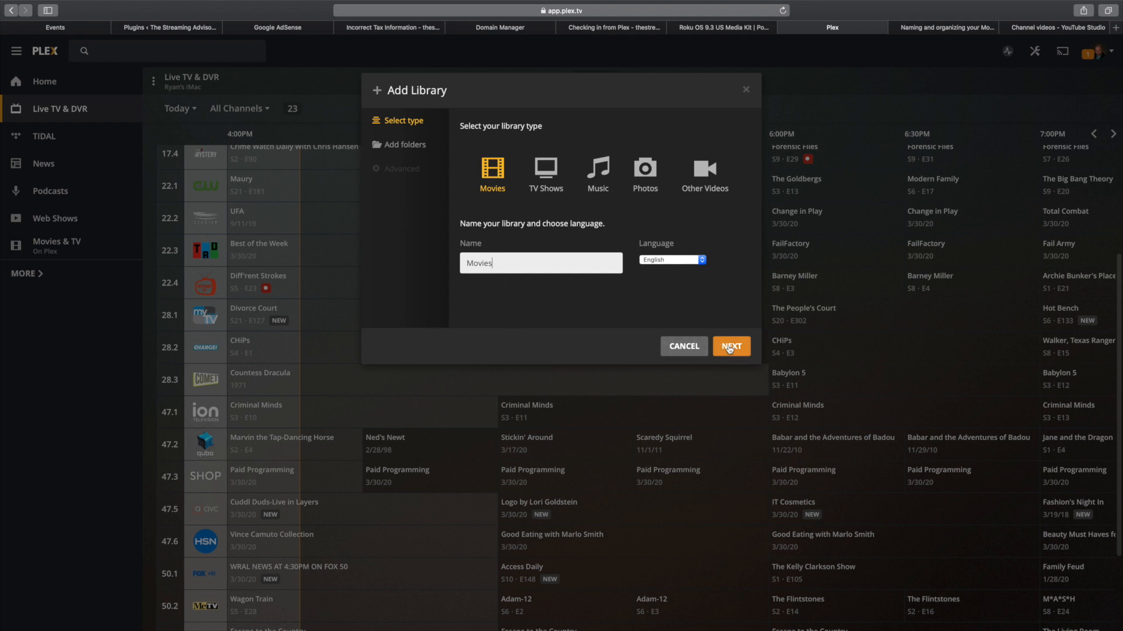
{"action": "left_click", "coordinate": [730, 346]}
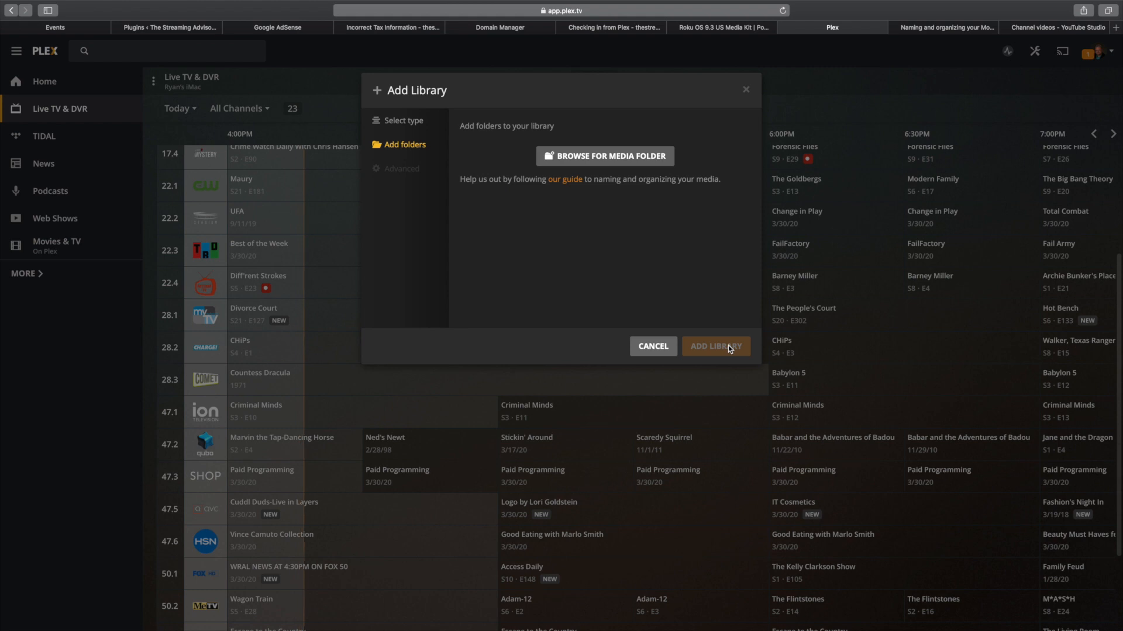
{"action": "mouse_move", "coordinate": [603, 156]}
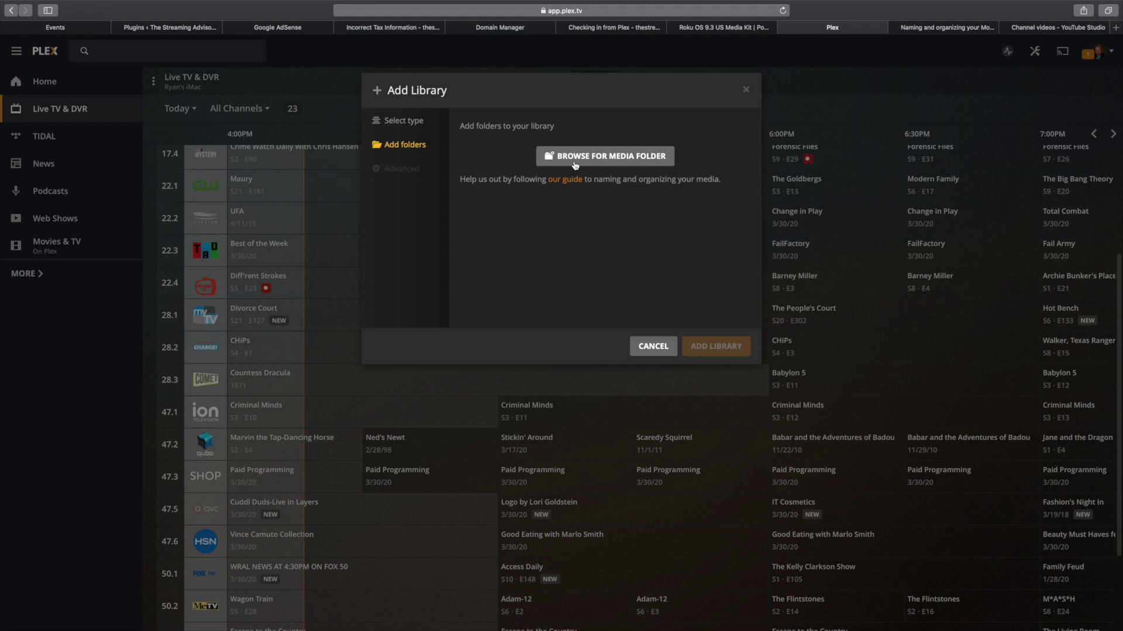
{"action": "left_click", "coordinate": [604, 155]}
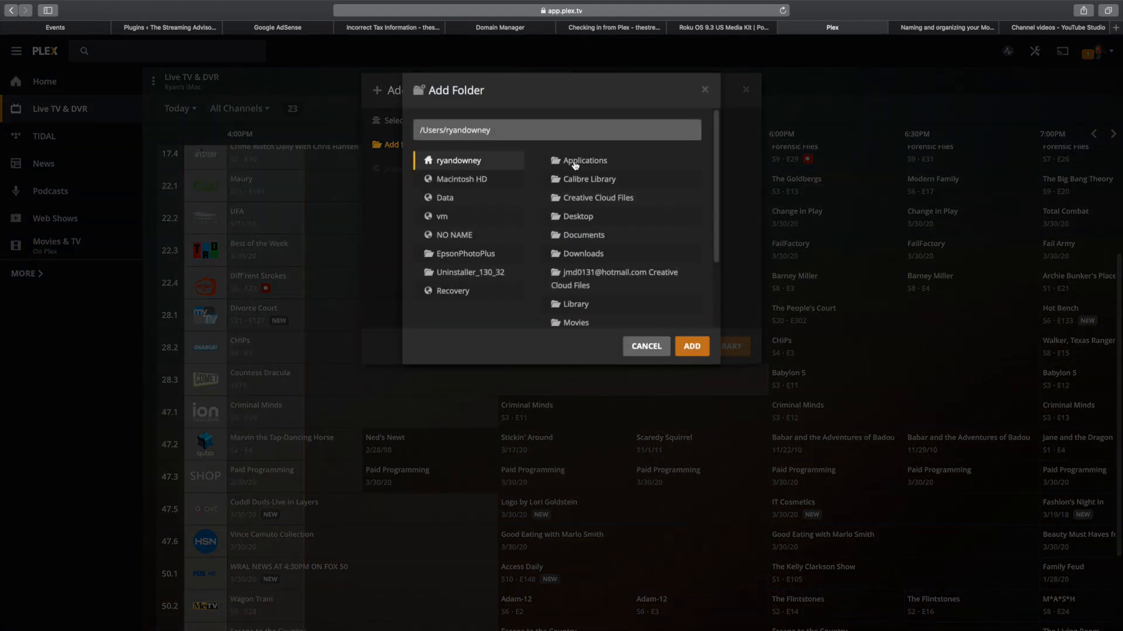
{"action": "mouse_move", "coordinate": [614, 278]}
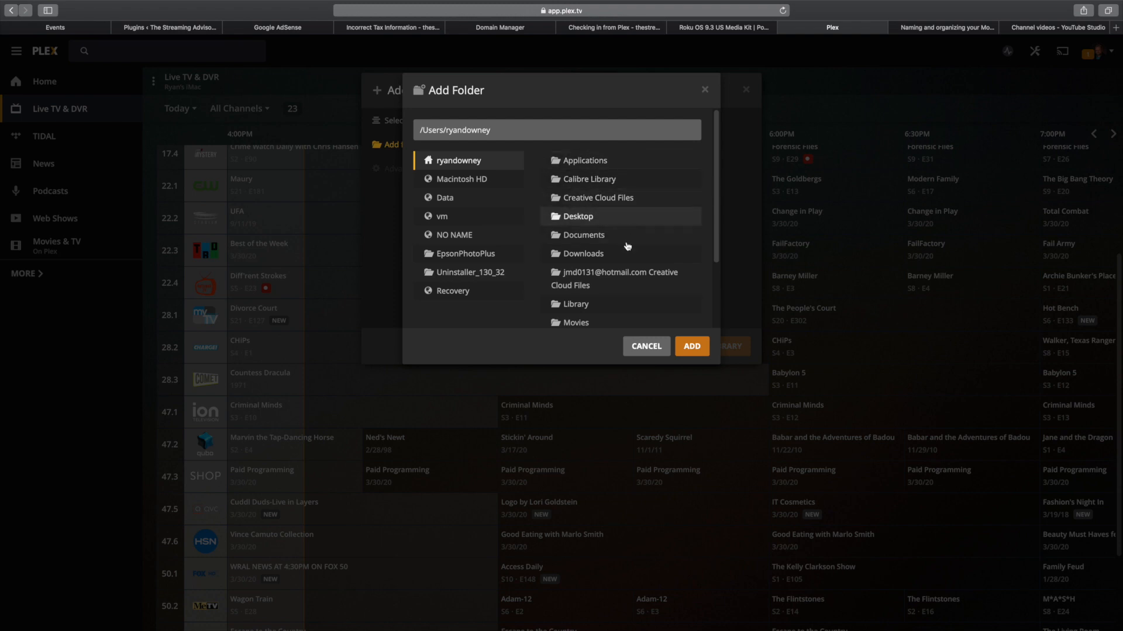
{"action": "mouse_move", "coordinate": [640, 351]}
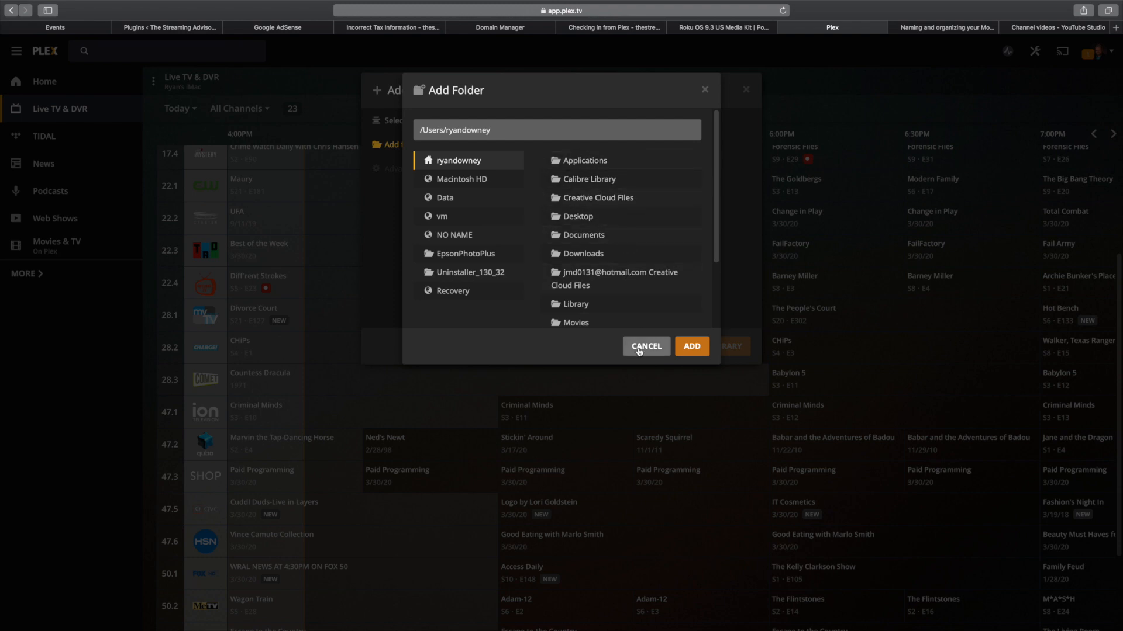
Cancel the folder browser, leaving the Movies library with no media folder.
{"action": "left_click", "coordinate": [645, 349]}
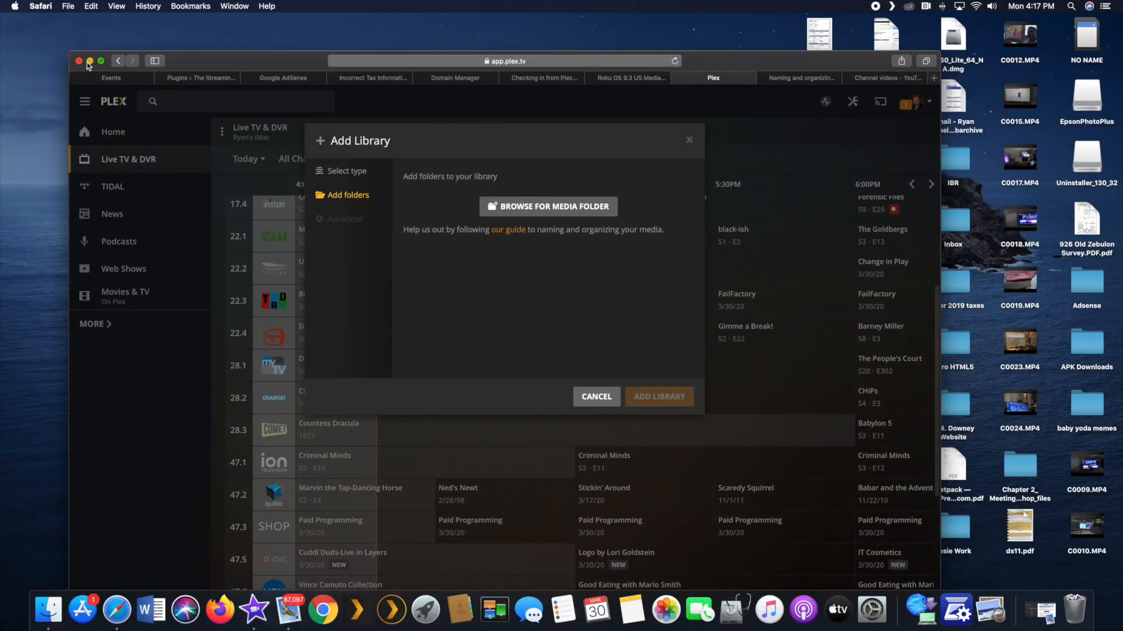
Minimise the browser and switch to Finder on the desktop.
{"action": "left_click", "coordinate": [78, 61]}
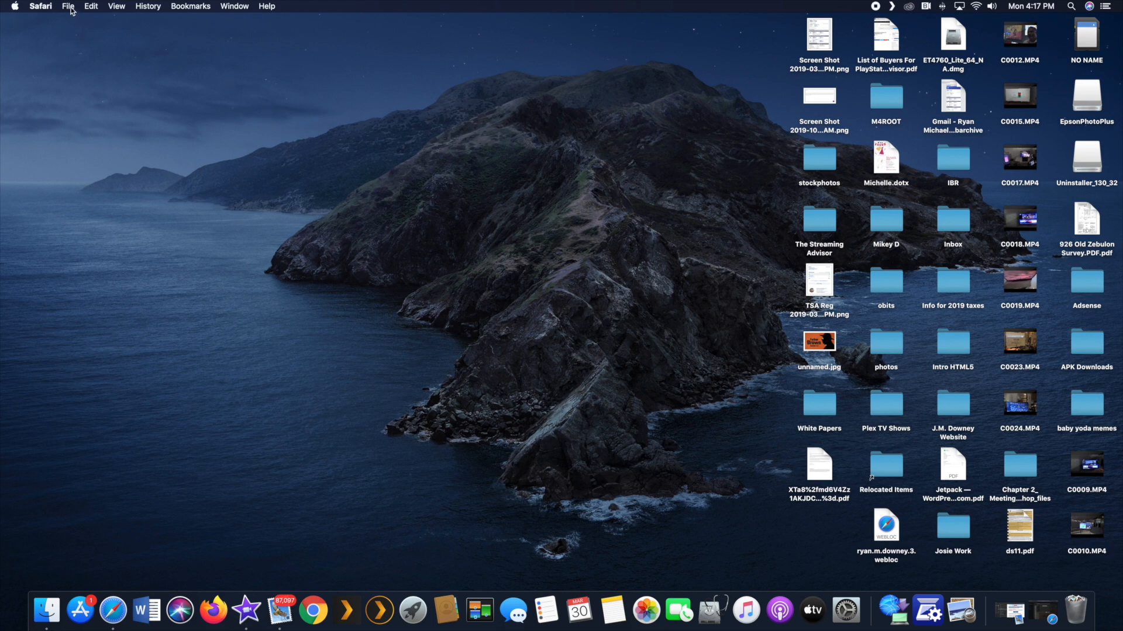
{"action": "left_click", "coordinate": [68, 6]}
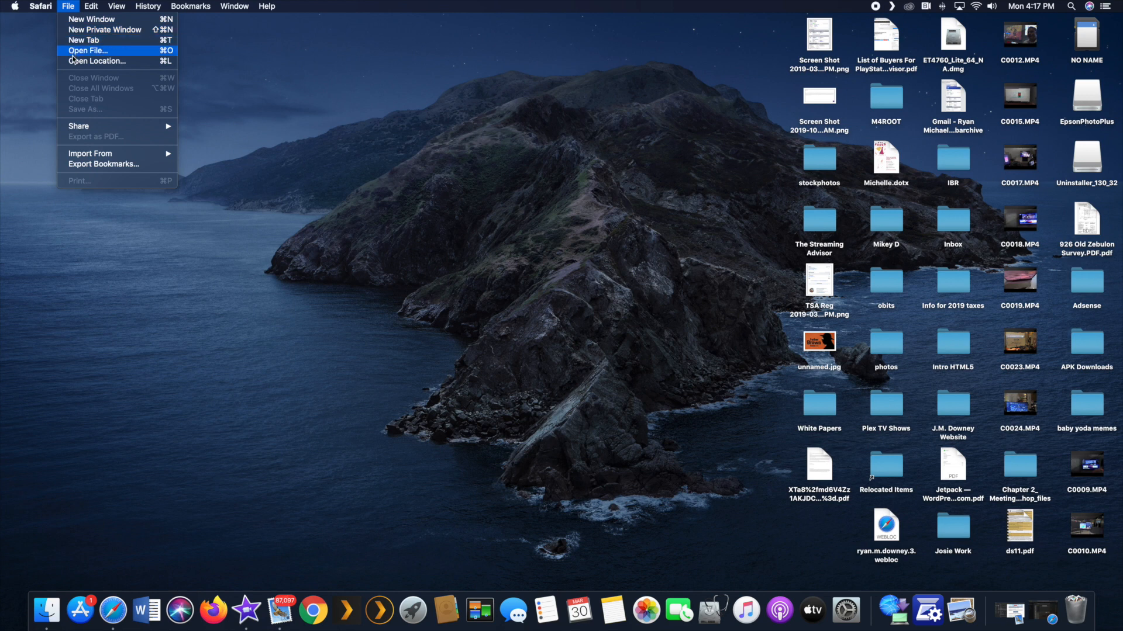
{"action": "mouse_move", "coordinate": [85, 39]}
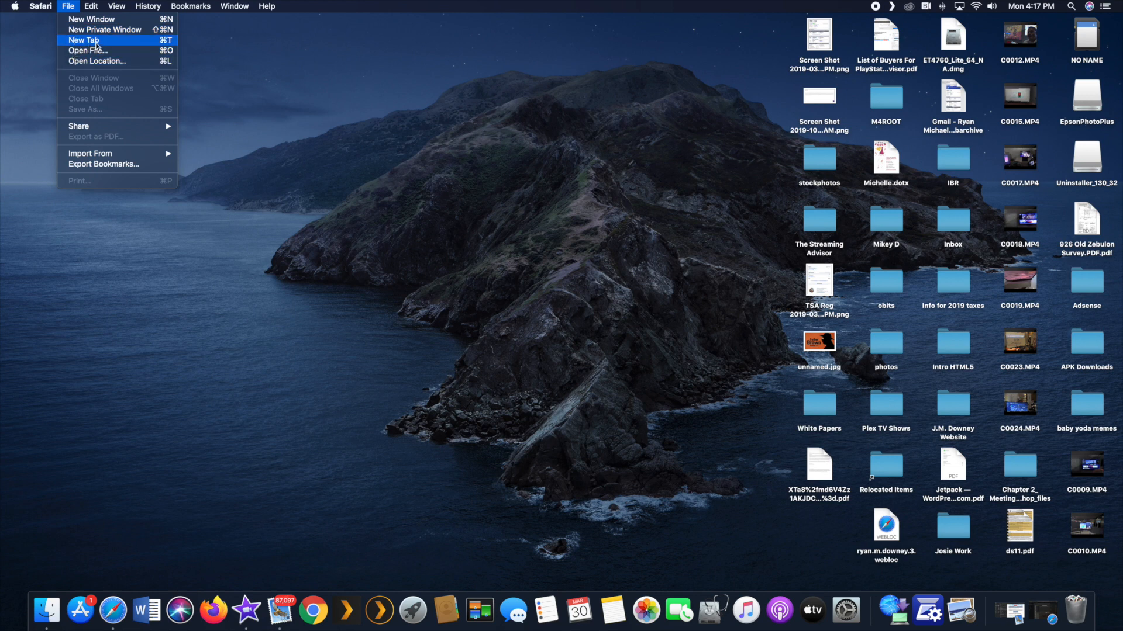
{"action": "mouse_move", "coordinate": [91, 20]}
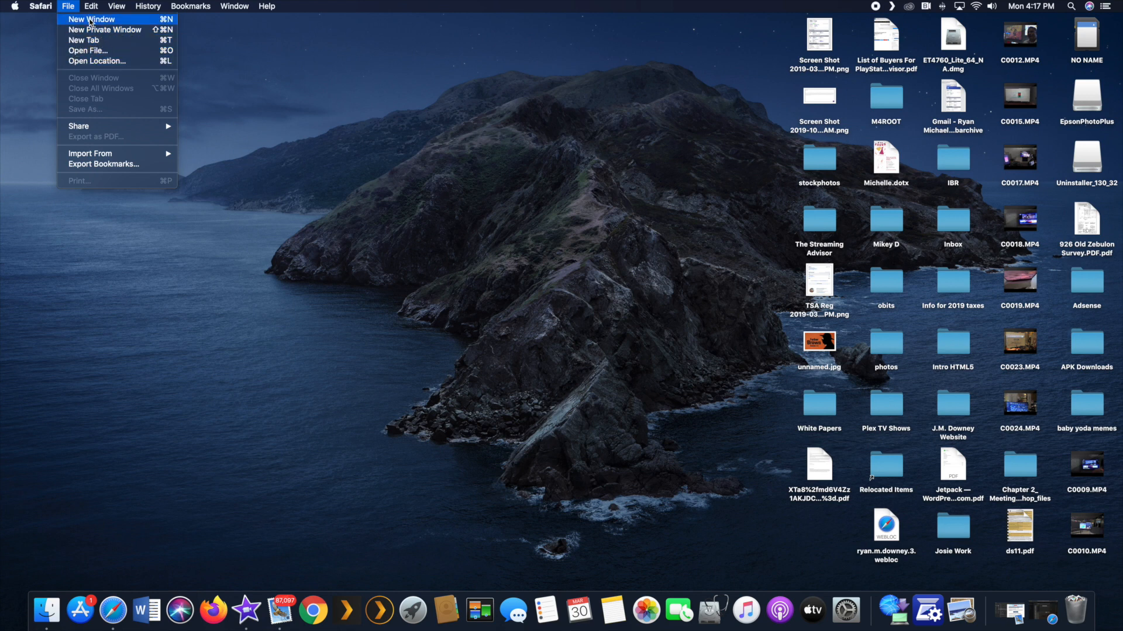
{"action": "left_click", "coordinate": [14, 6]}
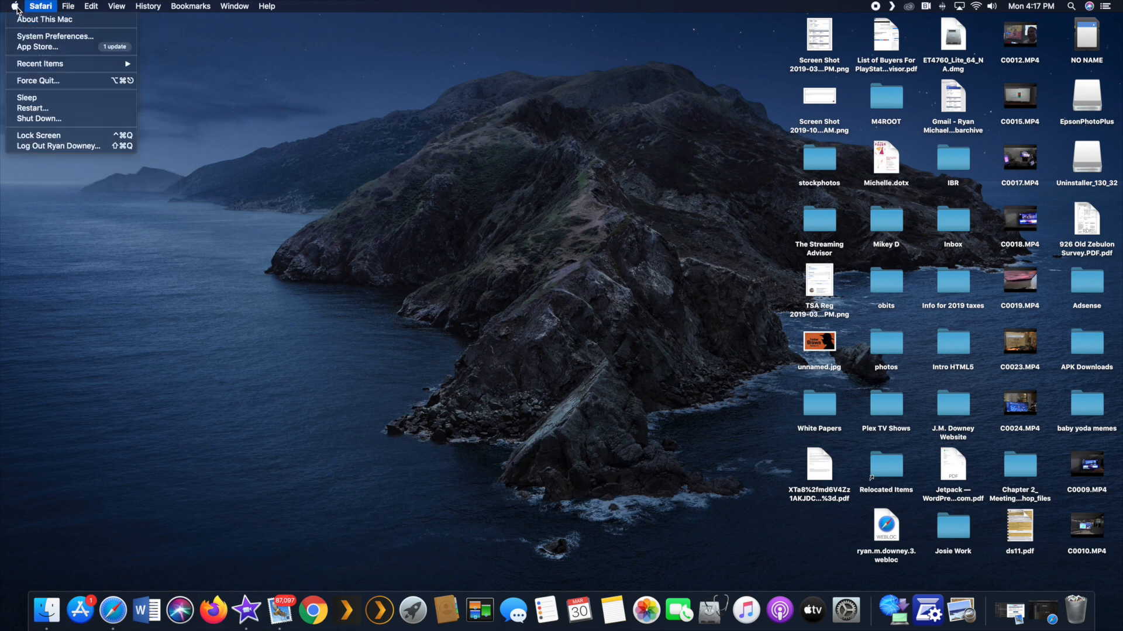
{"action": "left_click", "coordinate": [40, 6]}
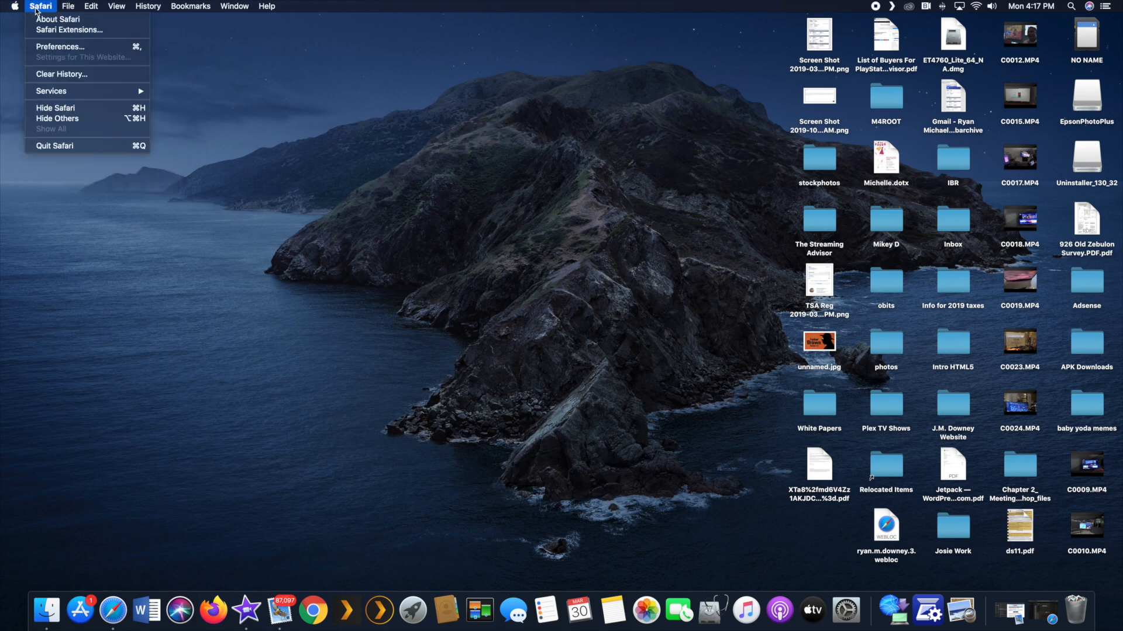
{"action": "left_click", "coordinate": [68, 6]}
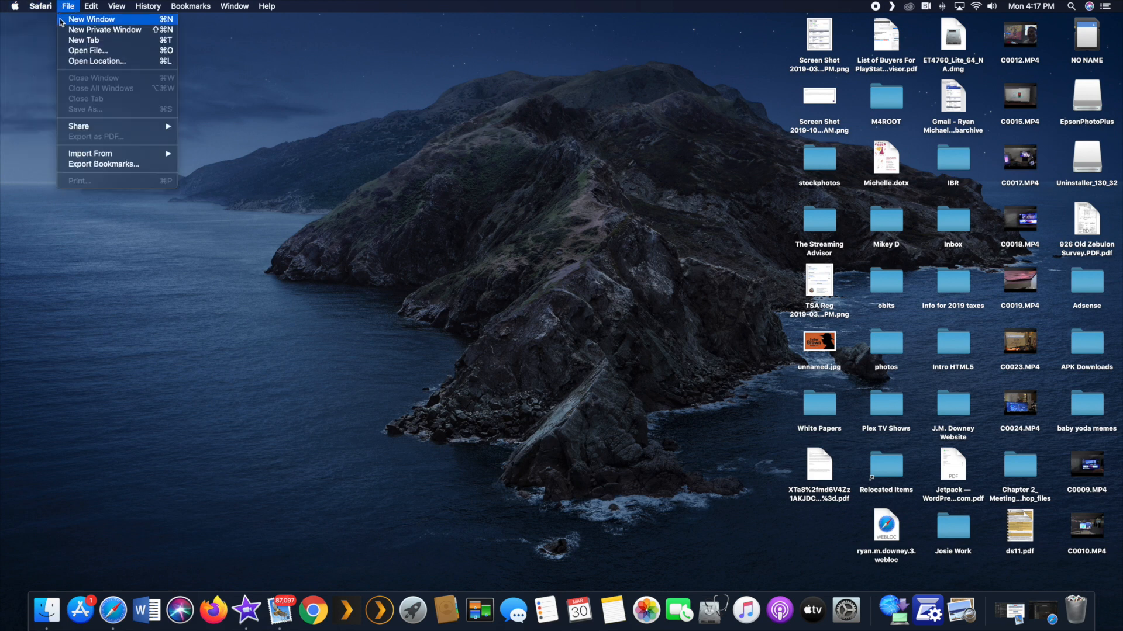
{"action": "left_click", "coordinate": [371, 145]}
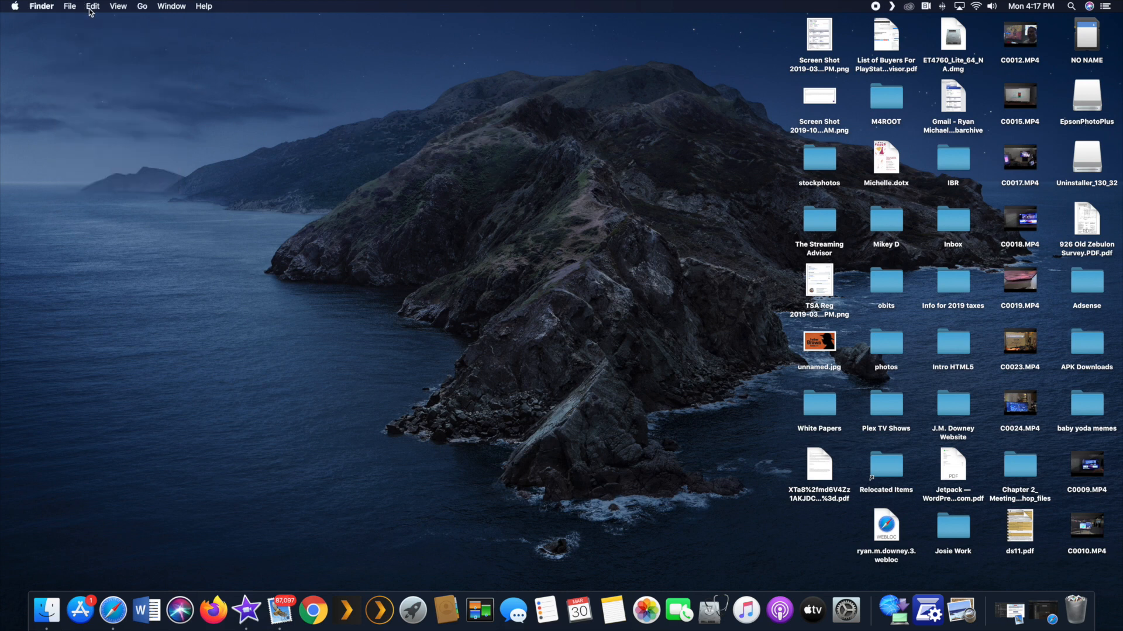
Create a new untitled folder on the desktop via File > New Folder.
{"action": "left_click", "coordinate": [92, 5]}
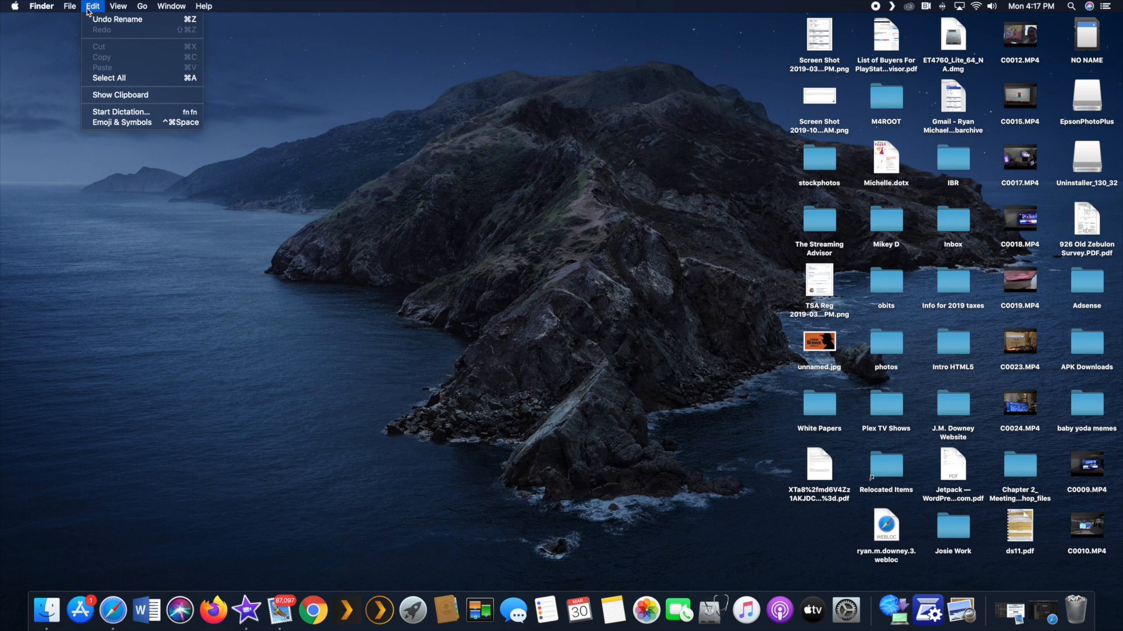
{"action": "left_click", "coordinate": [69, 7]}
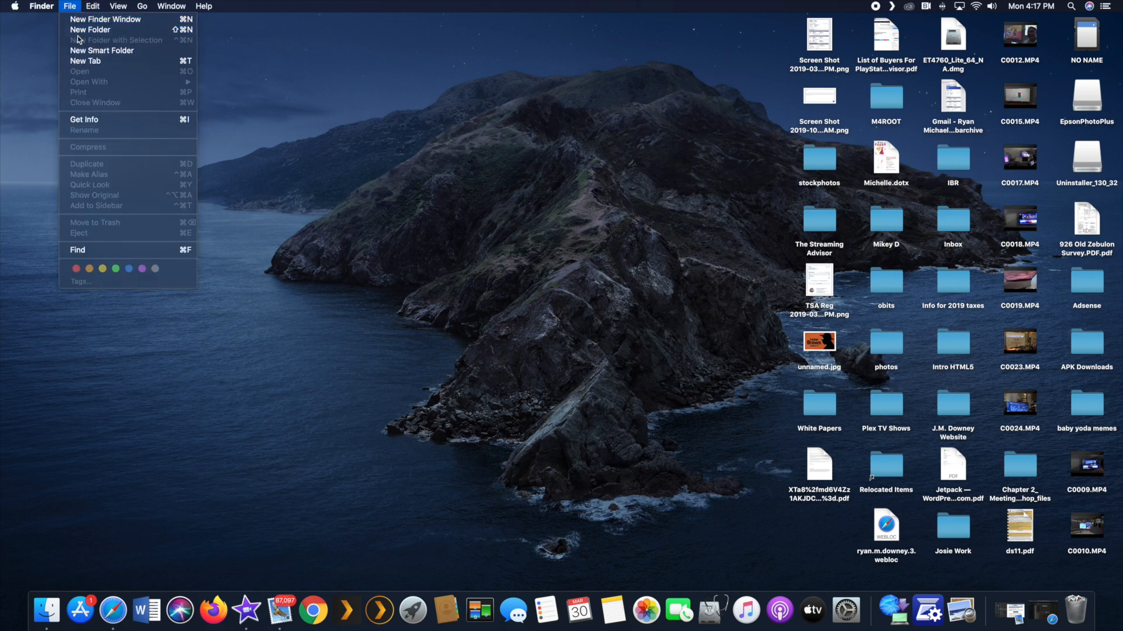
{"action": "mouse_move", "coordinate": [90, 29]}
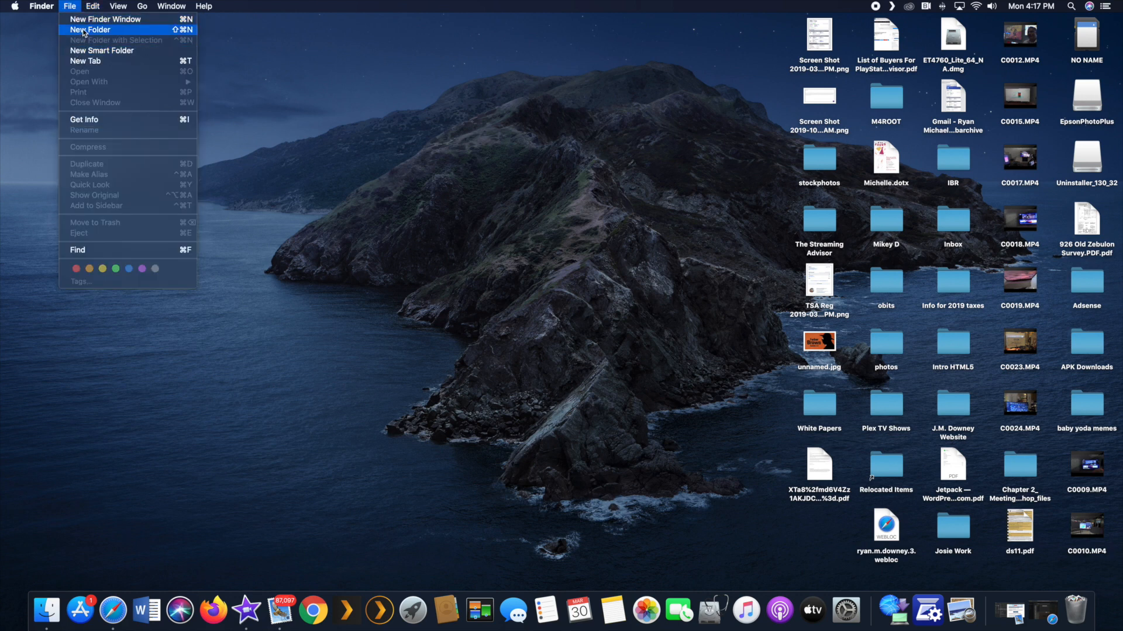
{"action": "left_click", "coordinate": [90, 29]}
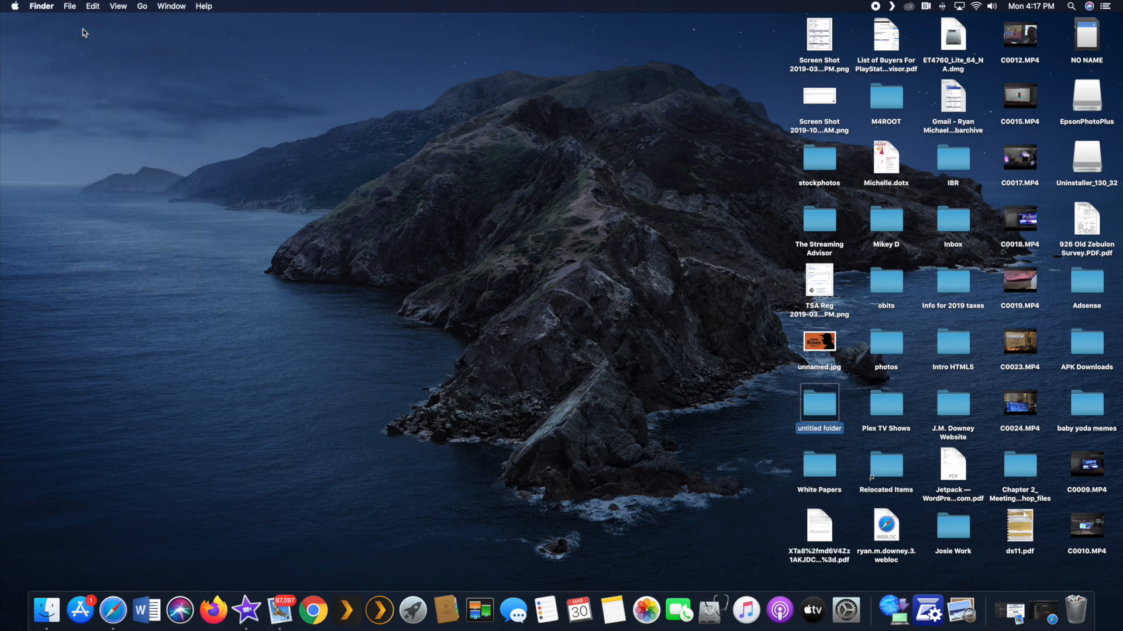
{"action": "mouse_move", "coordinate": [828, 407]}
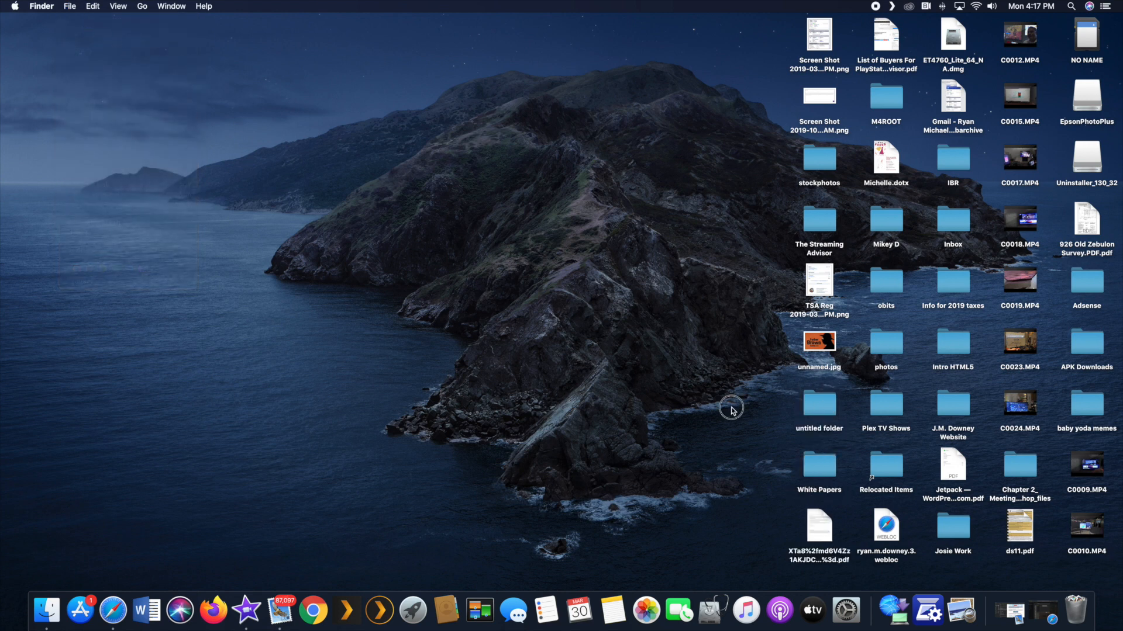
Name the folder Plex Videos, move Plex TV Shows into it, and verify its contents.
{"action": "left_click", "coordinate": [819, 403]}
{"action": "type", "text": "Plex Videos"}
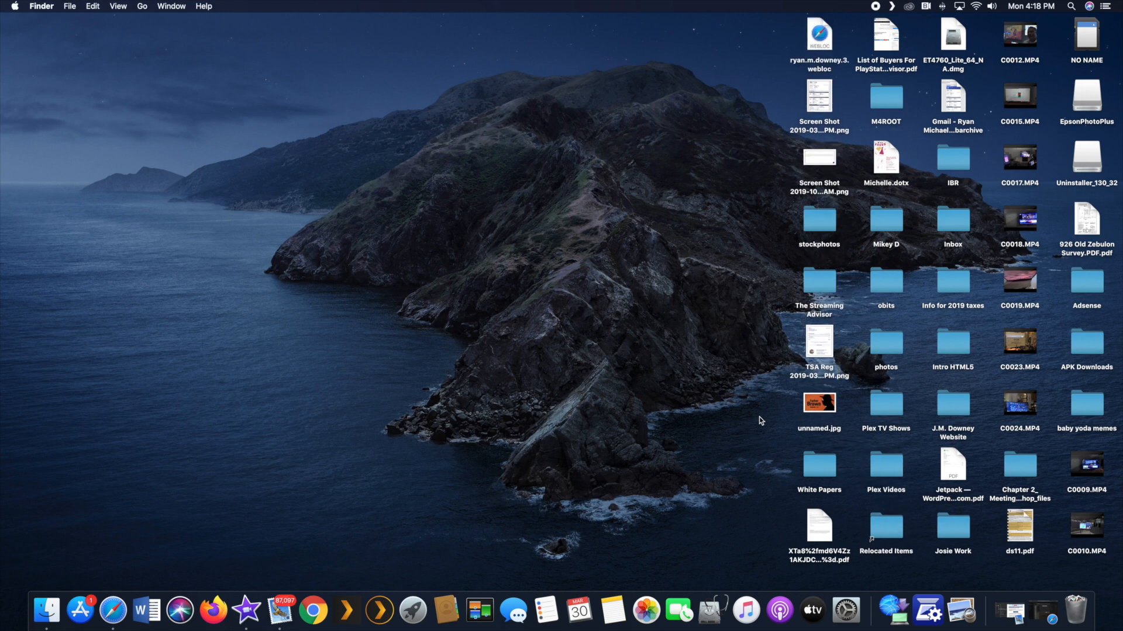
{"action": "mouse_move", "coordinate": [886, 478]}
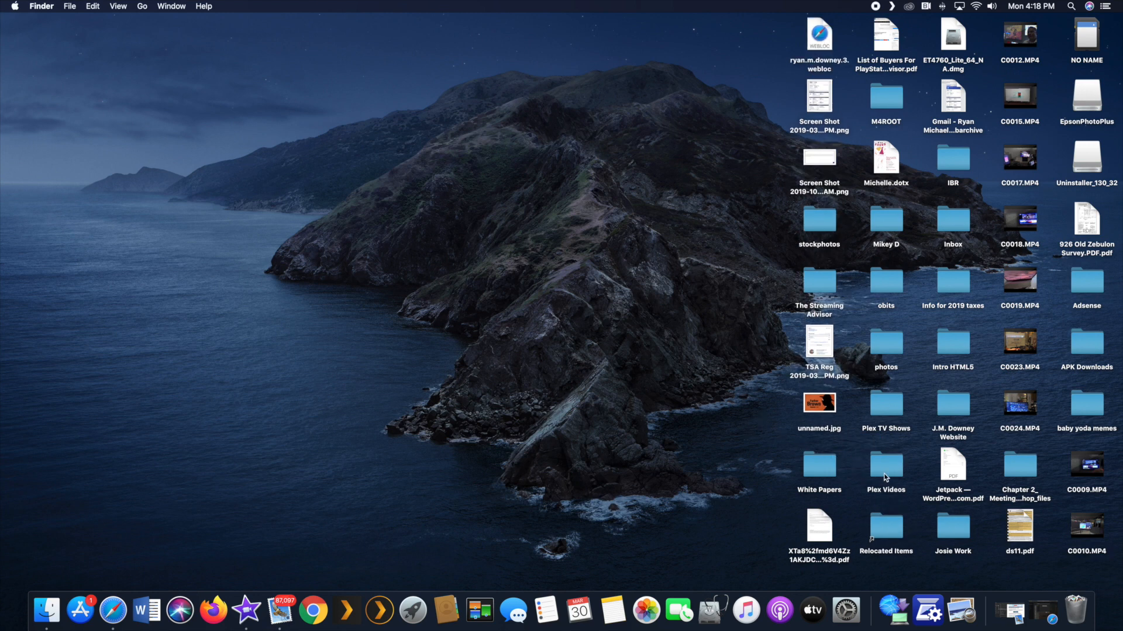
{"action": "mouse_move", "coordinate": [885, 422]}
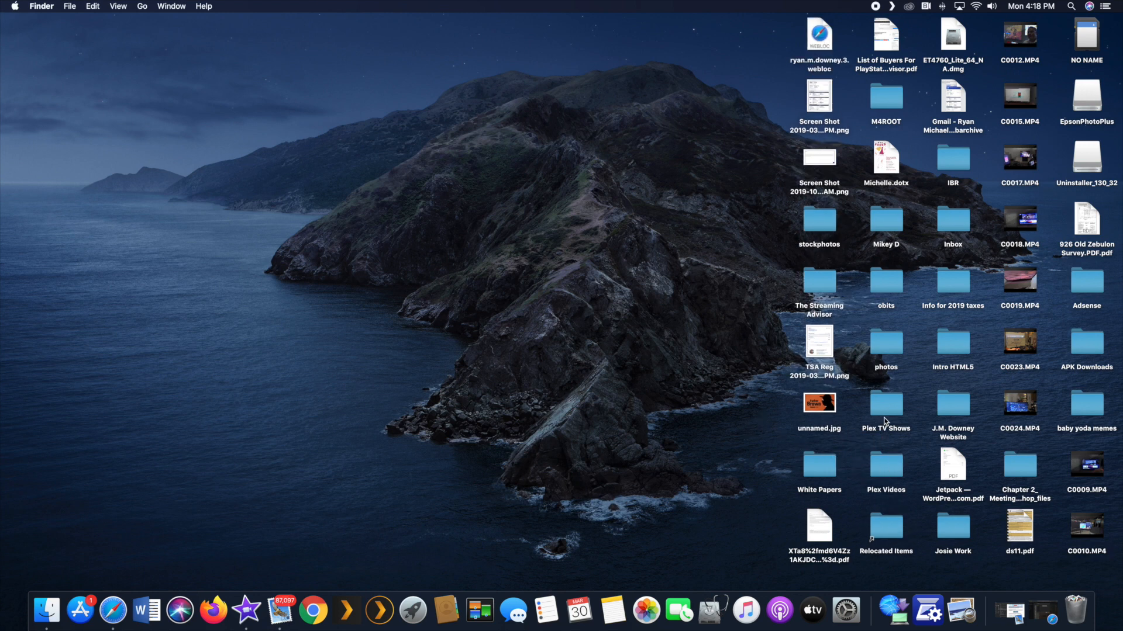
{"action": "left_click", "coordinate": [885, 402]}
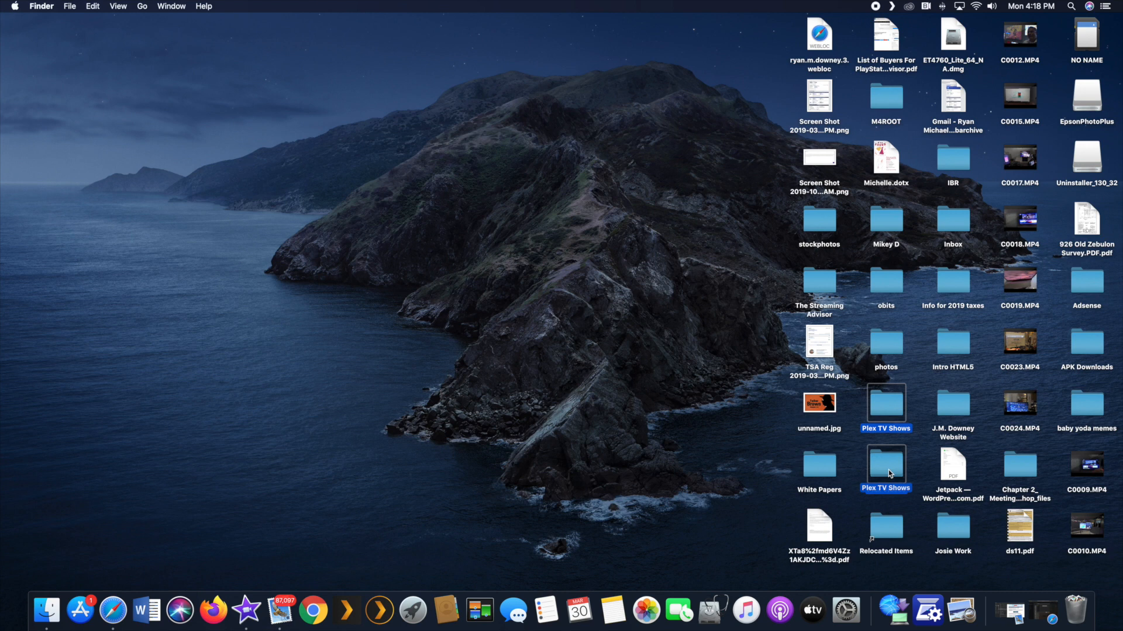
{"action": "double_click", "coordinate": [886, 466]}
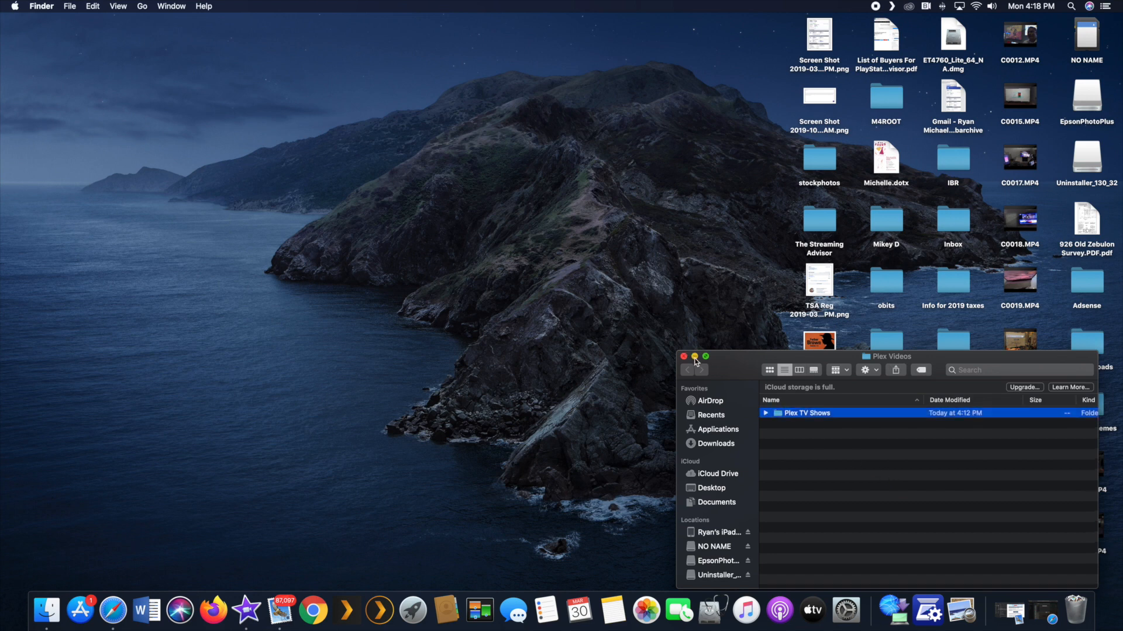
{"action": "left_click", "coordinate": [682, 357]}
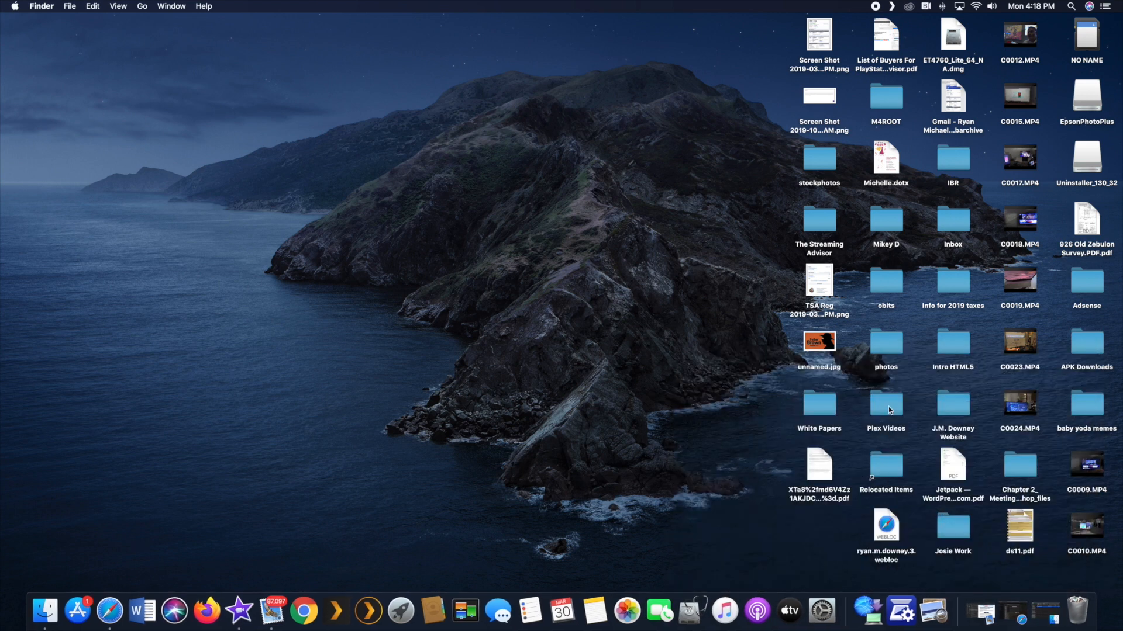
{"action": "mouse_move", "coordinate": [459, 419]}
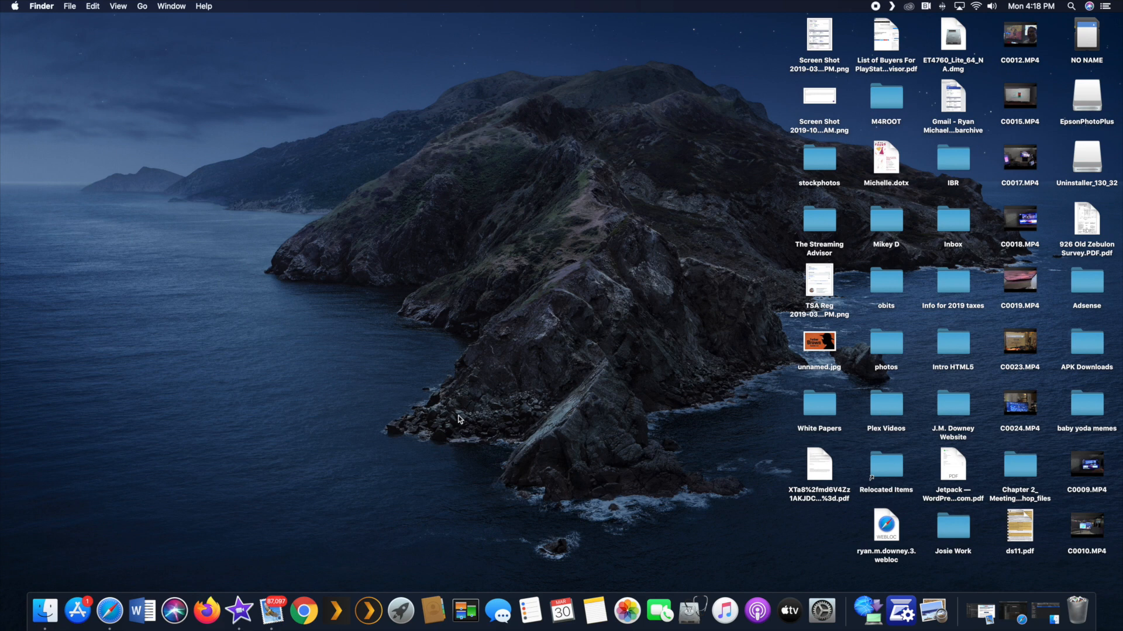
{"action": "mouse_move", "coordinate": [174, 611]}
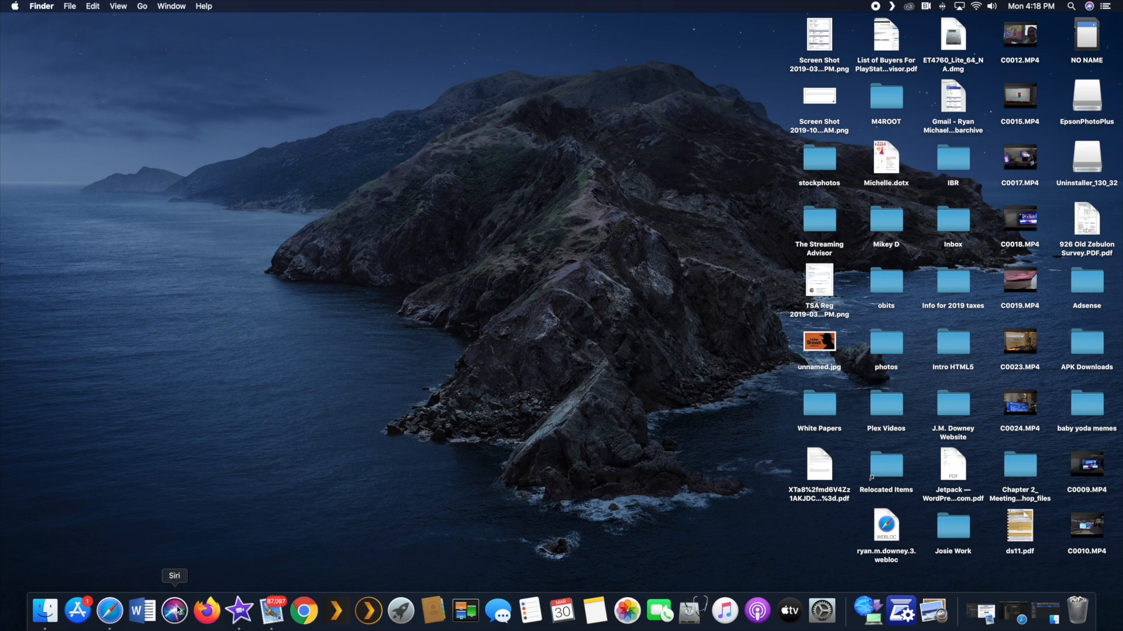
{"action": "mouse_move", "coordinate": [109, 611]}
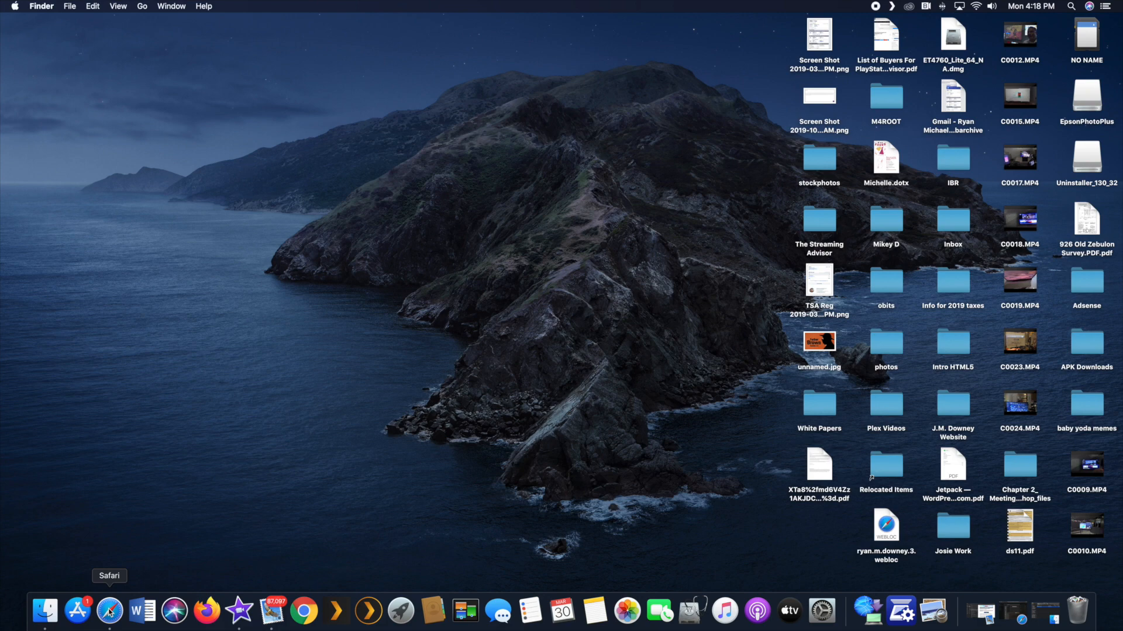
Return to Safari and cancel the Add Library dialog to get back to the Live TV guide.
{"action": "left_click", "coordinate": [109, 611]}
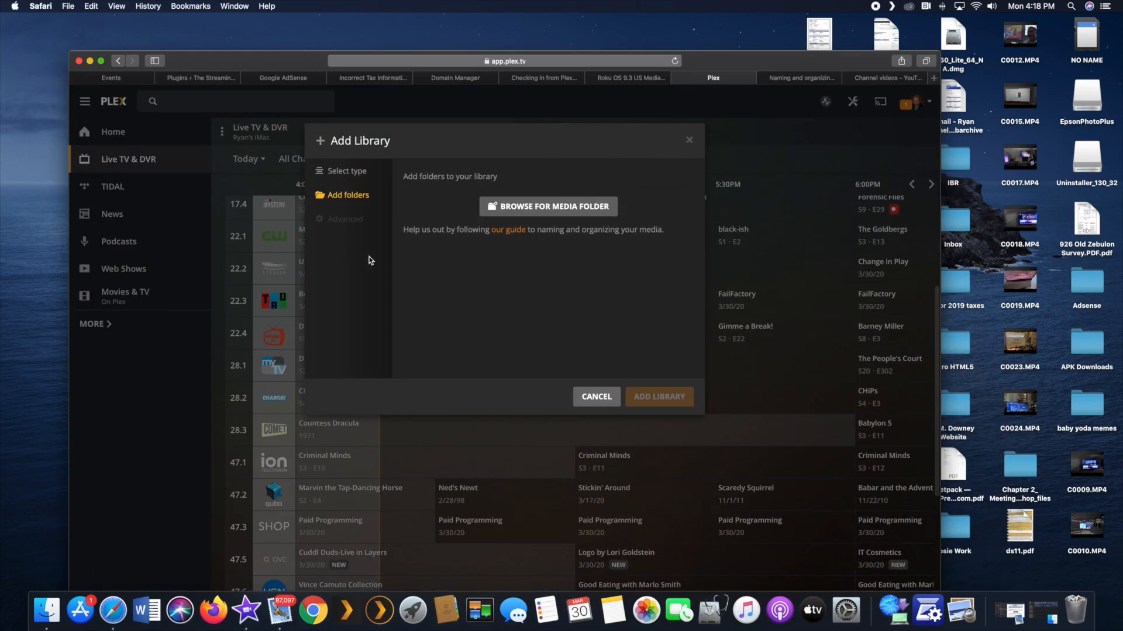
{"action": "mouse_move", "coordinate": [512, 211]}
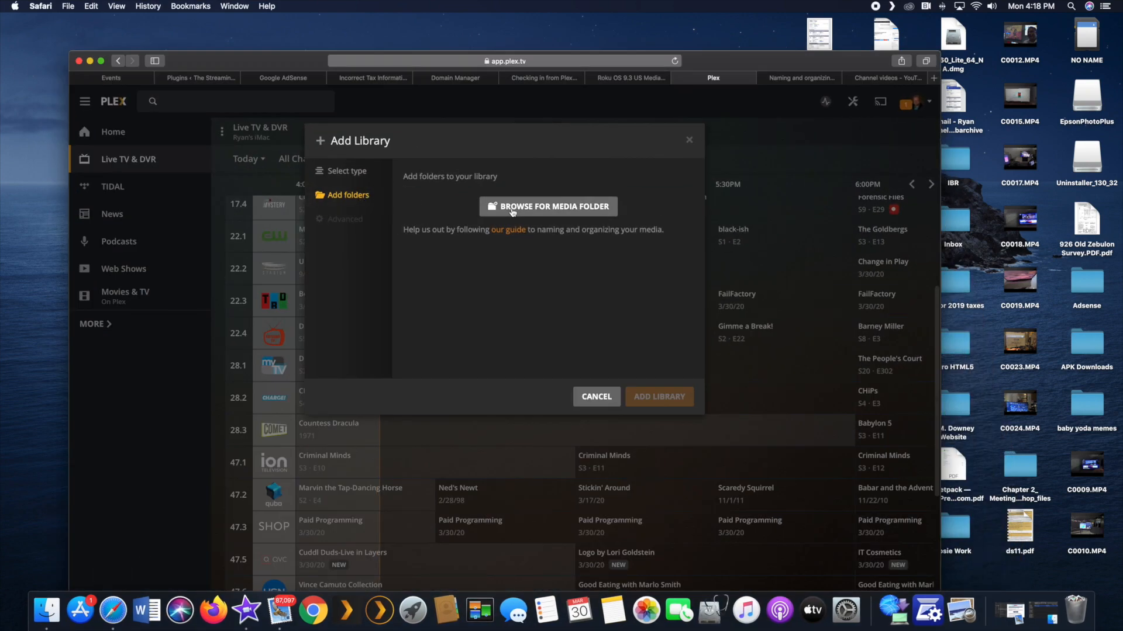
{"action": "mouse_move", "coordinate": [544, 211]}
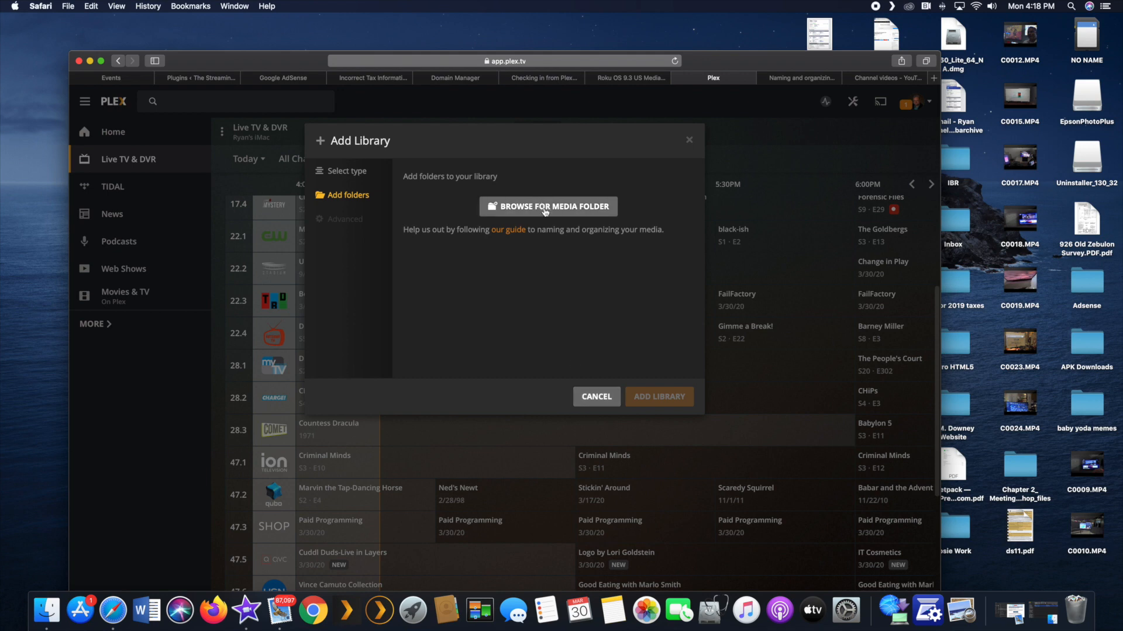
{"action": "left_click", "coordinate": [595, 396]}
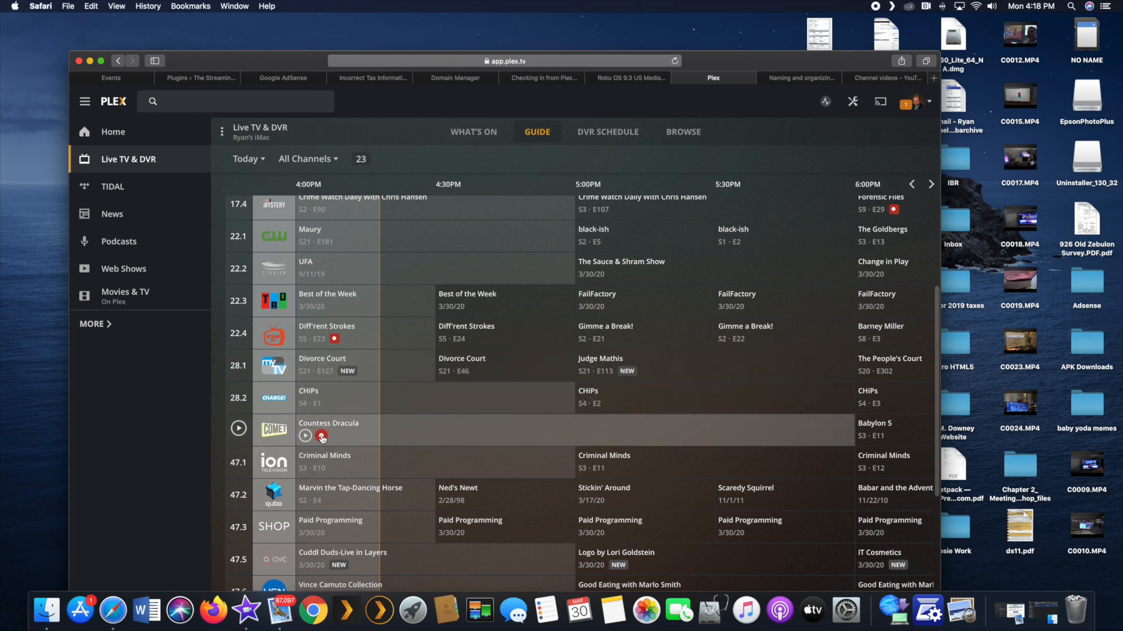
From Countess Dracula's record prompt, start a Movies library and reach the media-folder browser.
{"action": "left_click", "coordinate": [321, 436]}
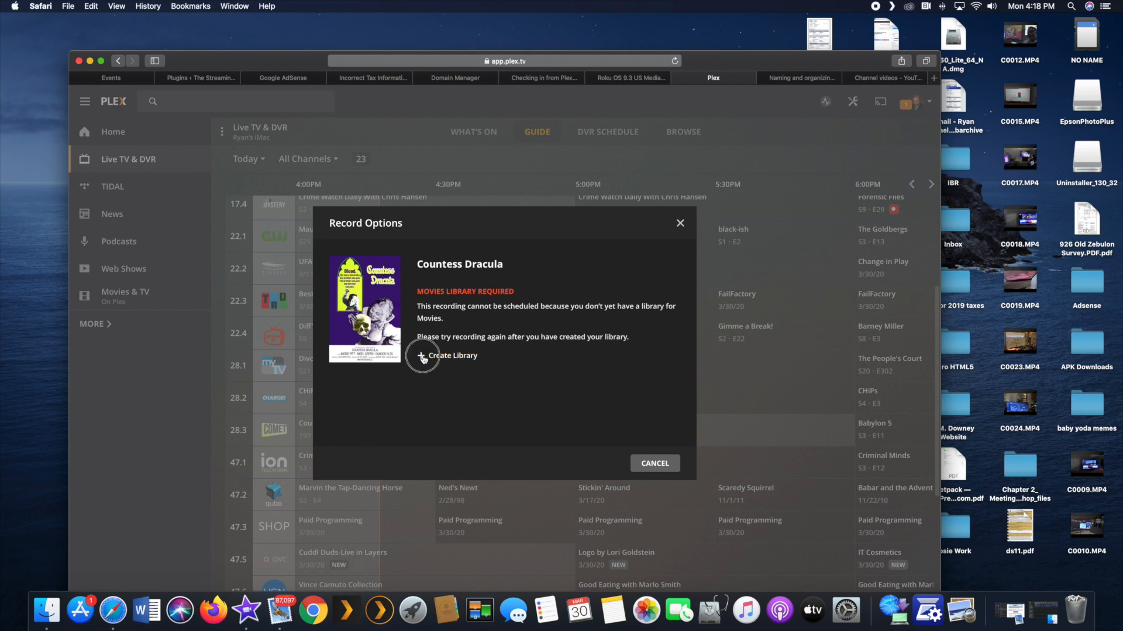
{"action": "left_click", "coordinate": [445, 356]}
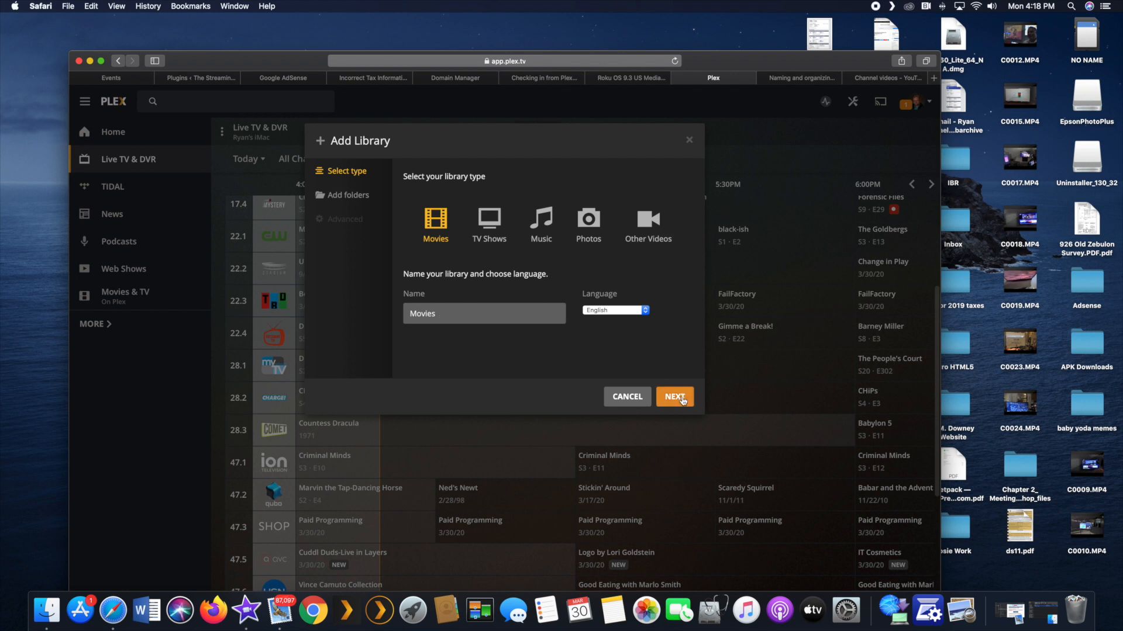
{"action": "left_click", "coordinate": [673, 397]}
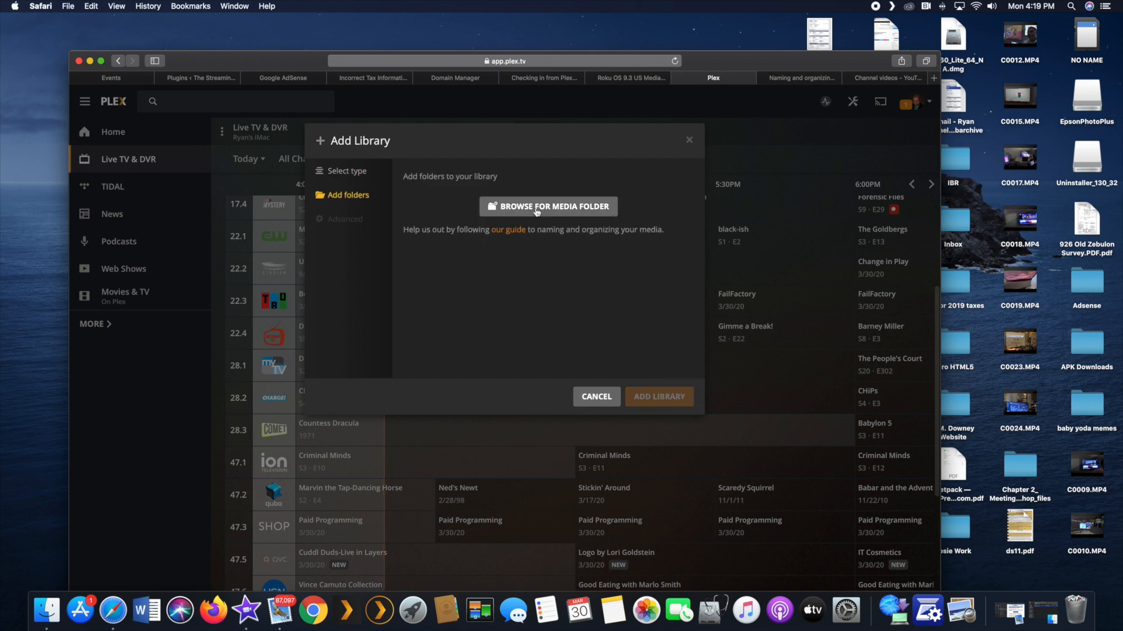
{"action": "left_click", "coordinate": [548, 206]}
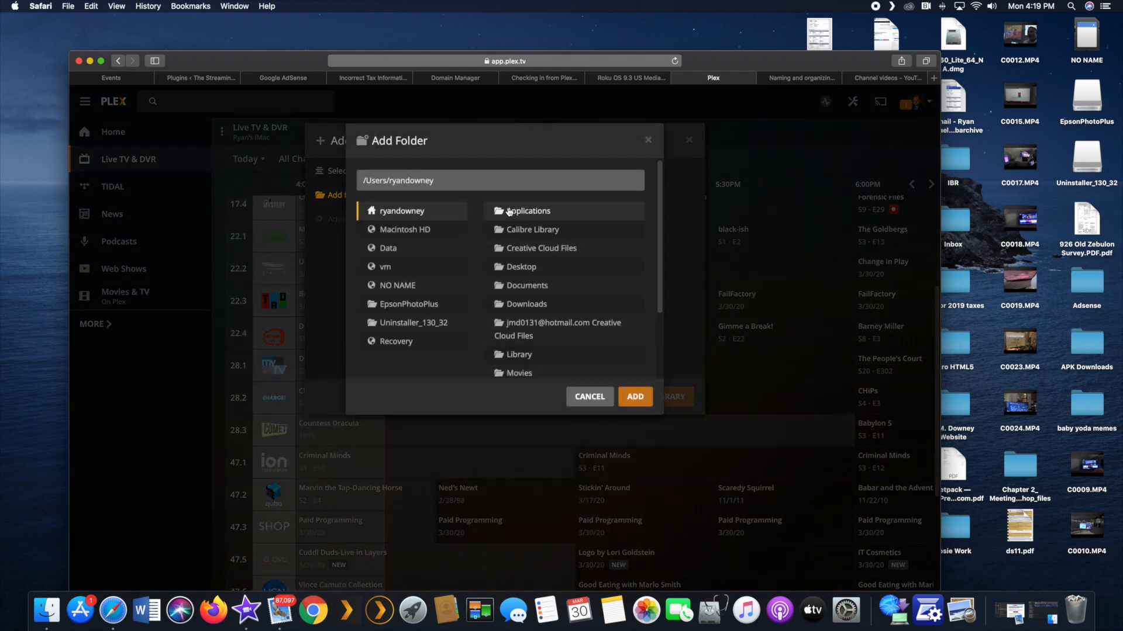
{"action": "mouse_move", "coordinate": [401, 213]}
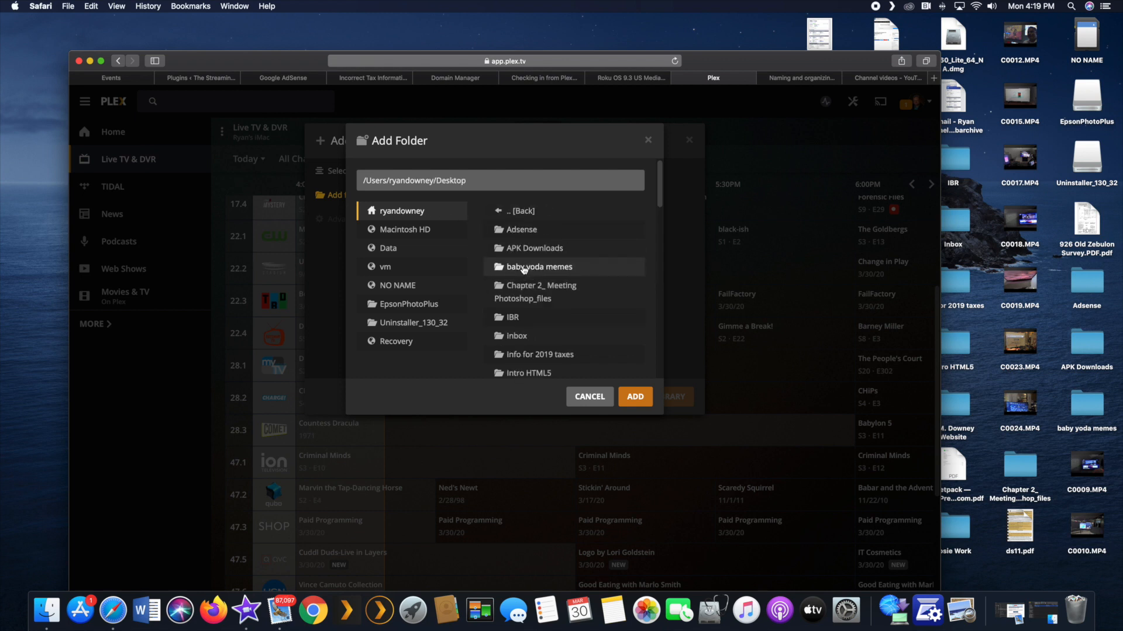
{"action": "mouse_move", "coordinate": [595, 280]}
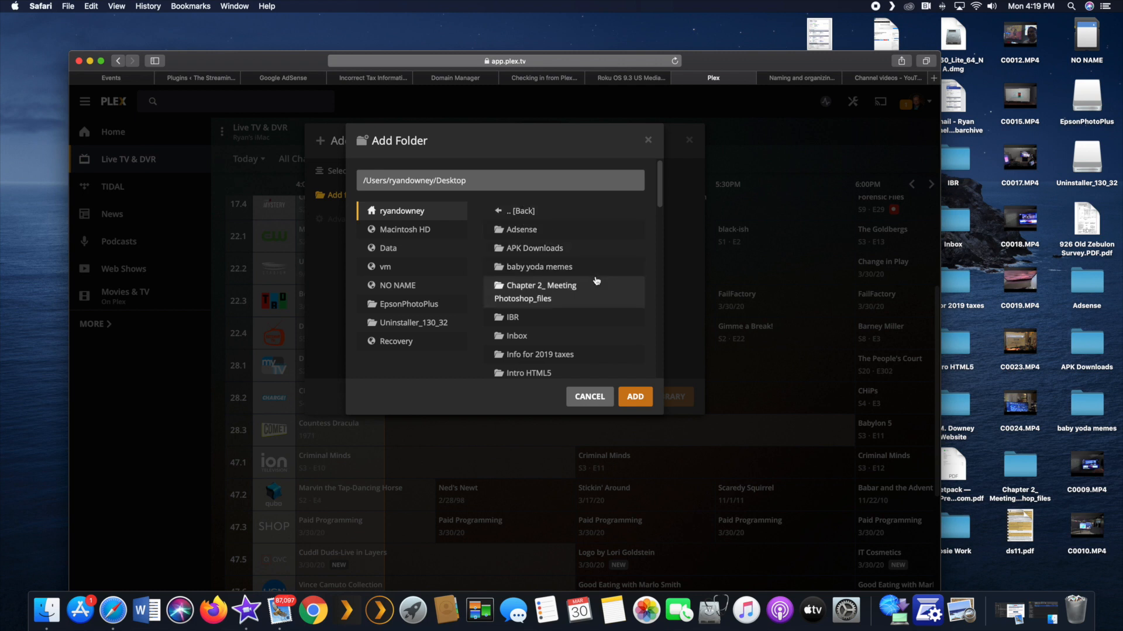
Add Desktop/Plex Videos as the Movies library's media folder.
{"action": "scroll", "scroll_direction": "down", "scroll_amount": 3}
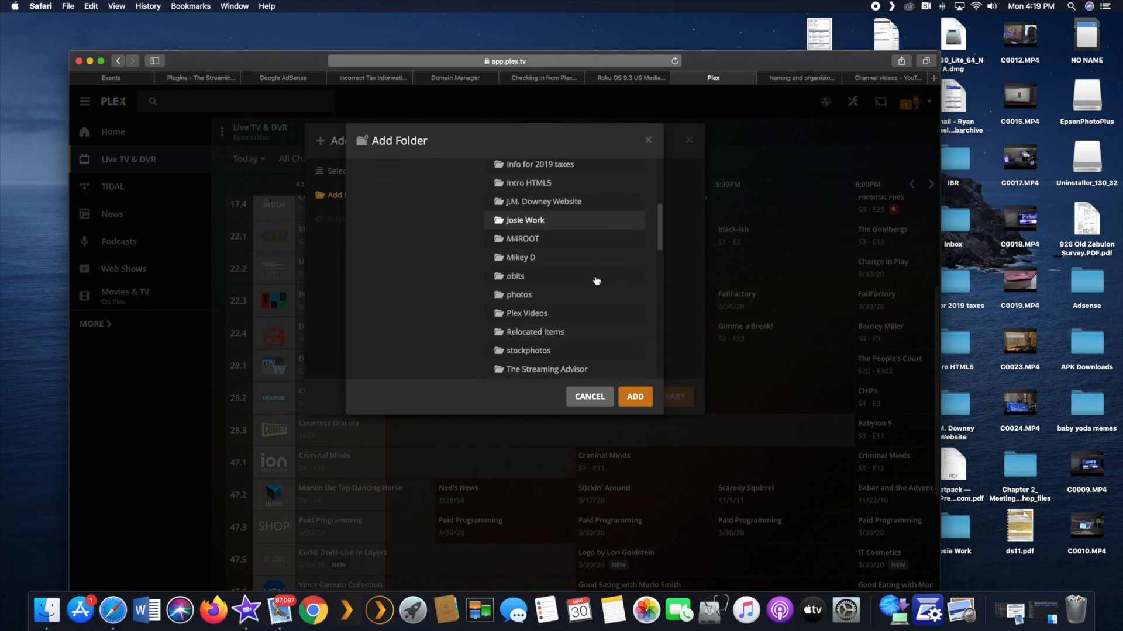
{"action": "scroll", "scroll_direction": "down", "scroll_amount": 3}
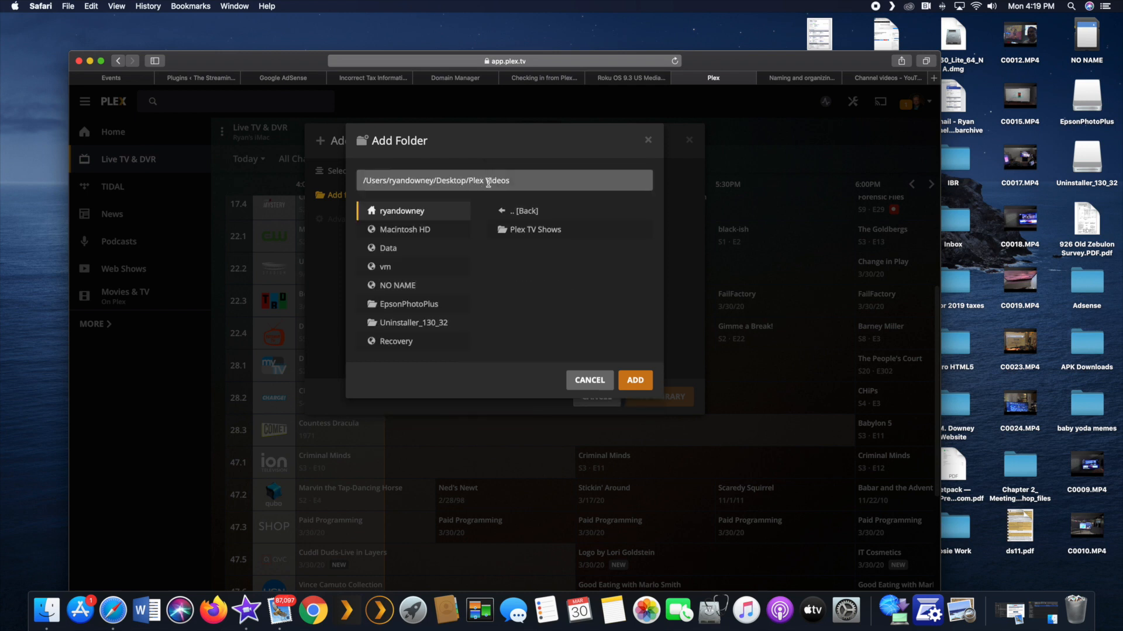
{"action": "mouse_move", "coordinate": [635, 380]}
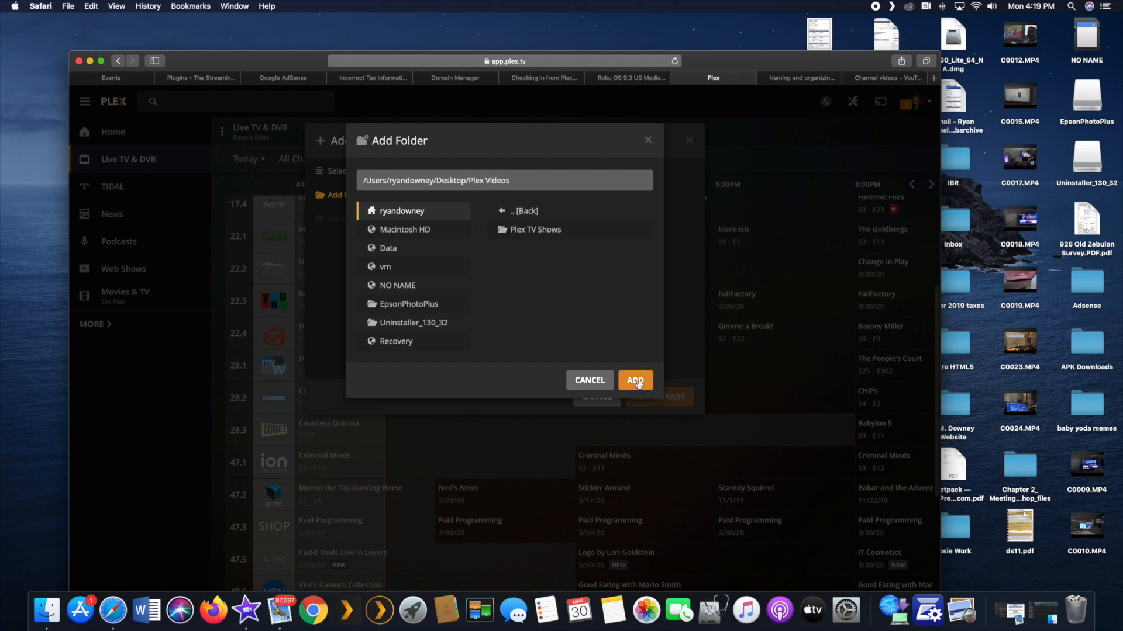
{"action": "left_click", "coordinate": [634, 380]}
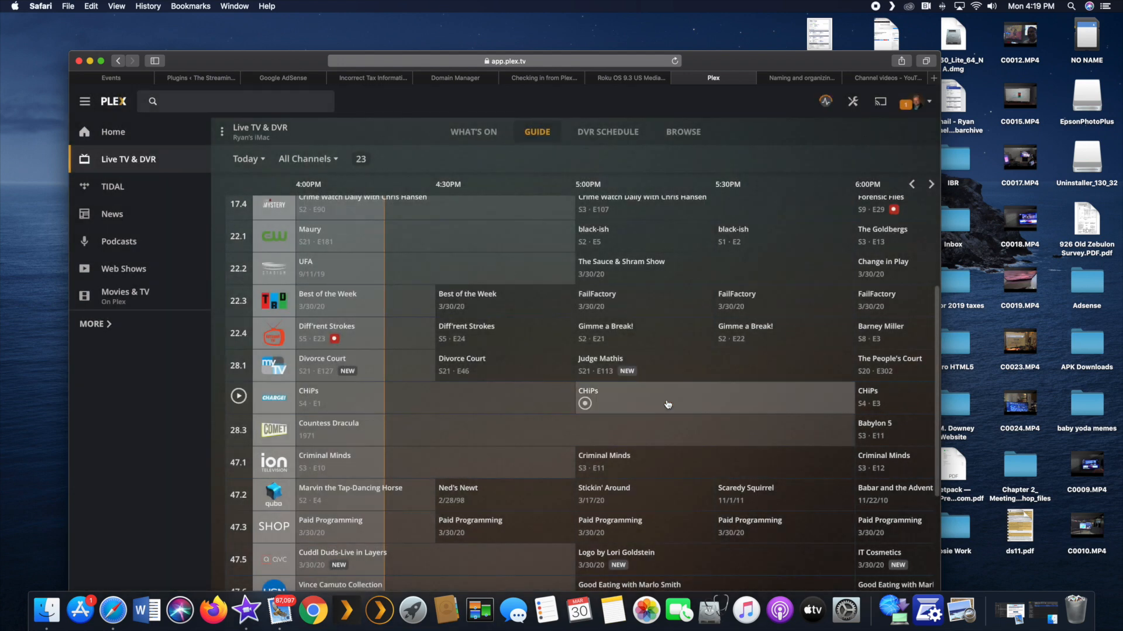
{"action": "mouse_move", "coordinate": [366, 296]}
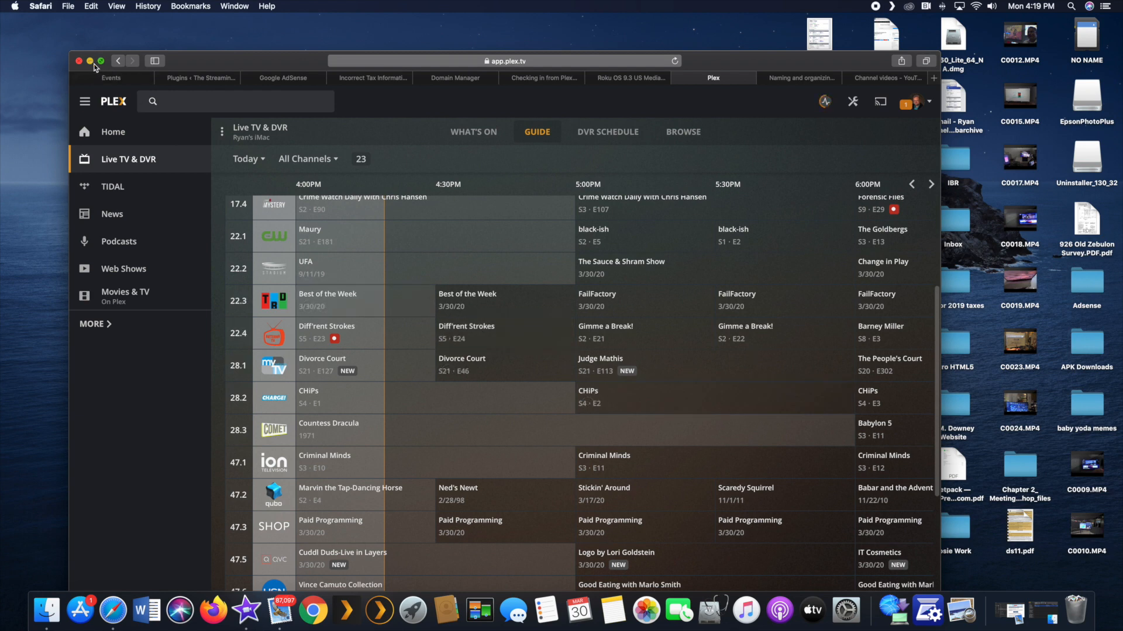
{"action": "mouse_move", "coordinate": [323, 436]}
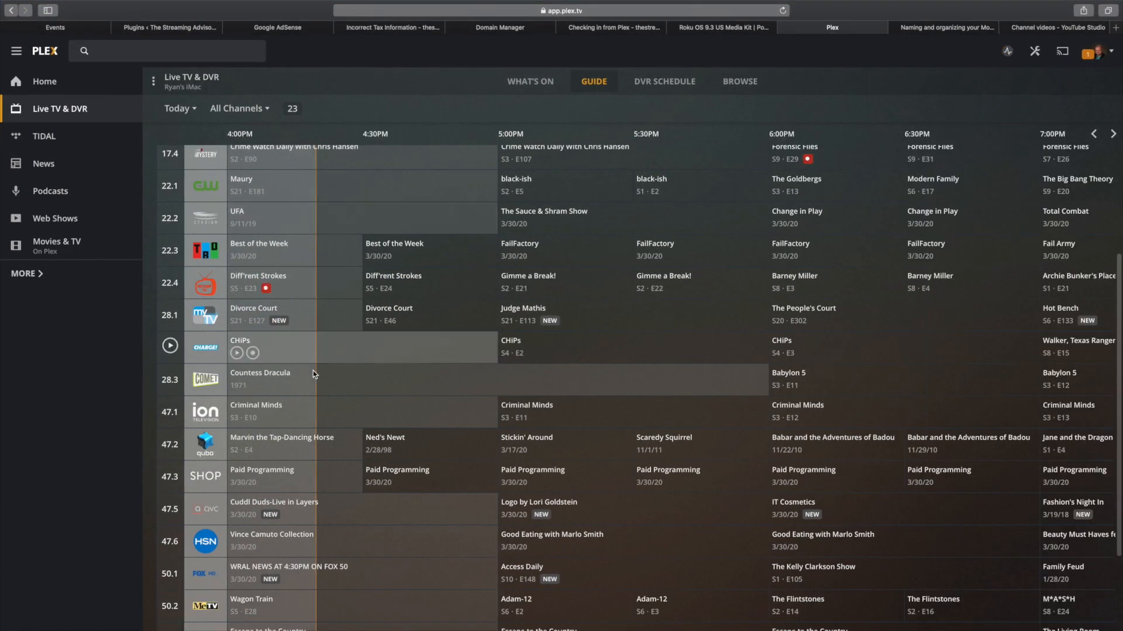
Schedule Countess Dracula on channel 28.3 to record into the Movies library.
{"action": "left_click", "coordinate": [273, 379]}
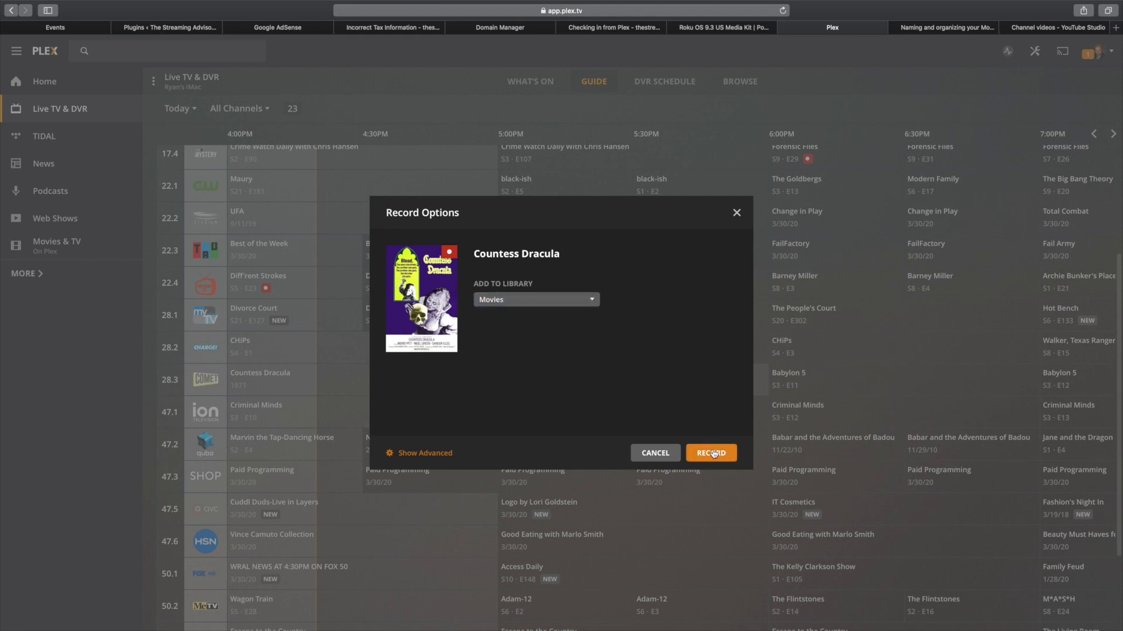
{"action": "left_click", "coordinate": [710, 452]}
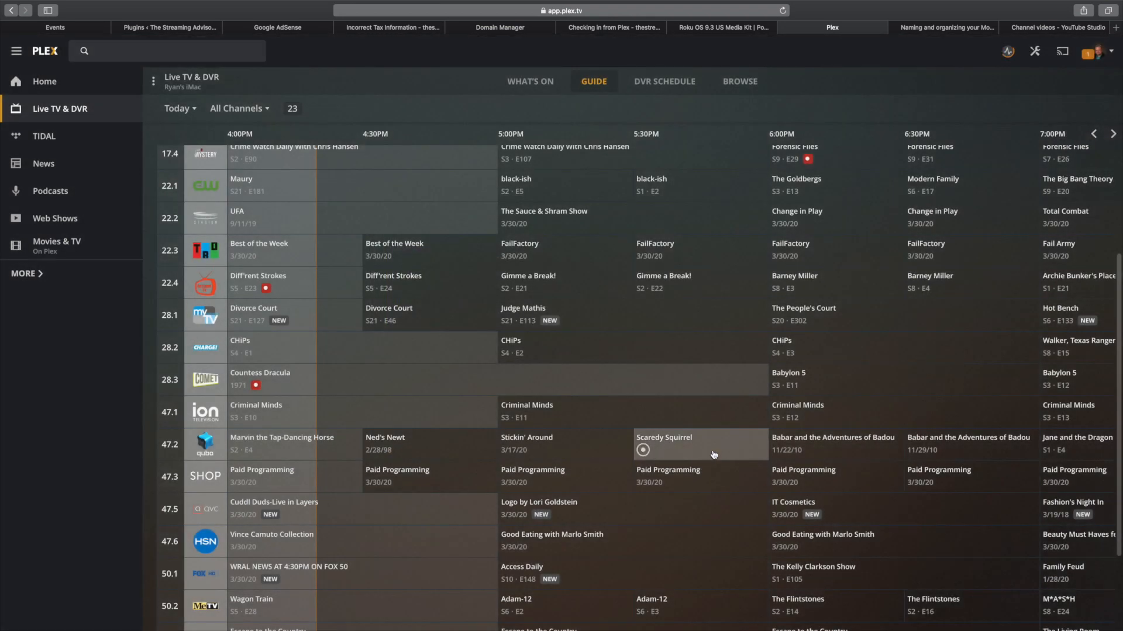
{"action": "mouse_move", "coordinate": [254, 387]}
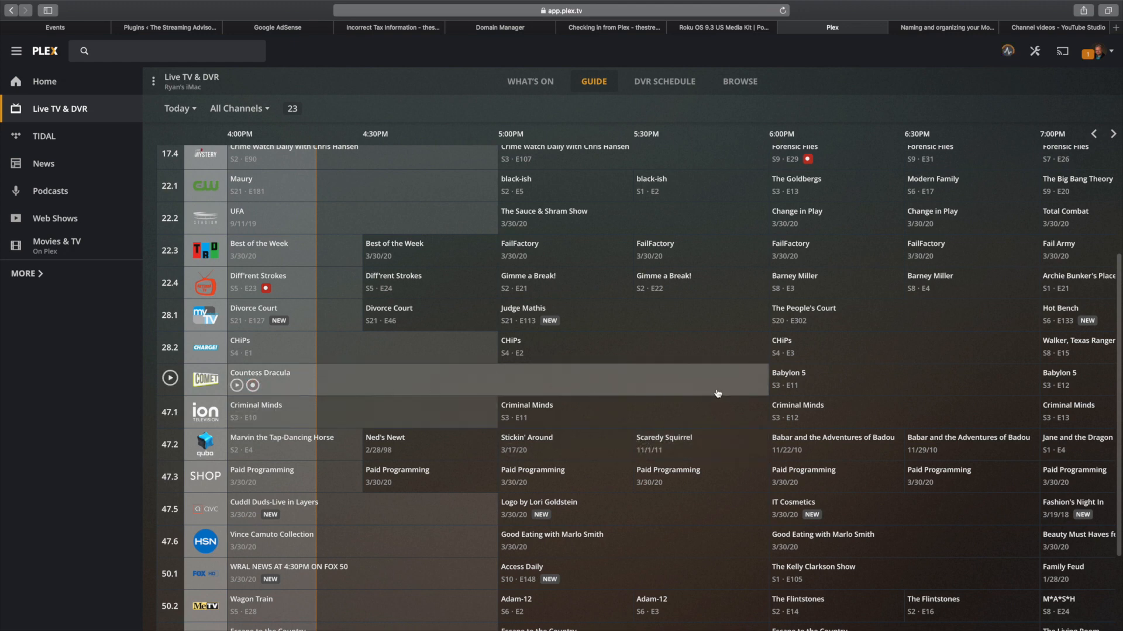
{"action": "scroll", "scroll_direction": "down", "scroll_amount": 3}
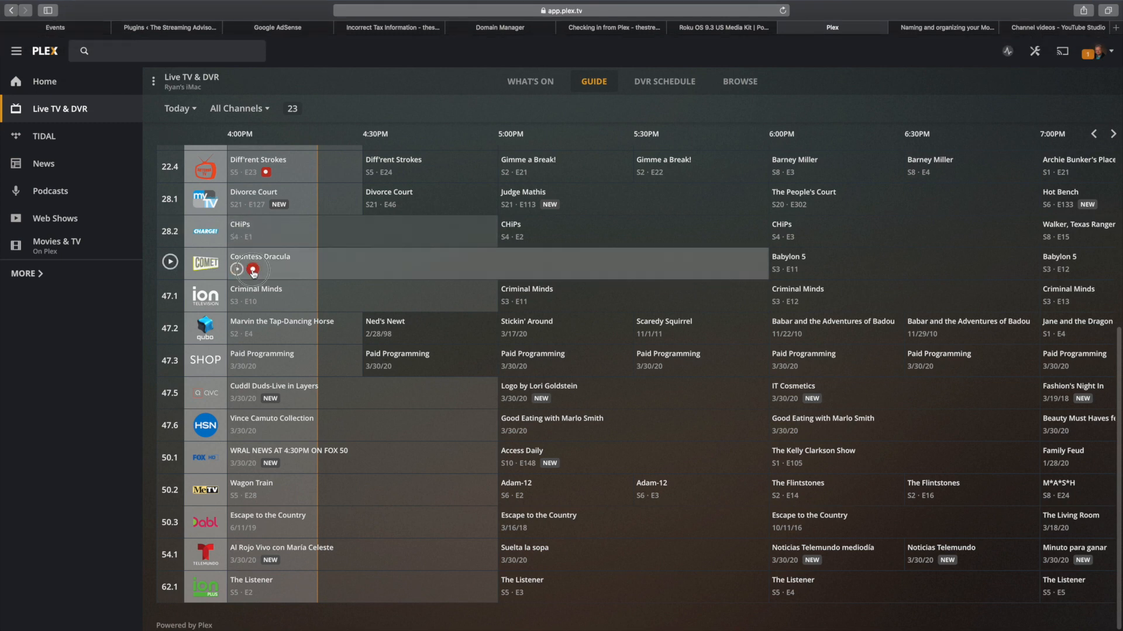
Cancel the Countess Dracula recording and view the DVR schedule of upcoming recordings.
{"action": "left_click", "coordinate": [236, 270]}
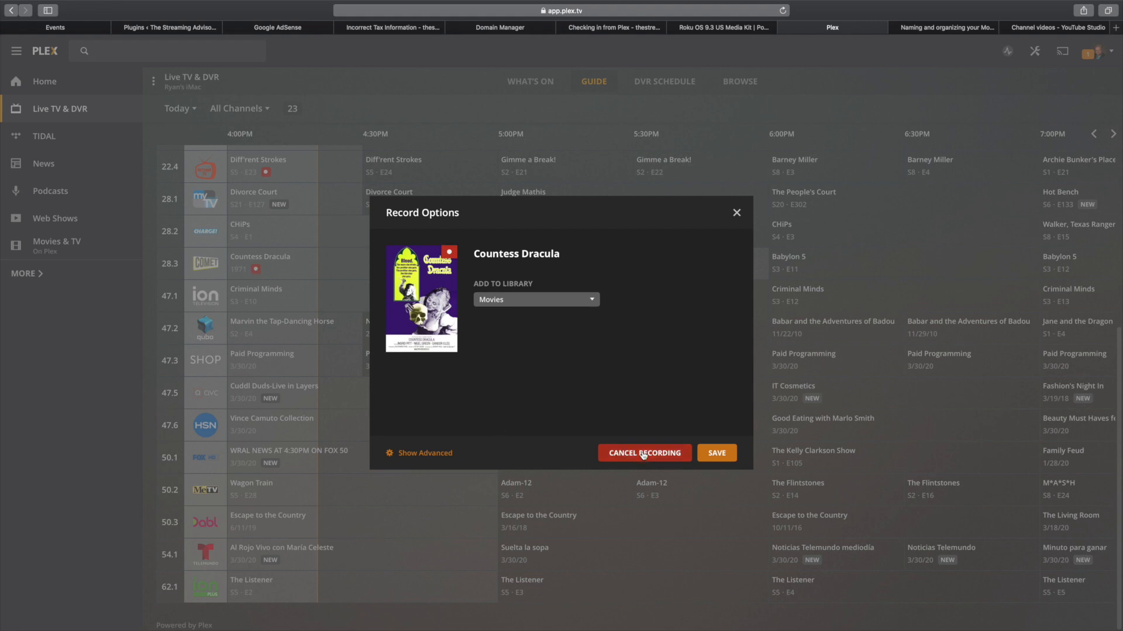
{"action": "left_click", "coordinate": [643, 452]}
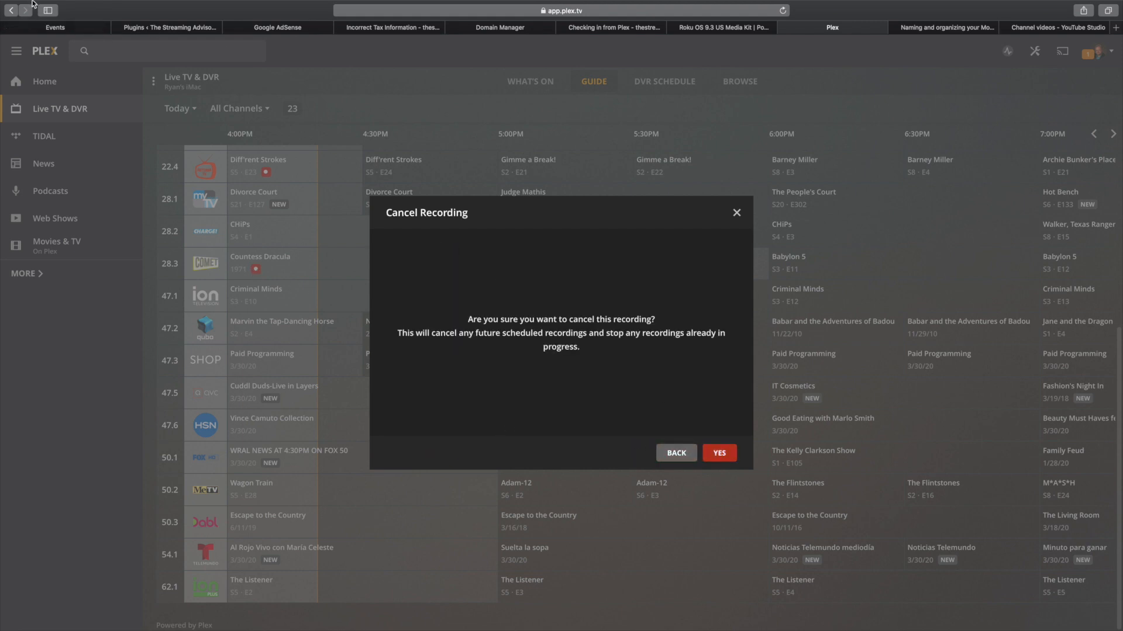
{"action": "mouse_move", "coordinate": [786, 481]}
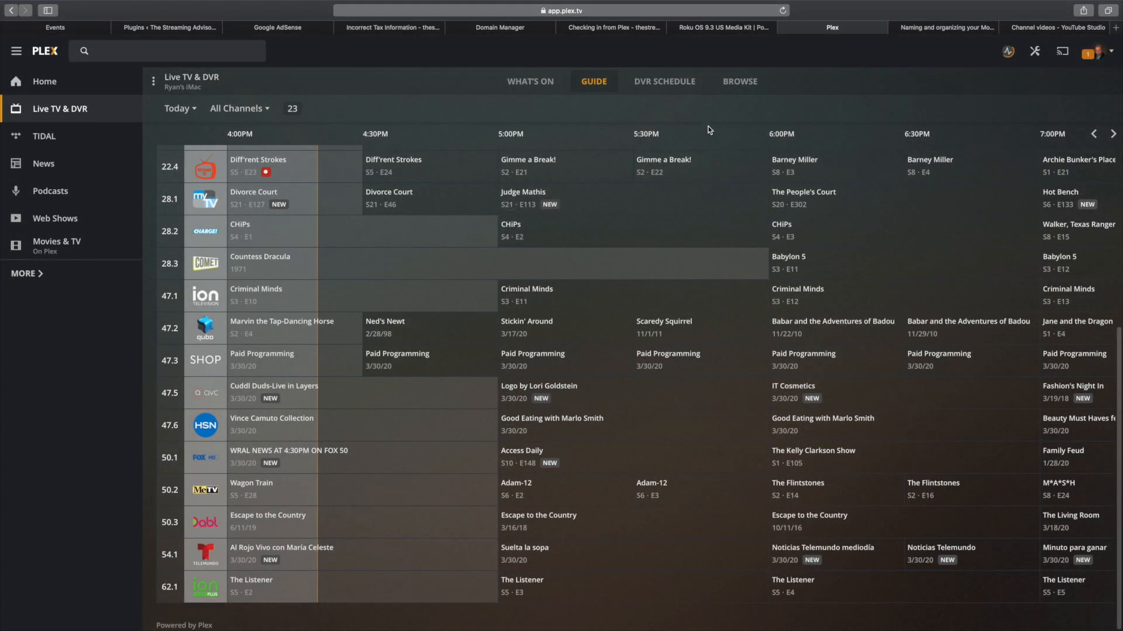
{"action": "left_click", "coordinate": [663, 80]}
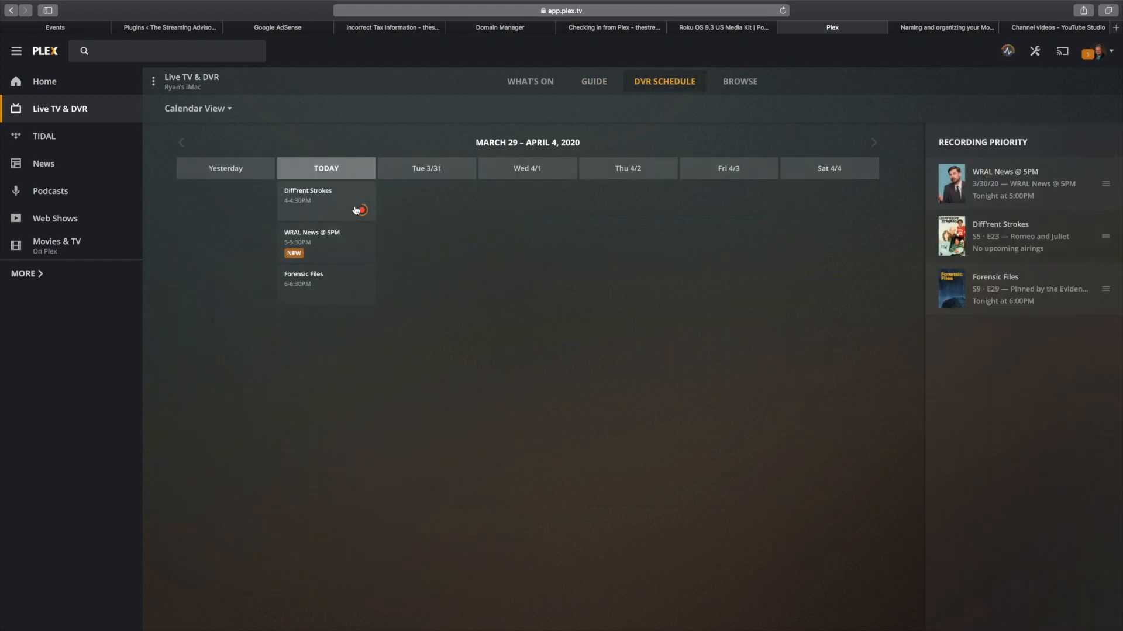
Check the Diff'rent Strokes schedule entry, then switch to the Browse grid of airing episodes.
{"action": "left_click", "coordinate": [359, 209]}
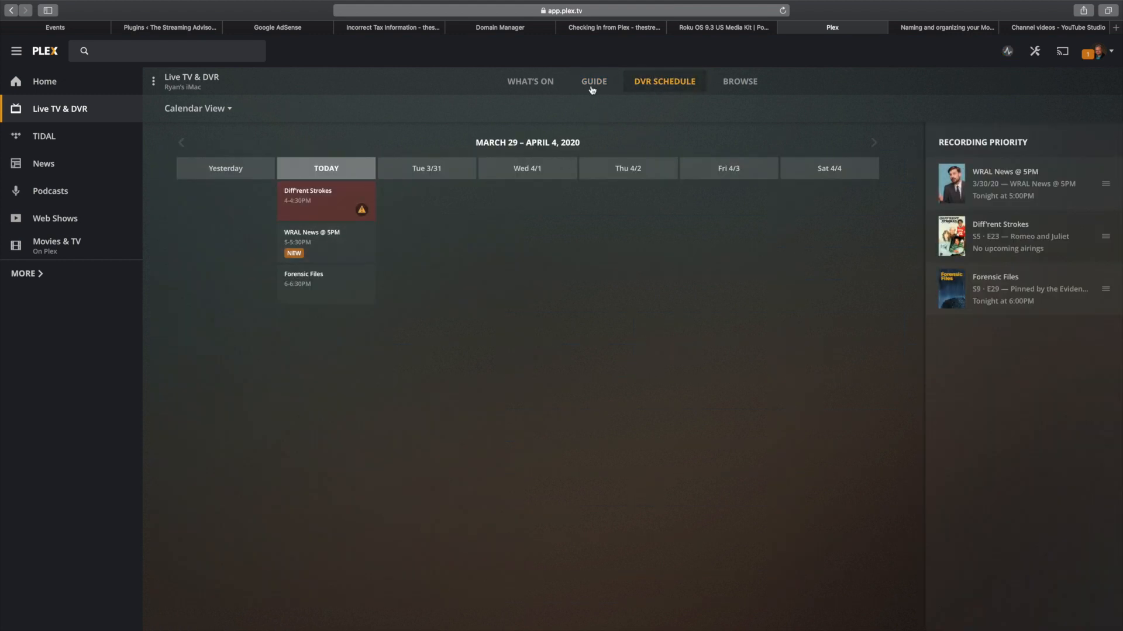
{"action": "left_click", "coordinate": [739, 81]}
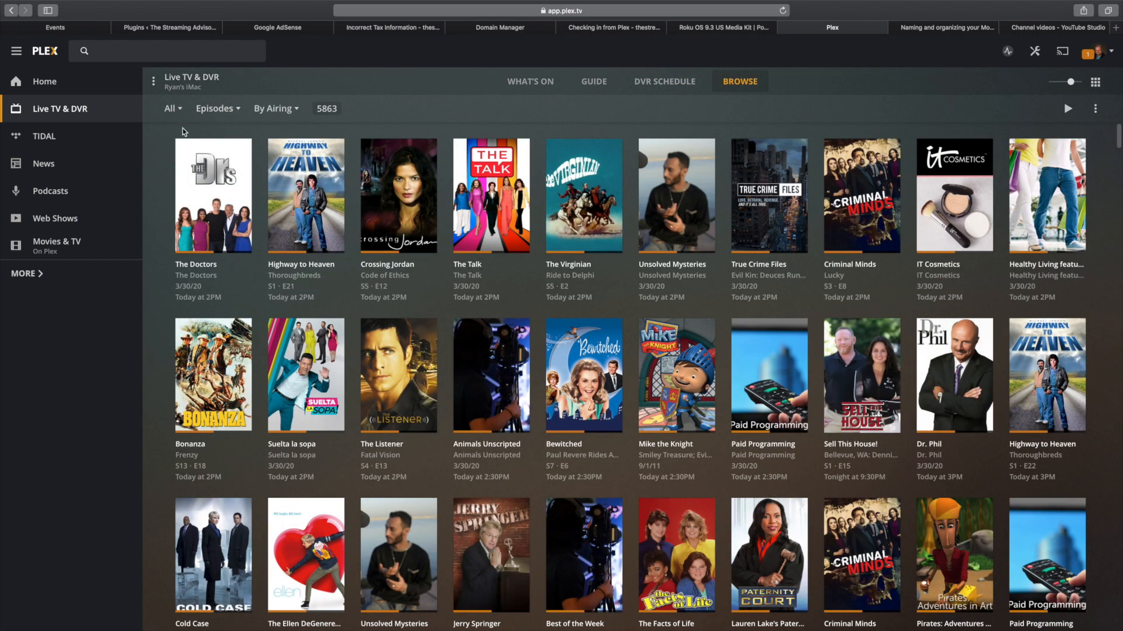
{"action": "mouse_move", "coordinate": [531, 81]}
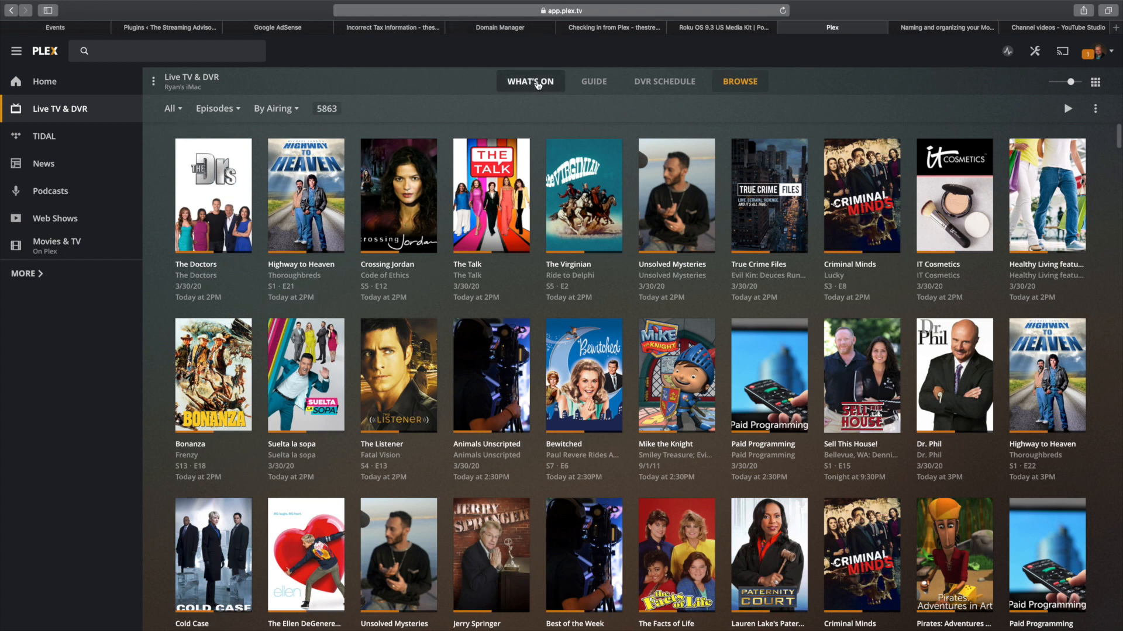
Browse the What's On page through its shows, movies, kids, news and sports sections.
{"action": "left_click", "coordinate": [530, 80]}
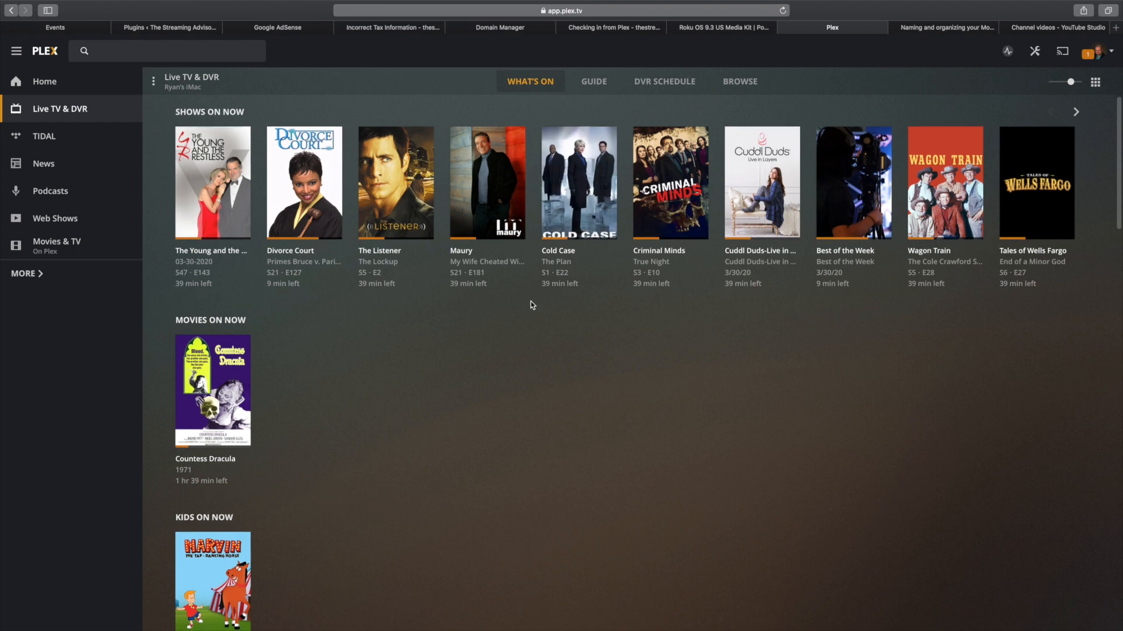
{"action": "scroll", "scroll_direction": "down", "scroll_amount": 3}
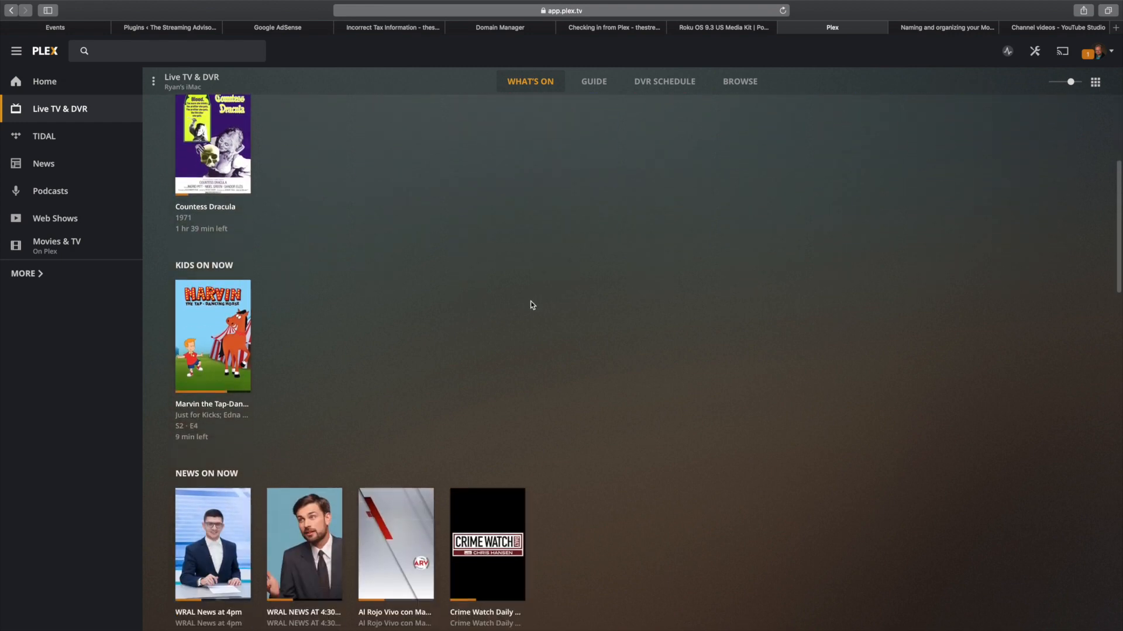
{"action": "scroll", "scroll_direction": "down", "scroll_amount": 3}
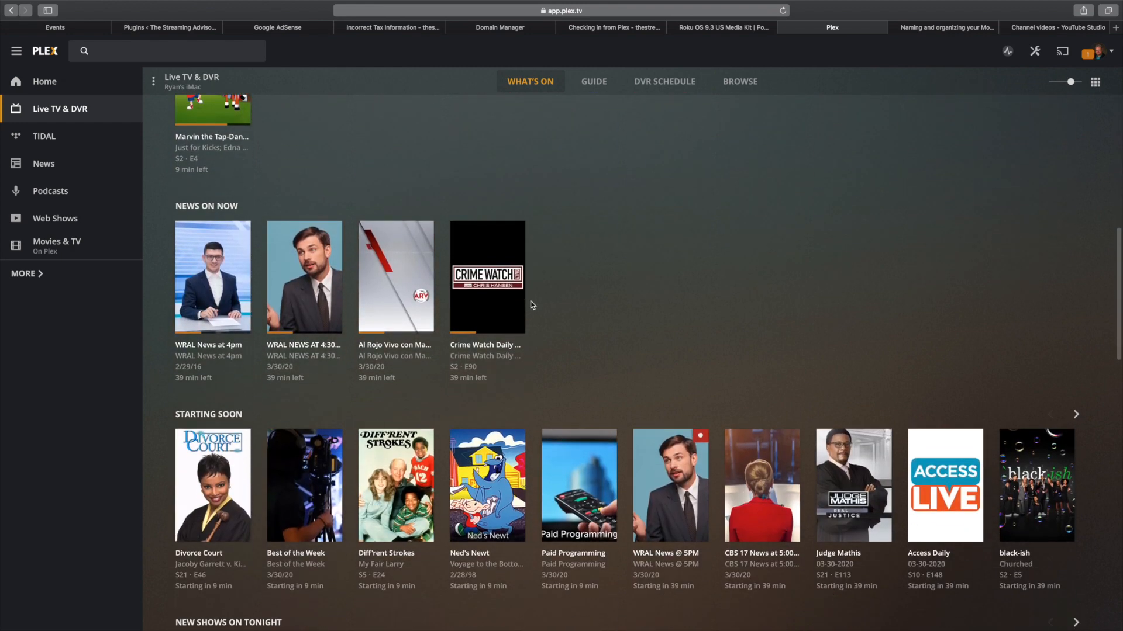
{"action": "scroll", "scroll_direction": "down", "scroll_amount": 3}
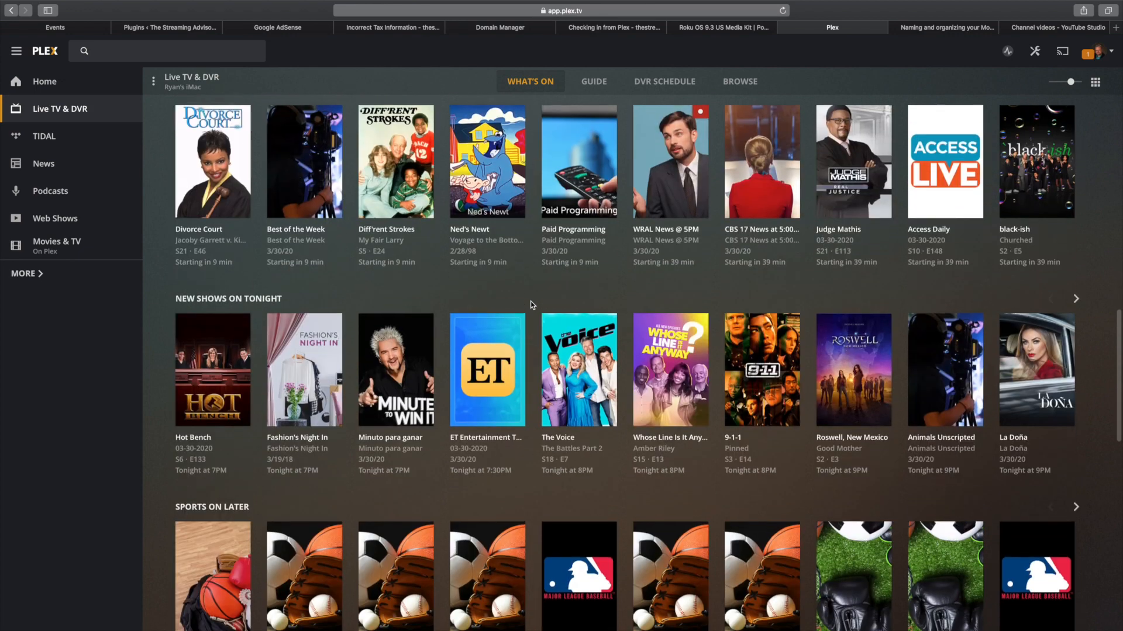
{"action": "scroll", "scroll_direction": "down", "scroll_amount": 3}
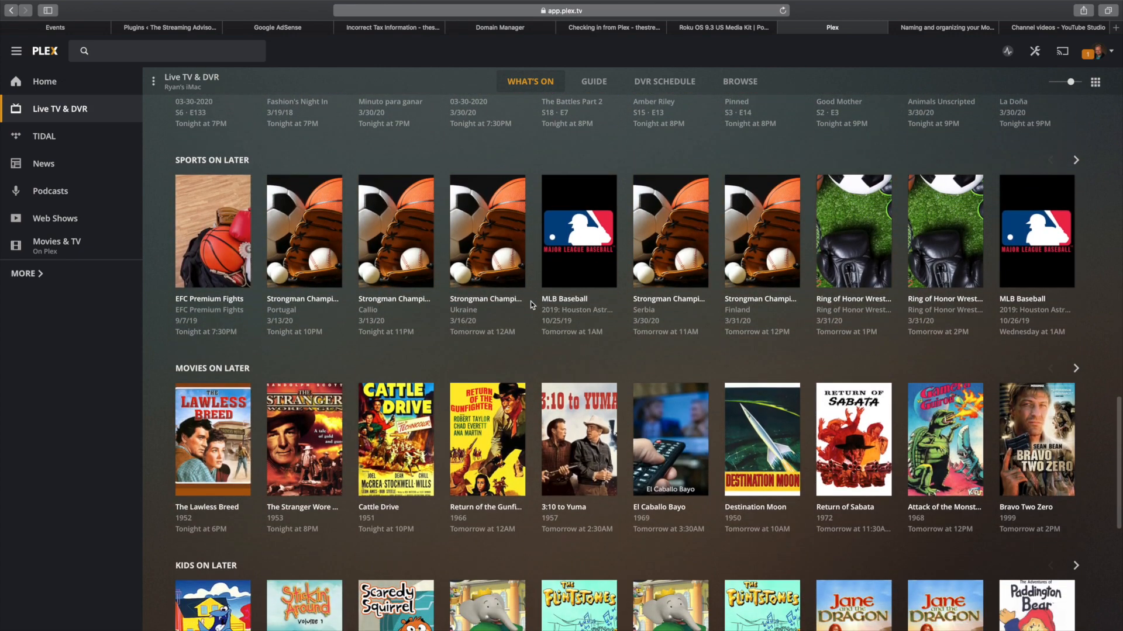
{"action": "scroll", "scroll_direction": "down", "scroll_amount": 3}
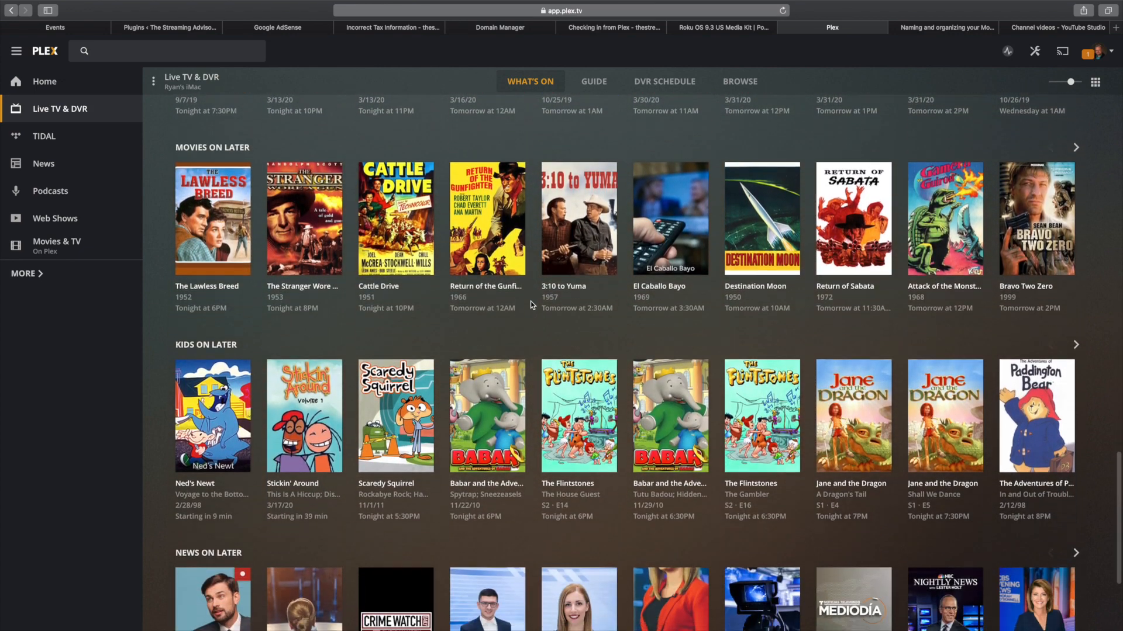
{"action": "scroll", "scroll_direction": "down", "scroll_amount": 3}
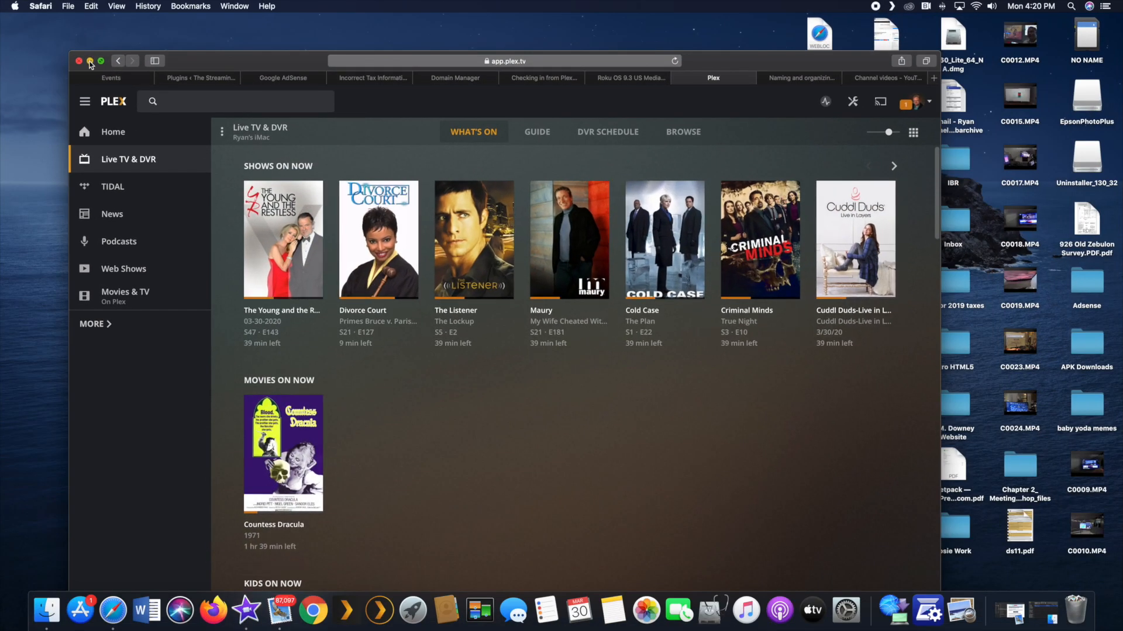
Minimize Safari, open the desktop's Plex Videos folder in Finder and expand Plex TV Shows.
{"action": "left_click", "coordinate": [90, 61]}
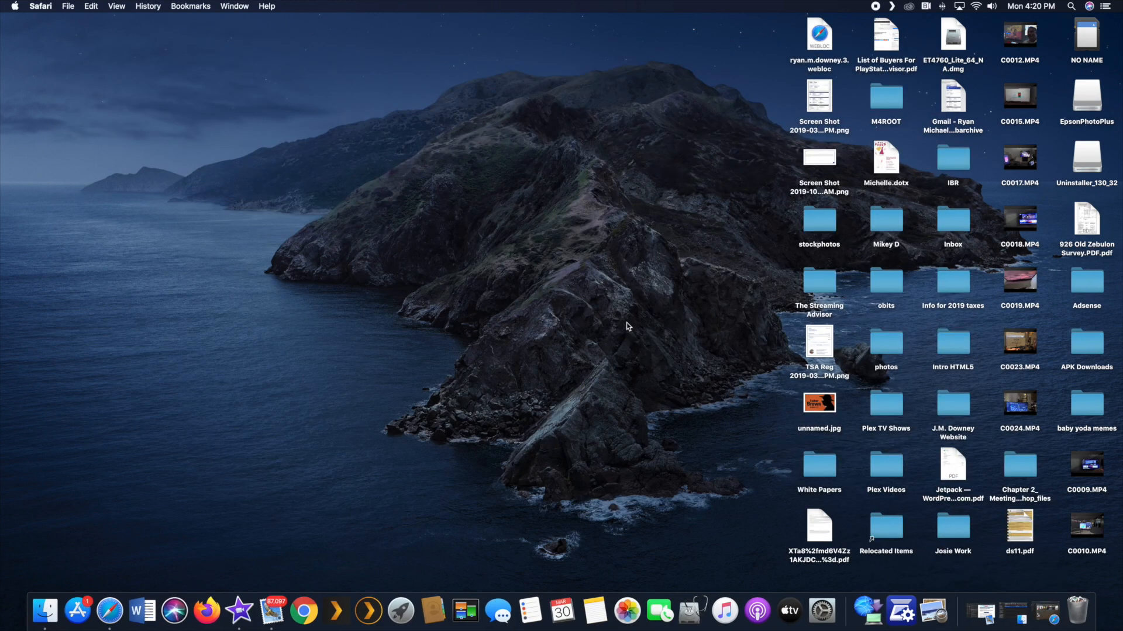
{"action": "left_click", "coordinate": [885, 466]}
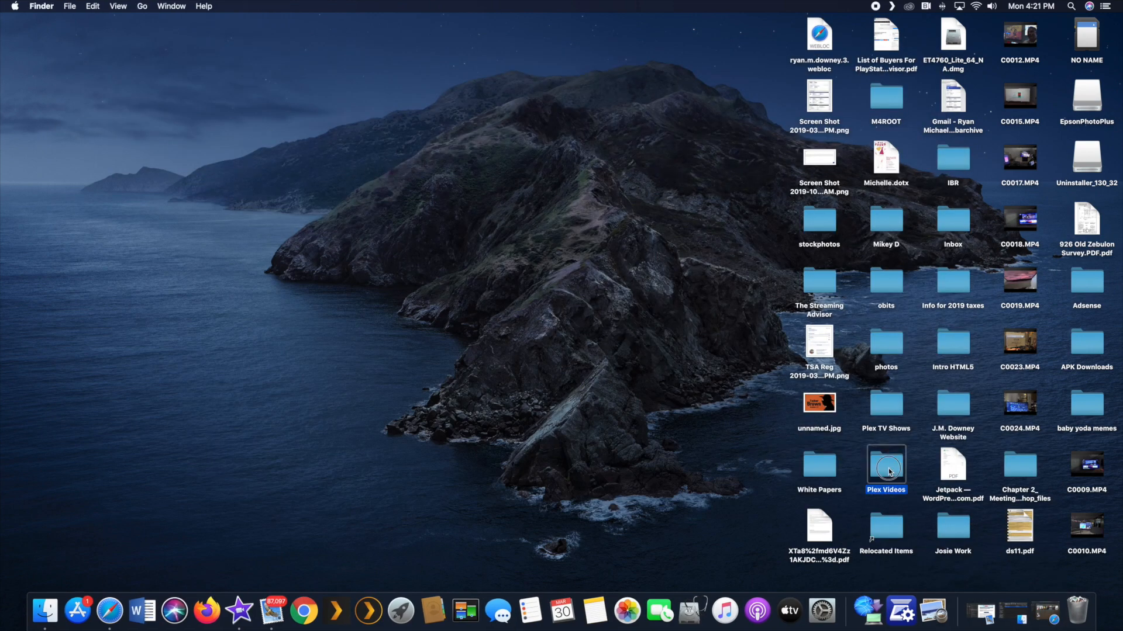
{"action": "double_click", "coordinate": [885, 464]}
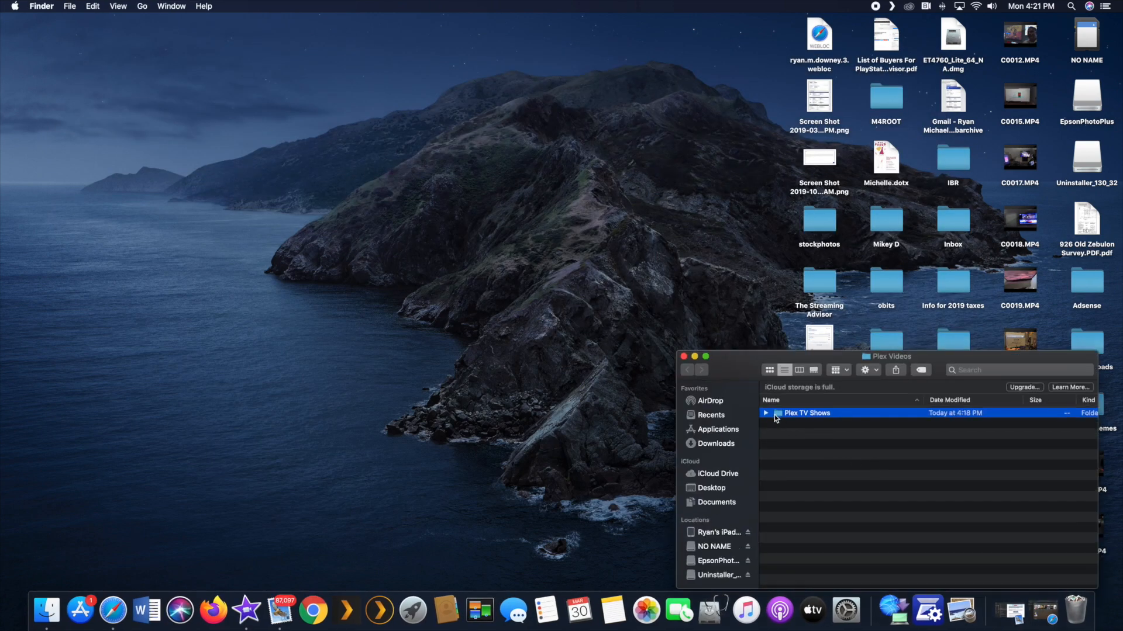
{"action": "mouse_move", "coordinate": [786, 448]}
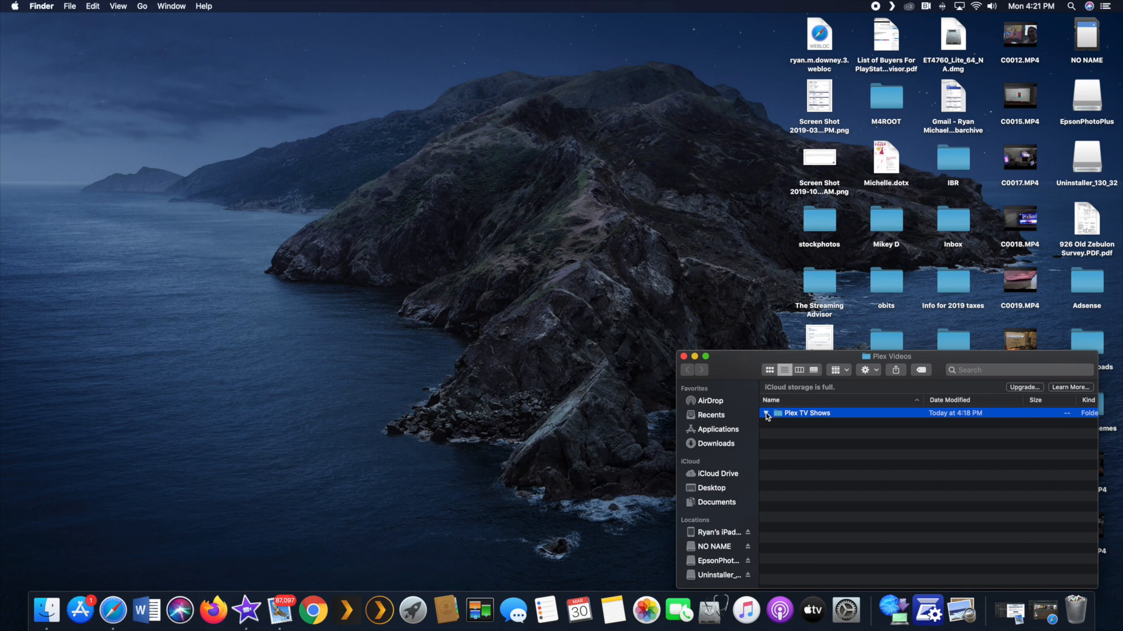
{"action": "left_click", "coordinate": [766, 413]}
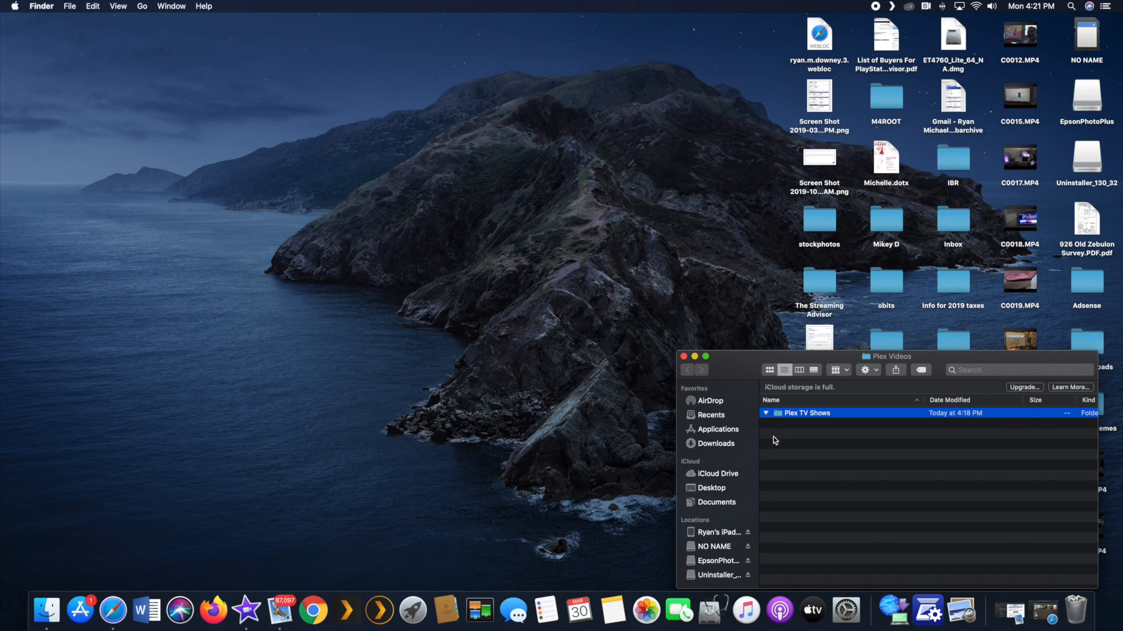